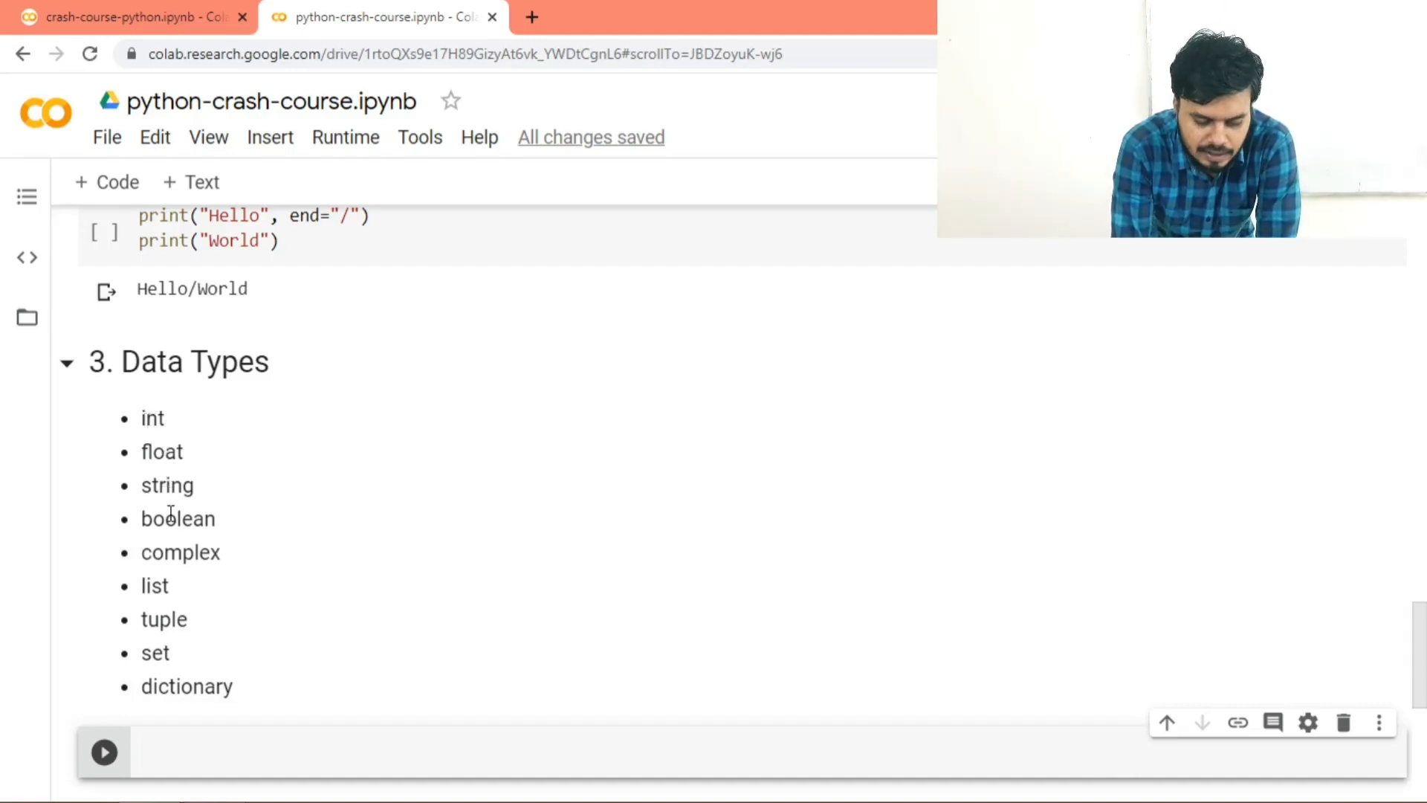
# Step: Add an int example cell that prints 4
pyautogui.click(364, 750)
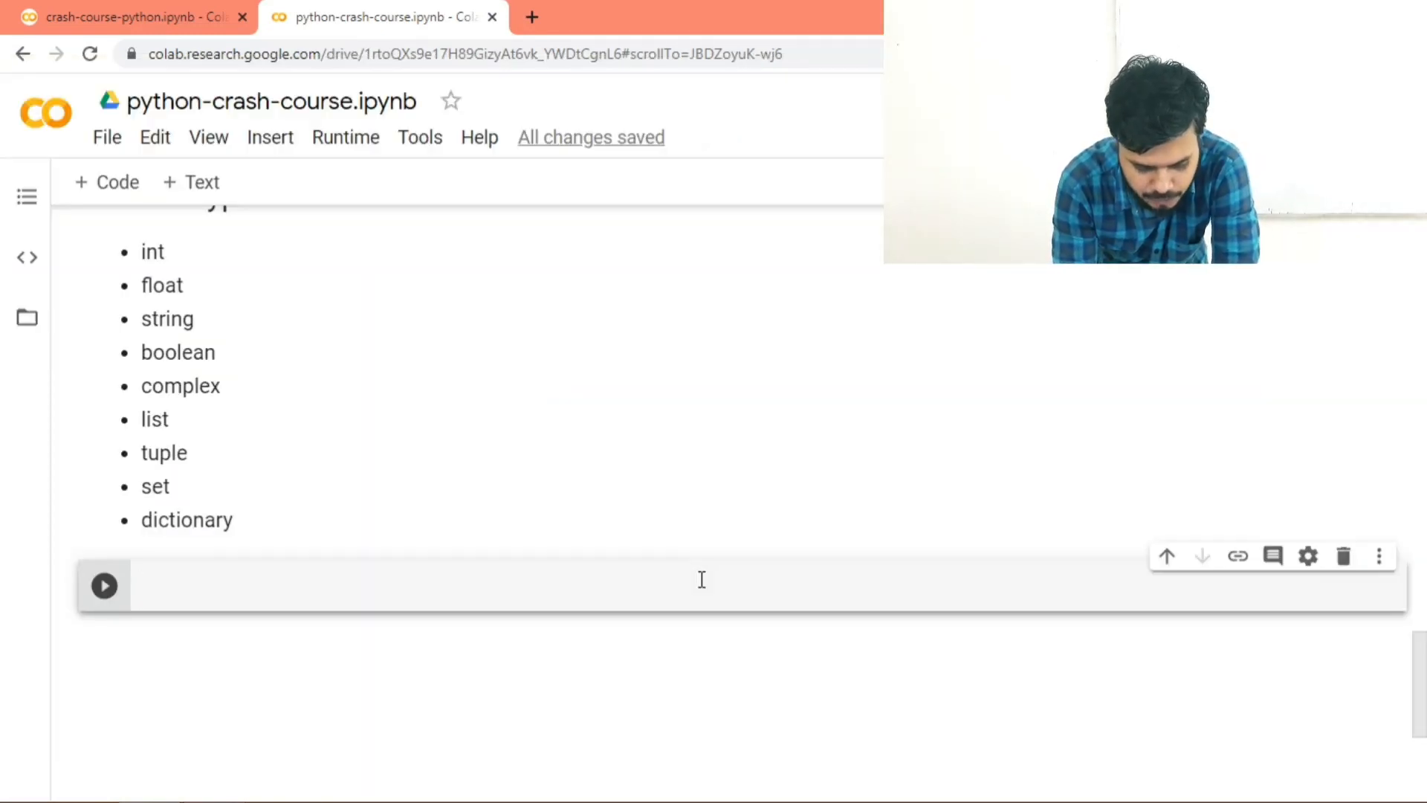
pyautogui.write('# int')
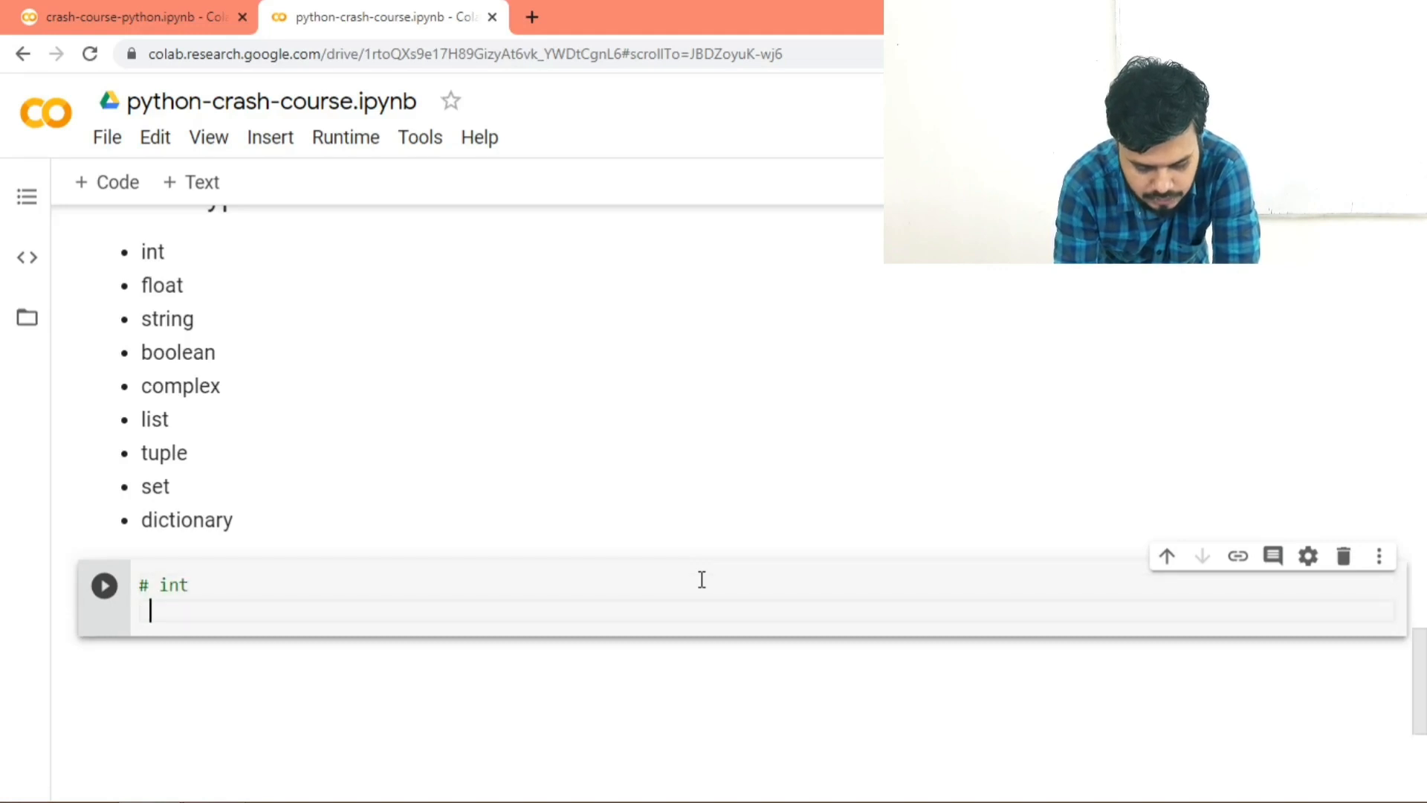
pyautogui.write('print(4)')
pyautogui.write('# float')
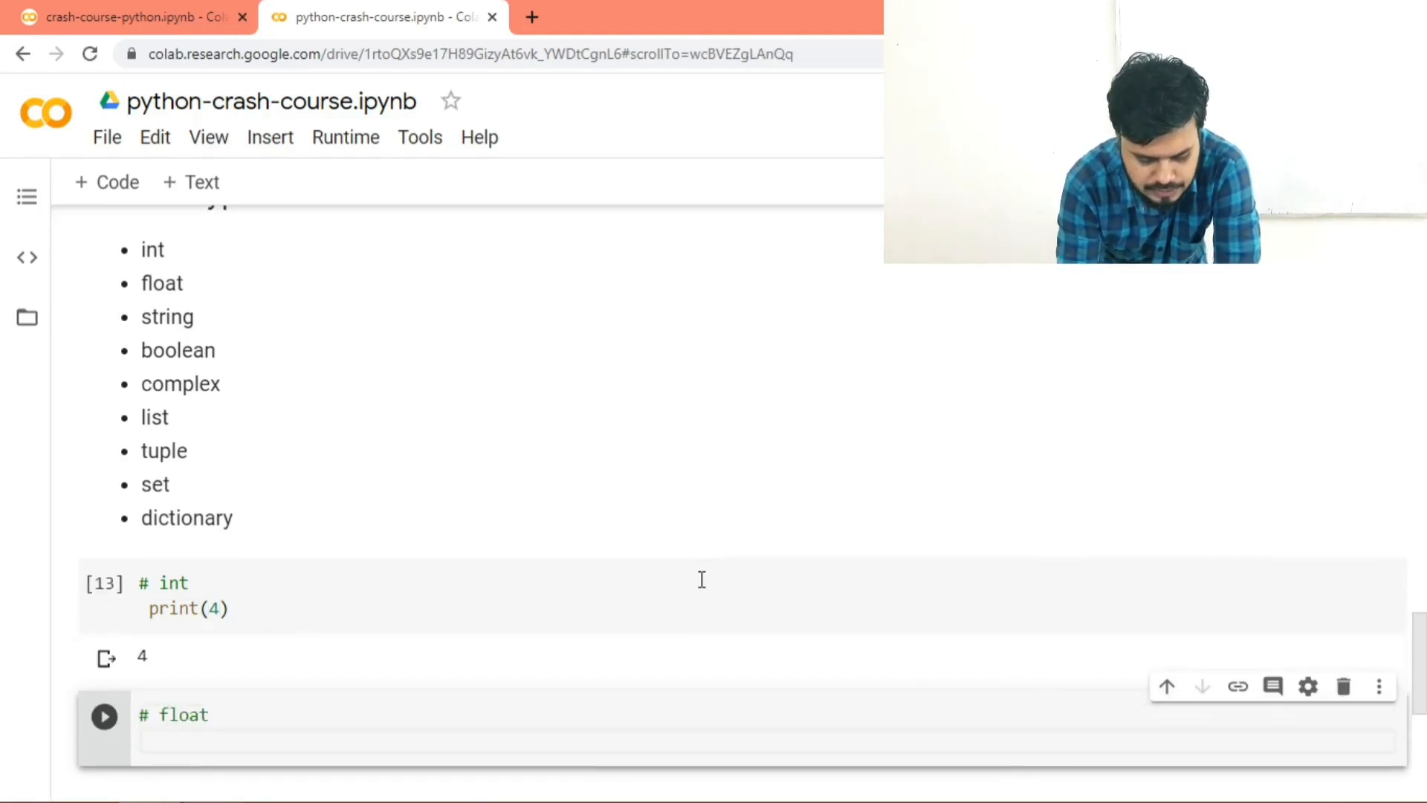
# Step: Add a float example cell that prints 4.567 and move to the next cell
pyautogui.write('print(4.')
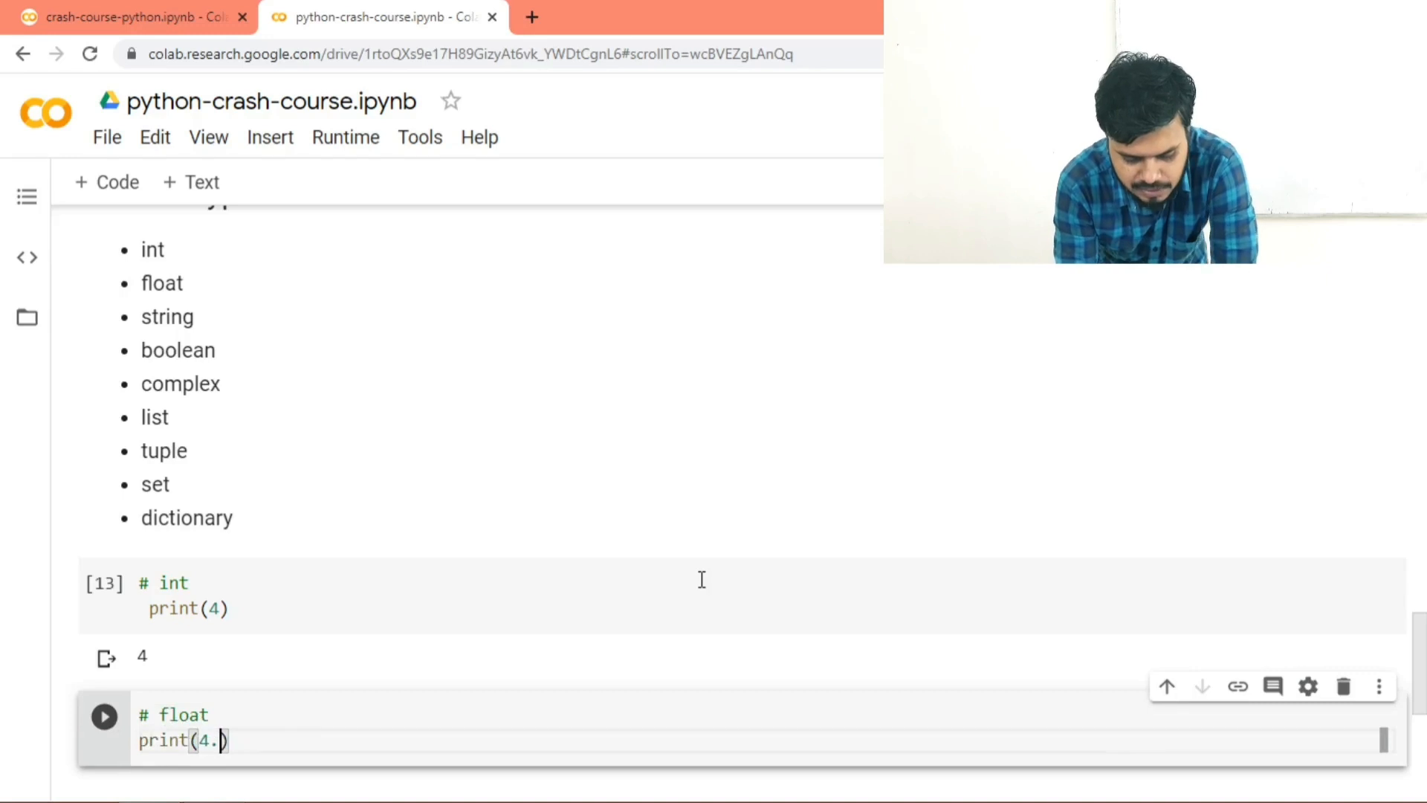
pyautogui.write('567')
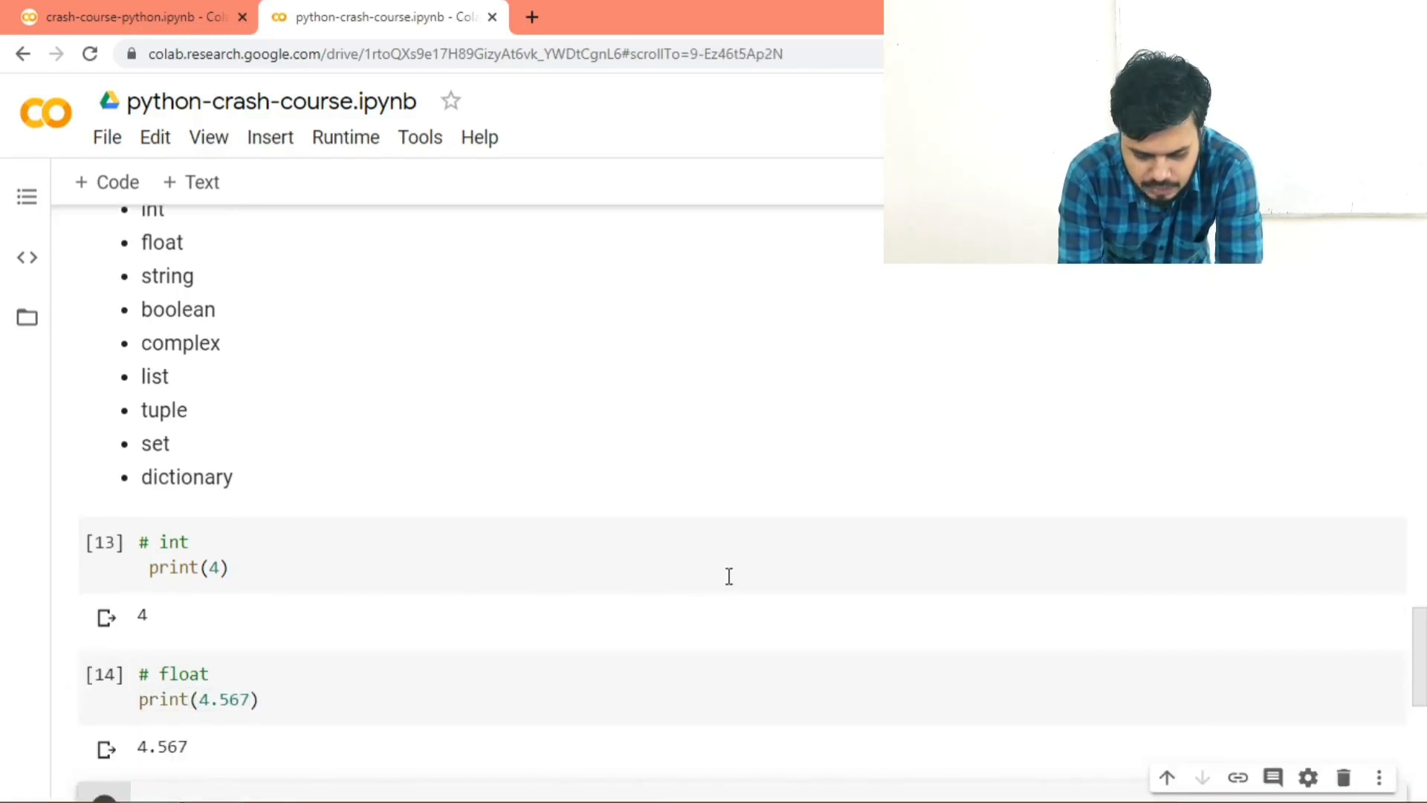
pyautogui.scroll(-3)
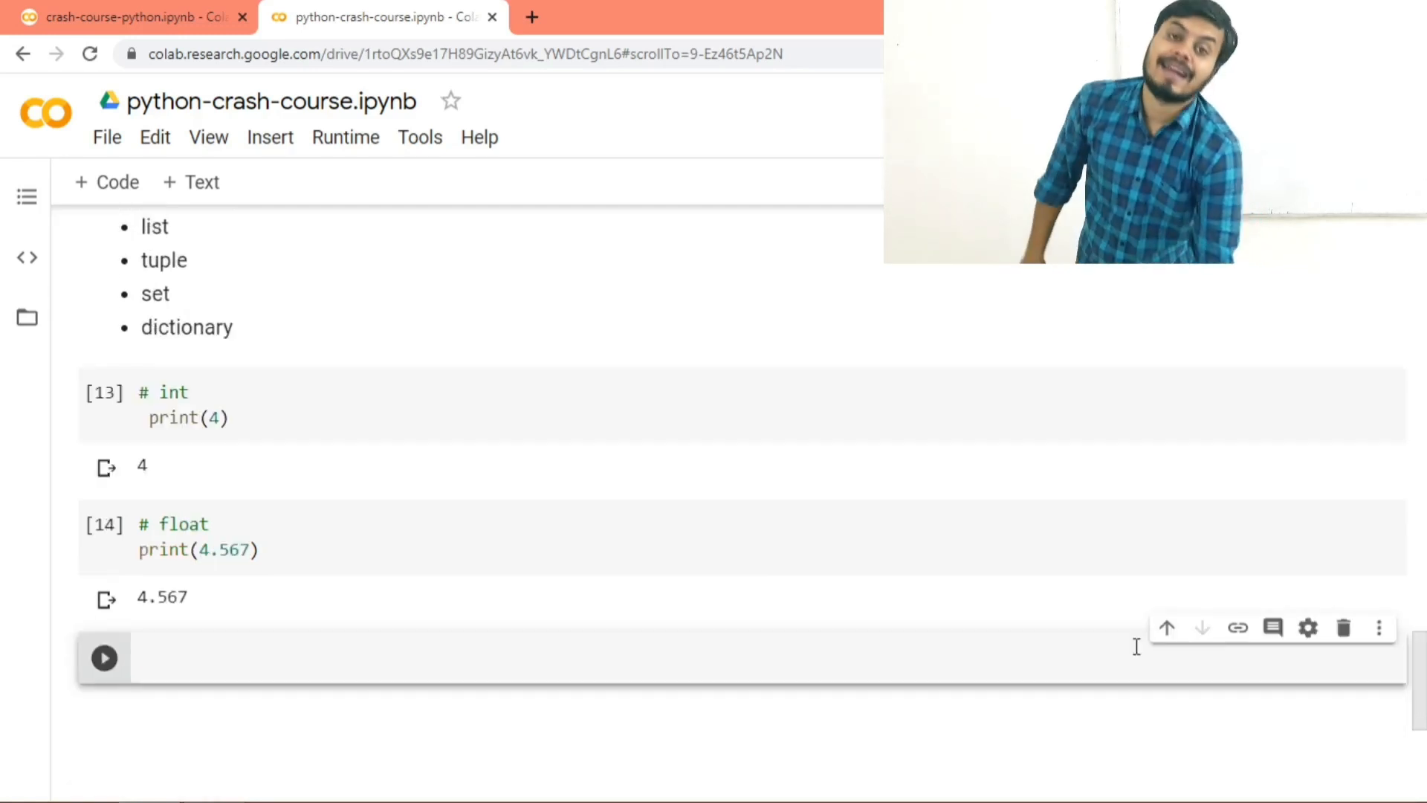
pyautogui.click(707, 658)
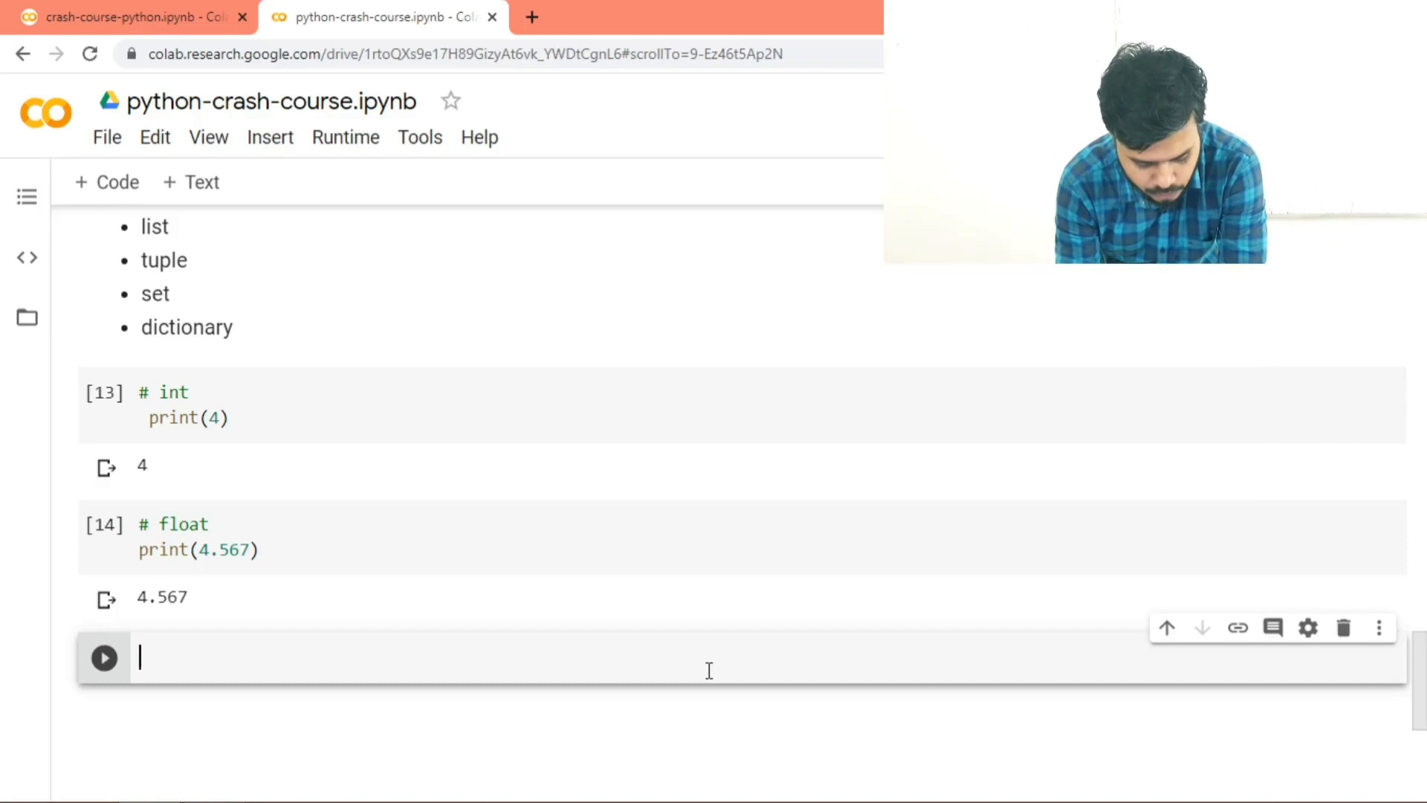
# Step: Add and run a string cell printing "Kolkata" and 'Mumbai'
pyautogui.write('# str')
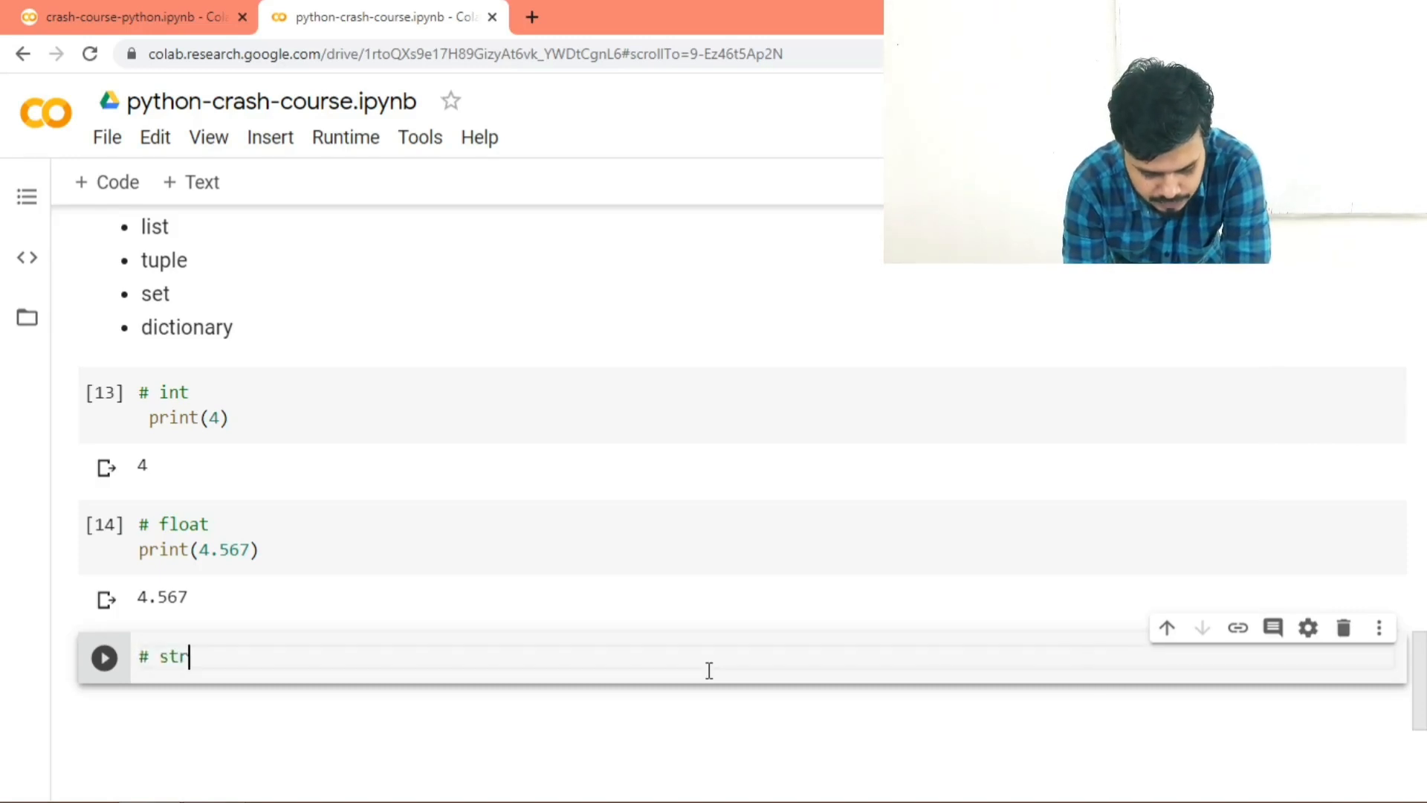
pyautogui.write('ing')
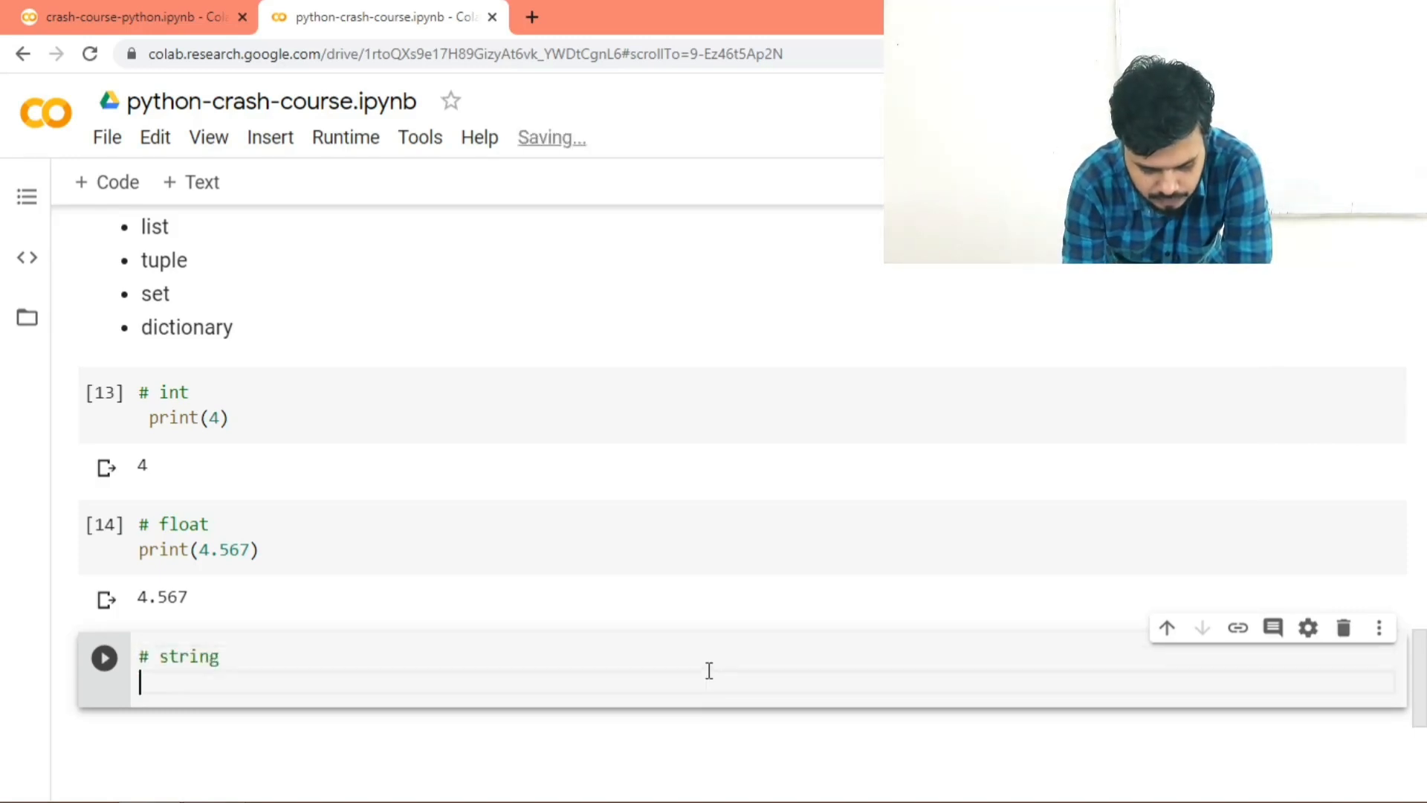
pyautogui.write('print("")')
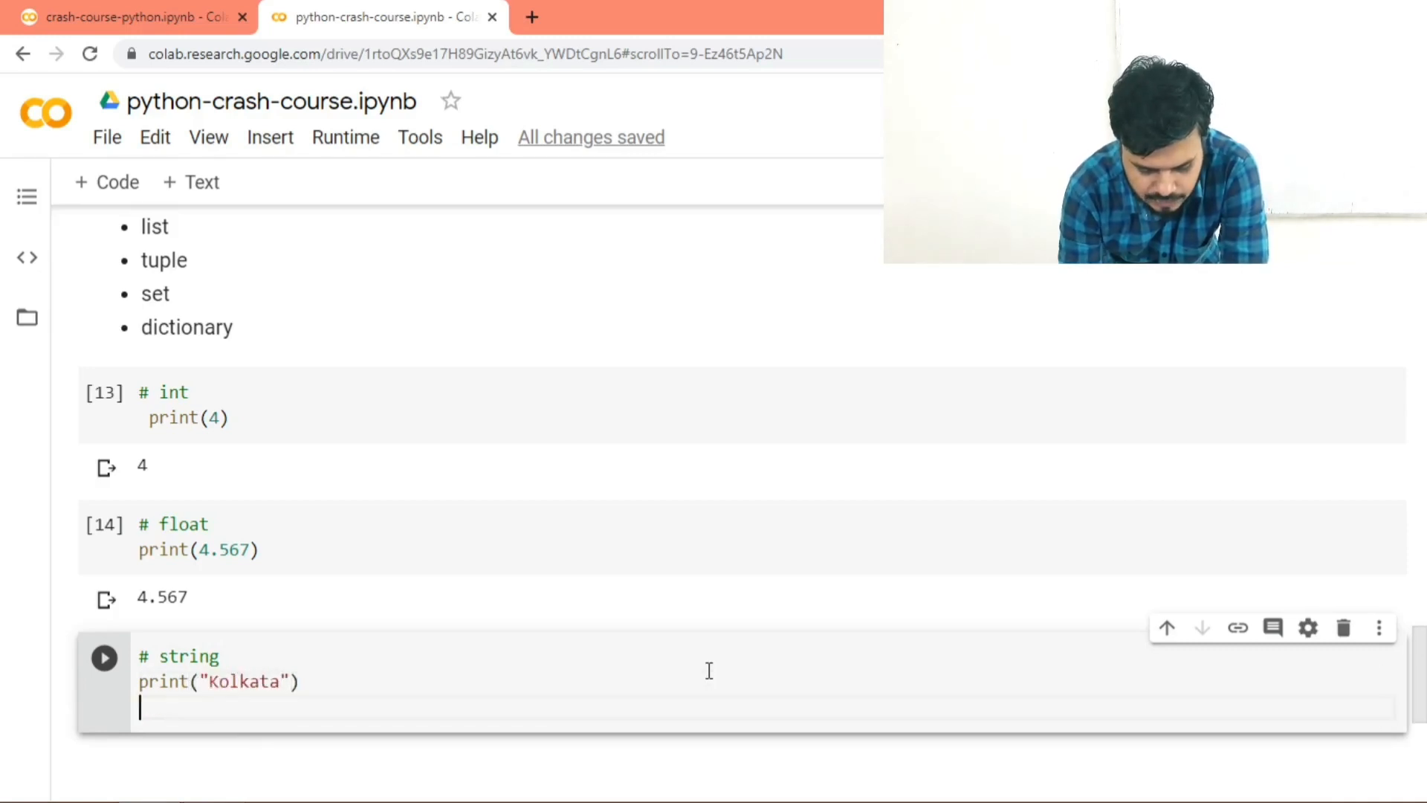
pyautogui.write('print()')
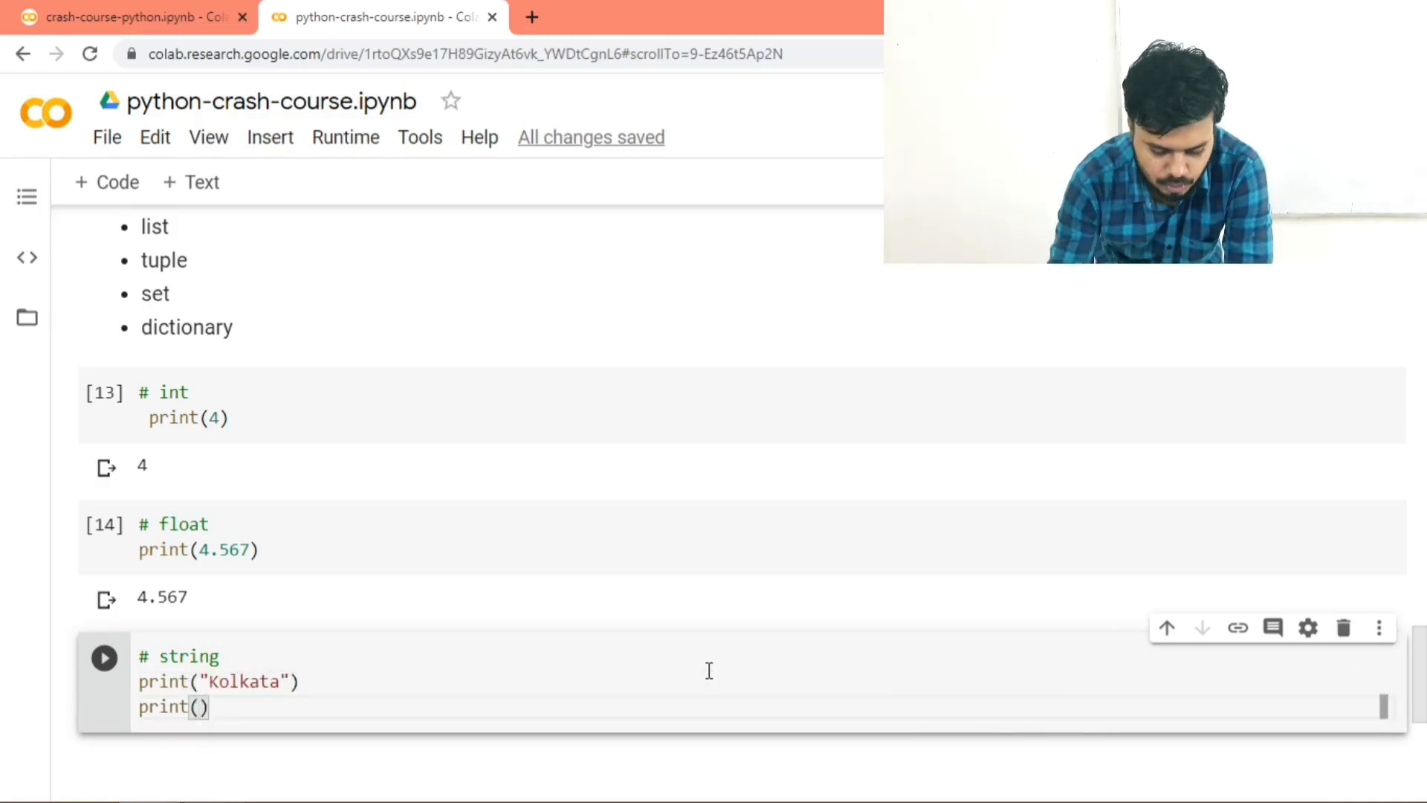
pyautogui.write("'M'")
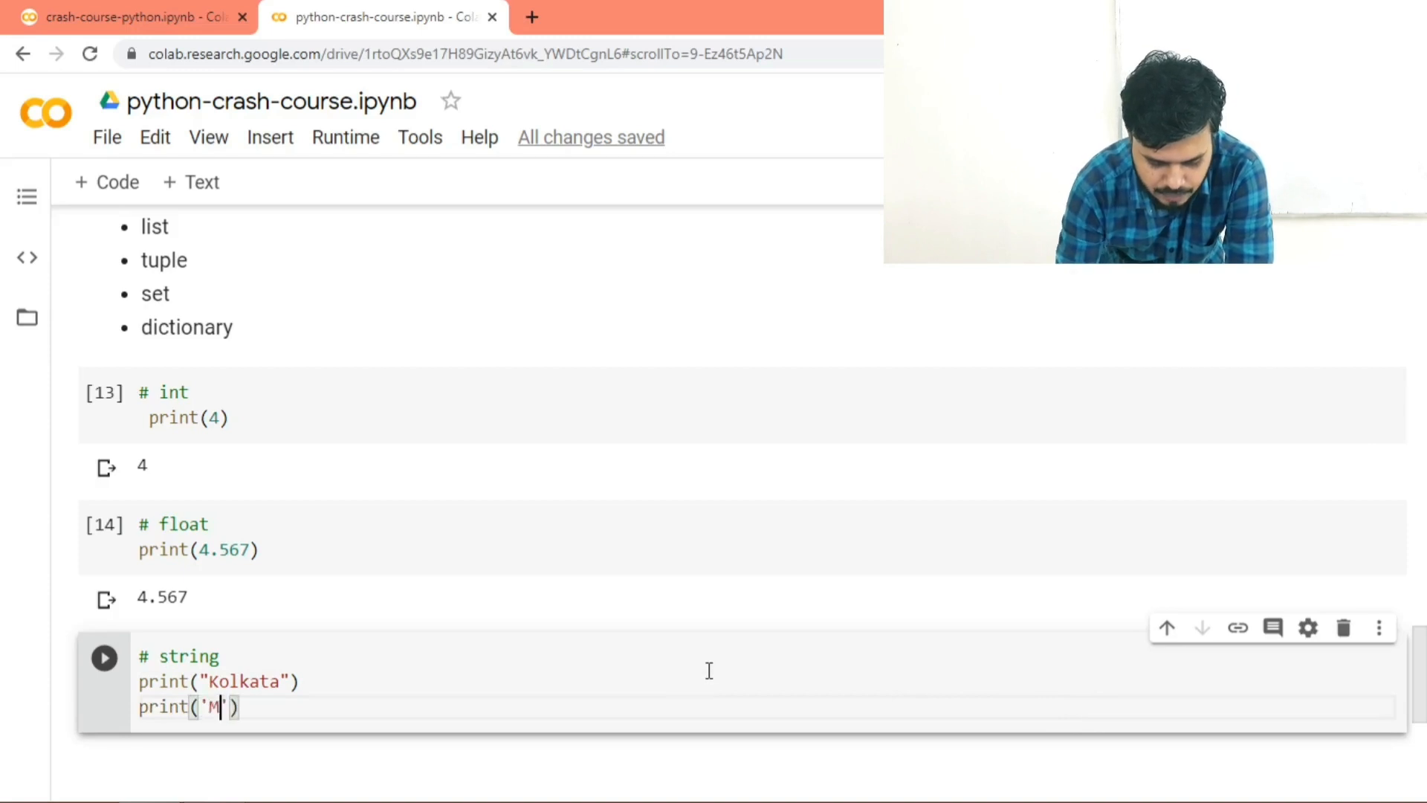
pyautogui.write('umbai')
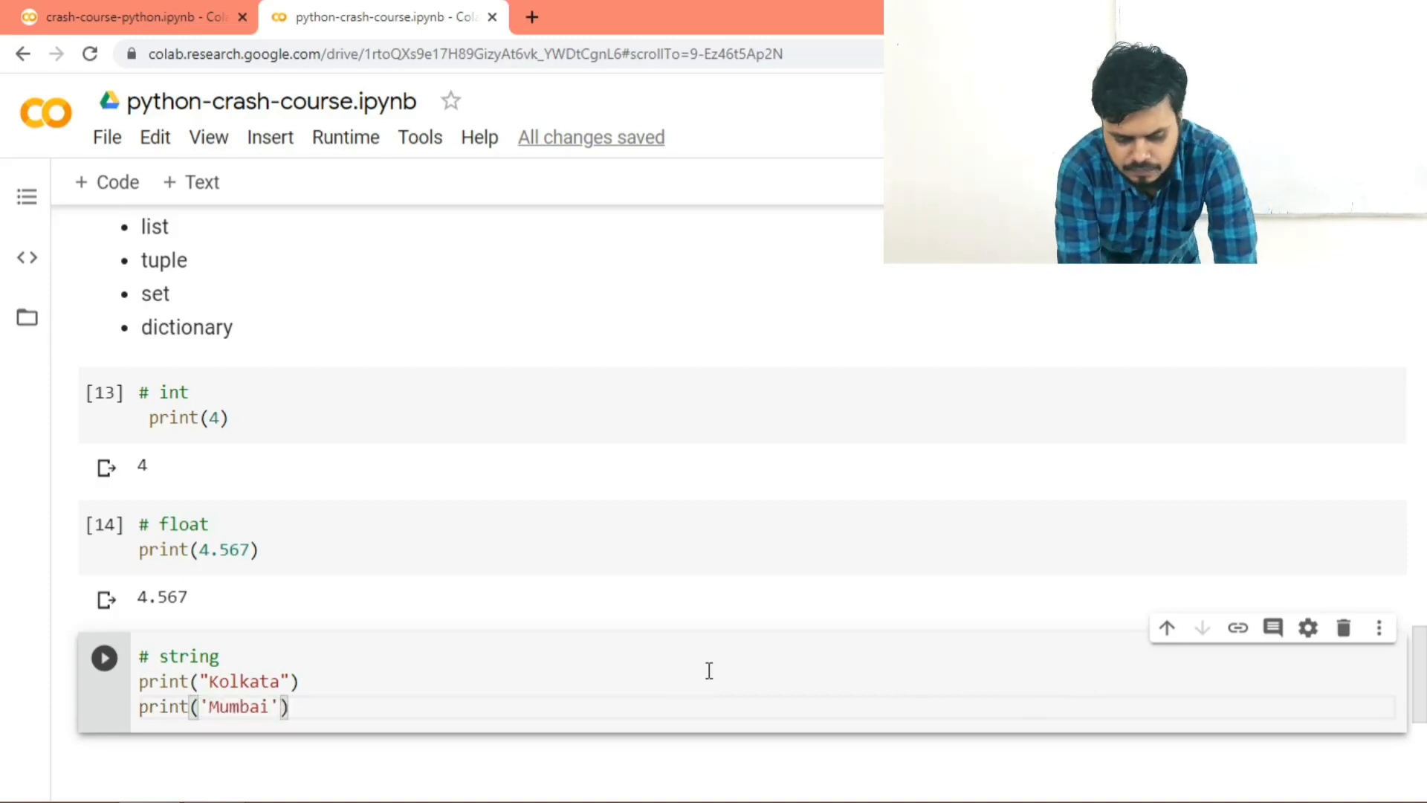
pyautogui.click(102, 657)
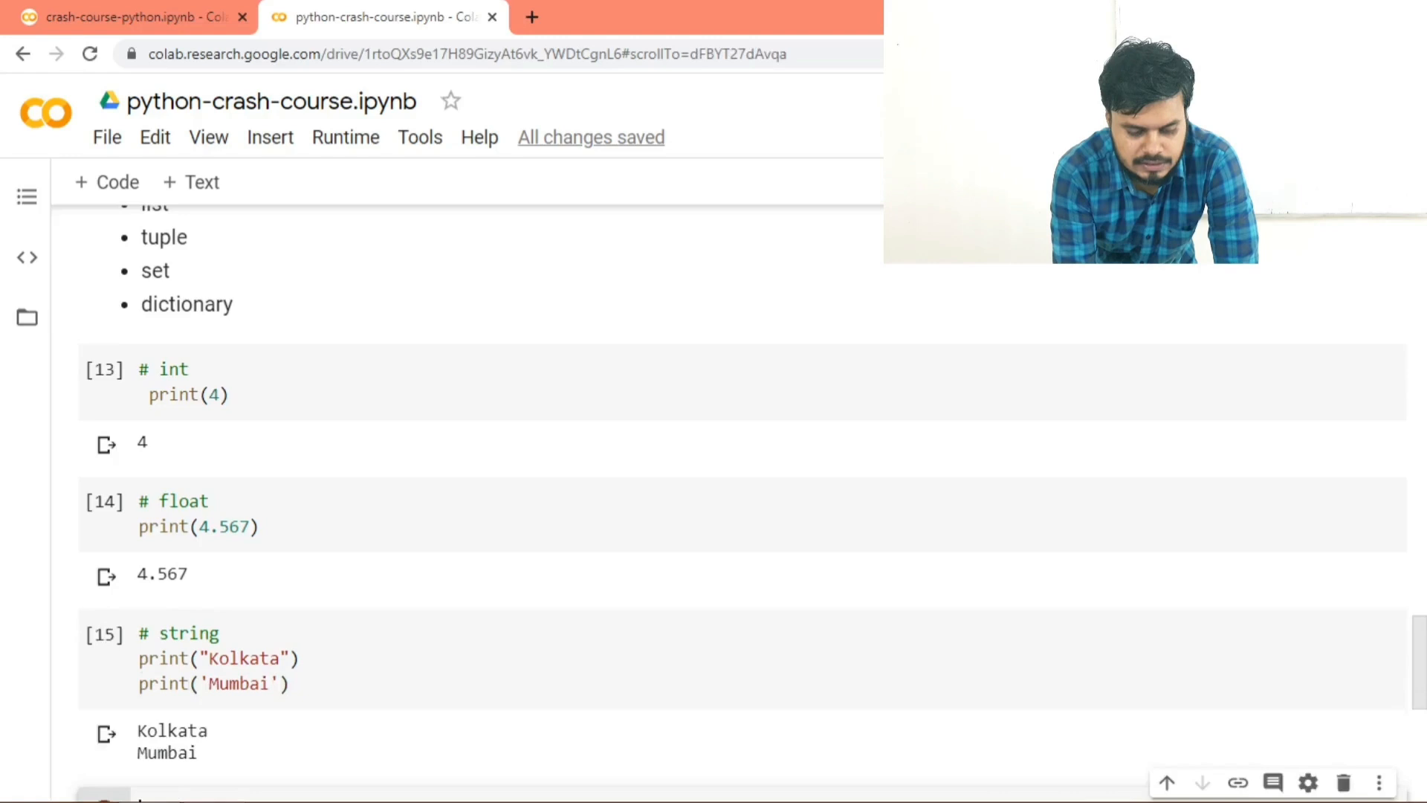
# Step: Add and run a boolean cell printing True and False
pyautogui.scroll(-3)
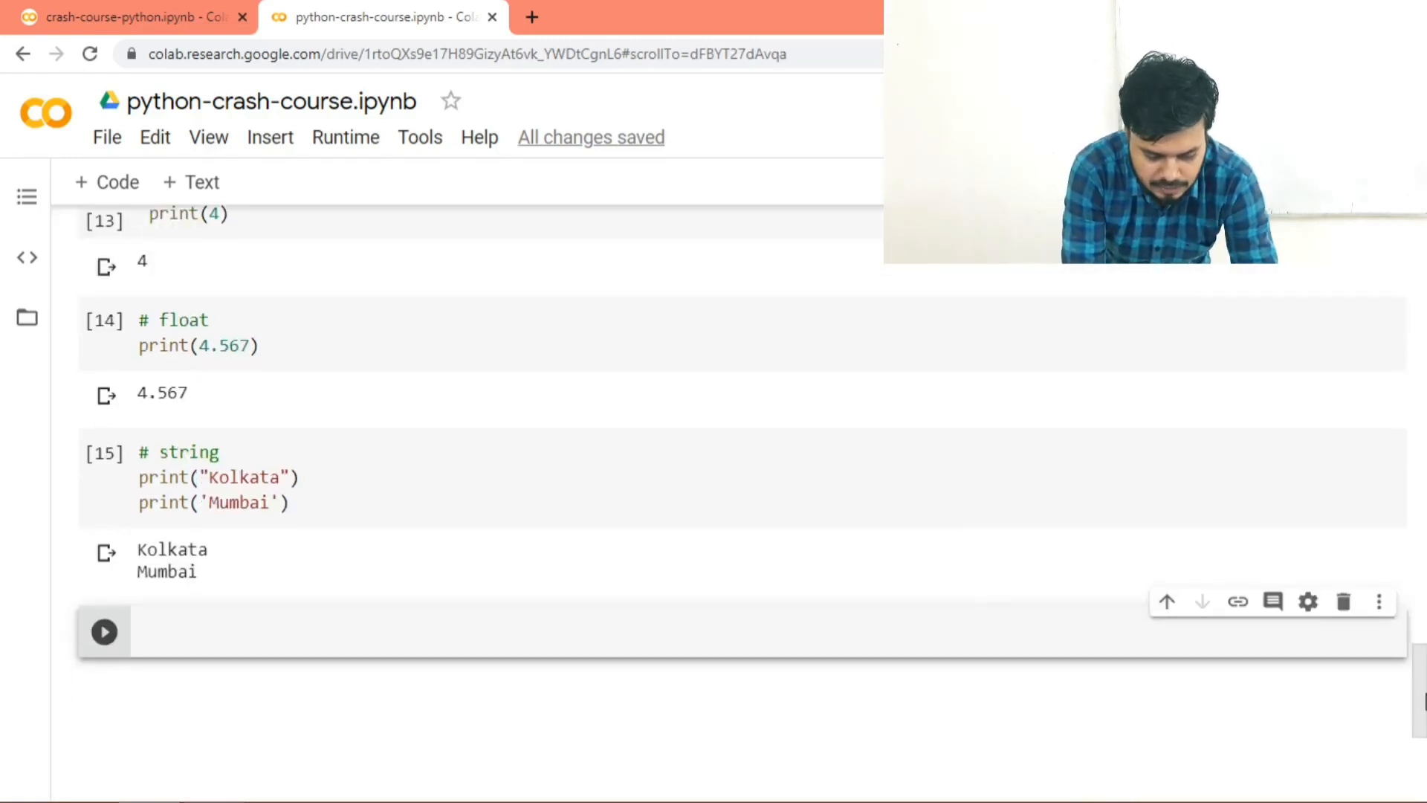
pyautogui.write('#')
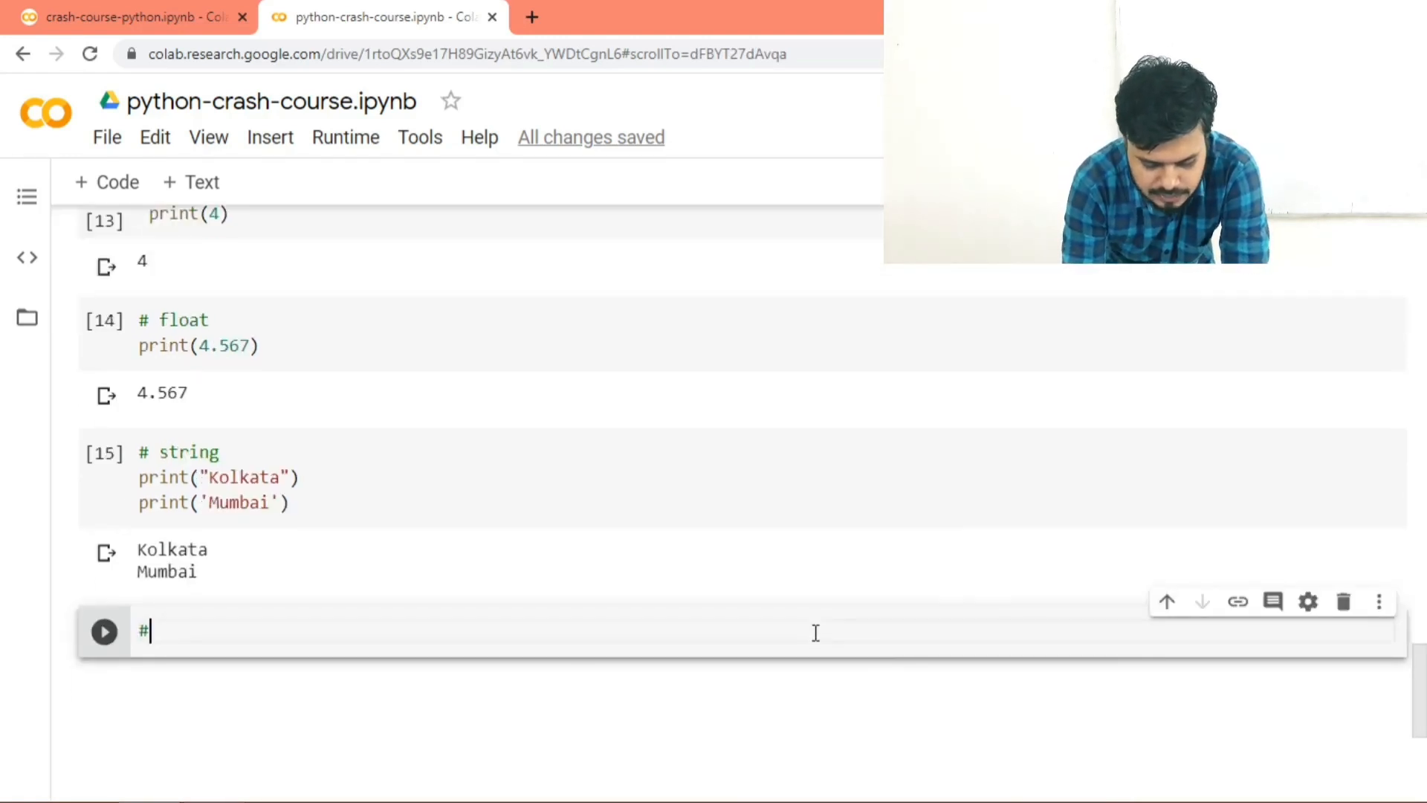
pyautogui.write('boolean')
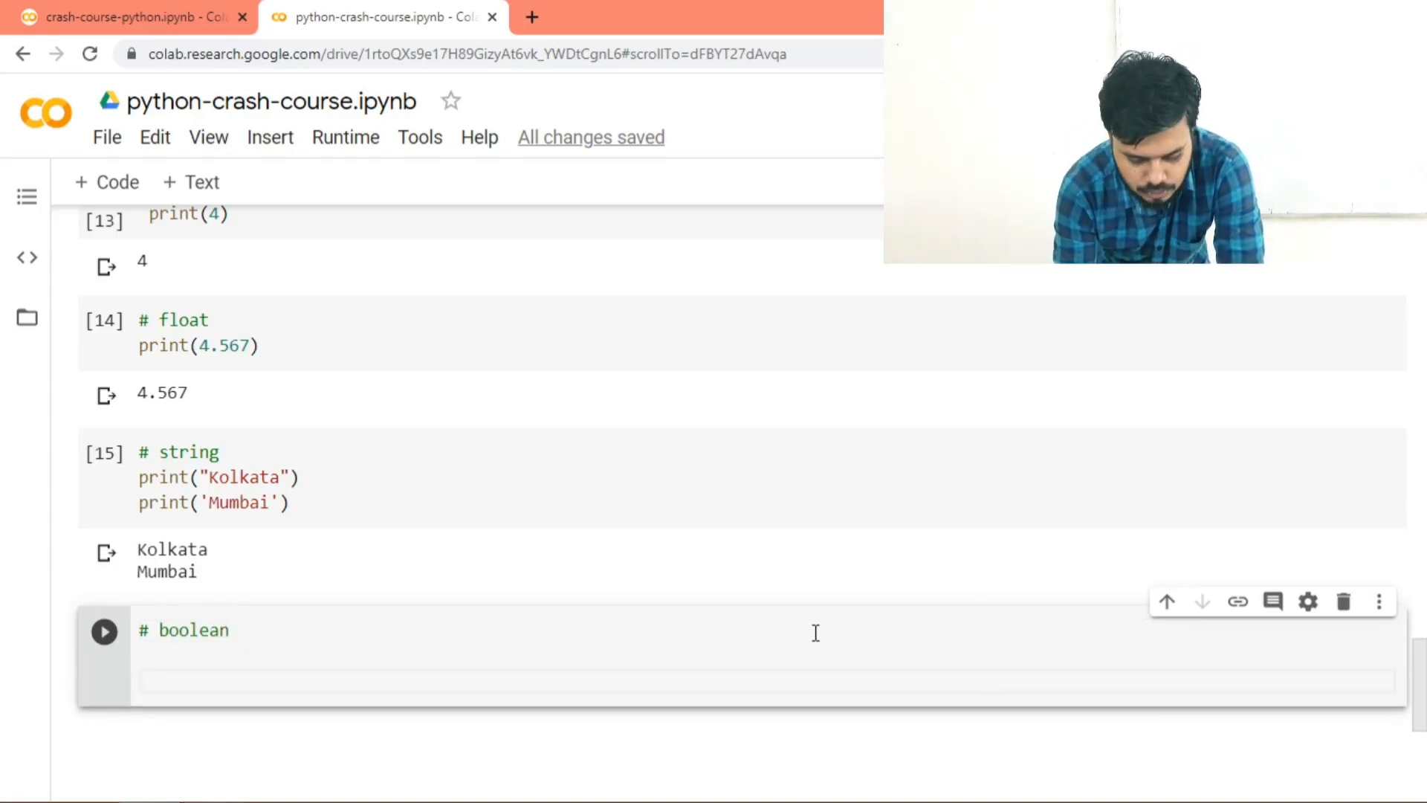
pyautogui.write('print()')
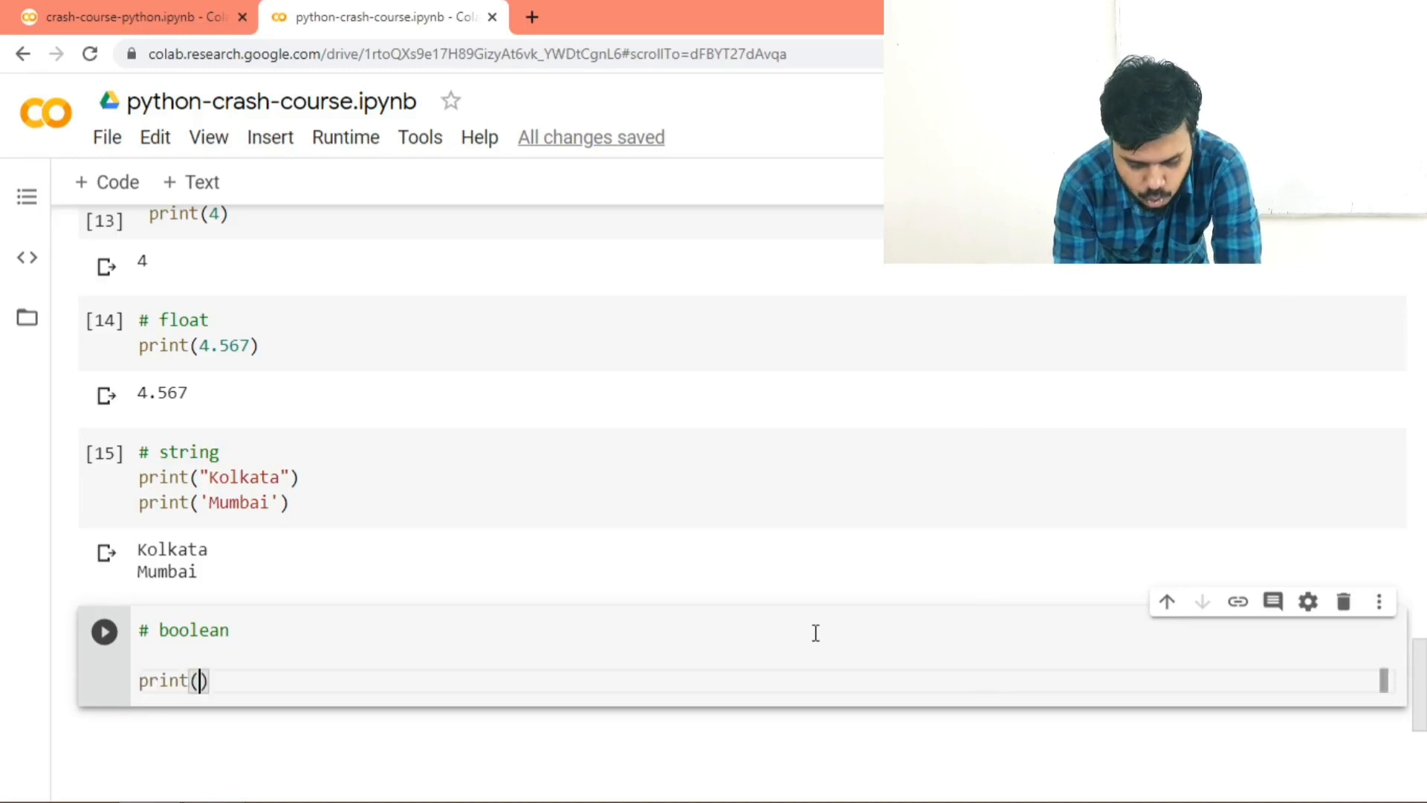
pyautogui.write('True')
pyautogui.write('print(False)')
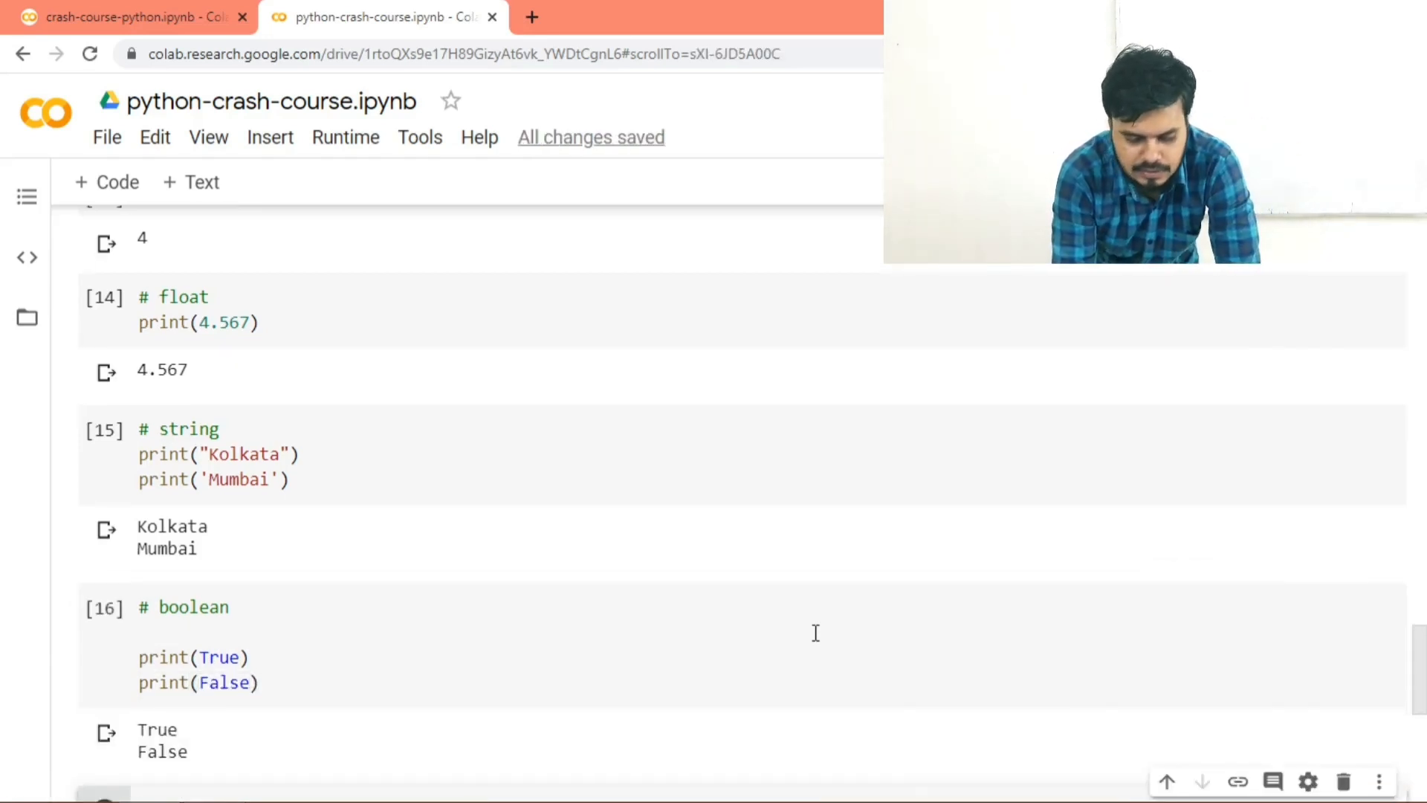
pyautogui.scroll(-3)
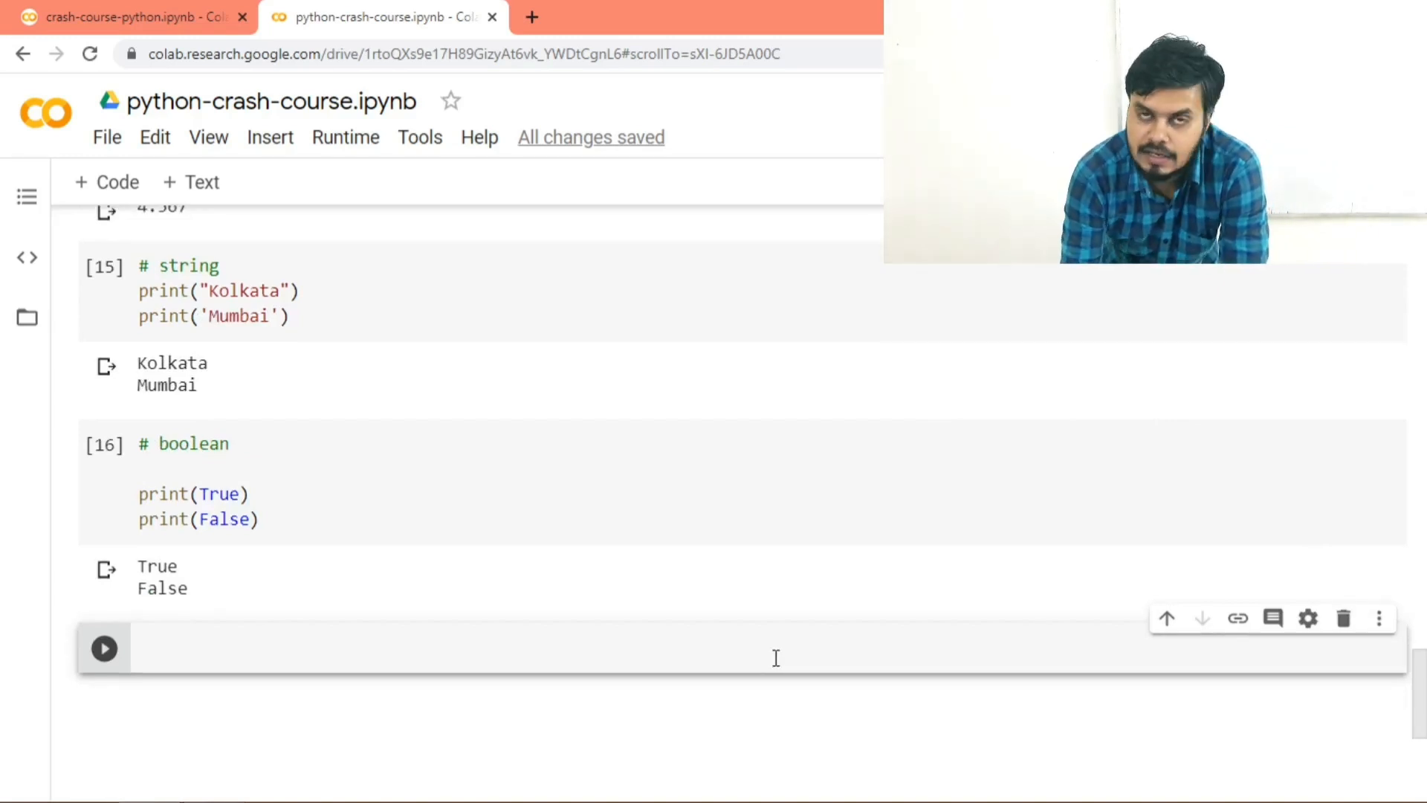
# Step: Add and run a complex cell printing 4+6j, giving (4+6j)
pyautogui.write('#')
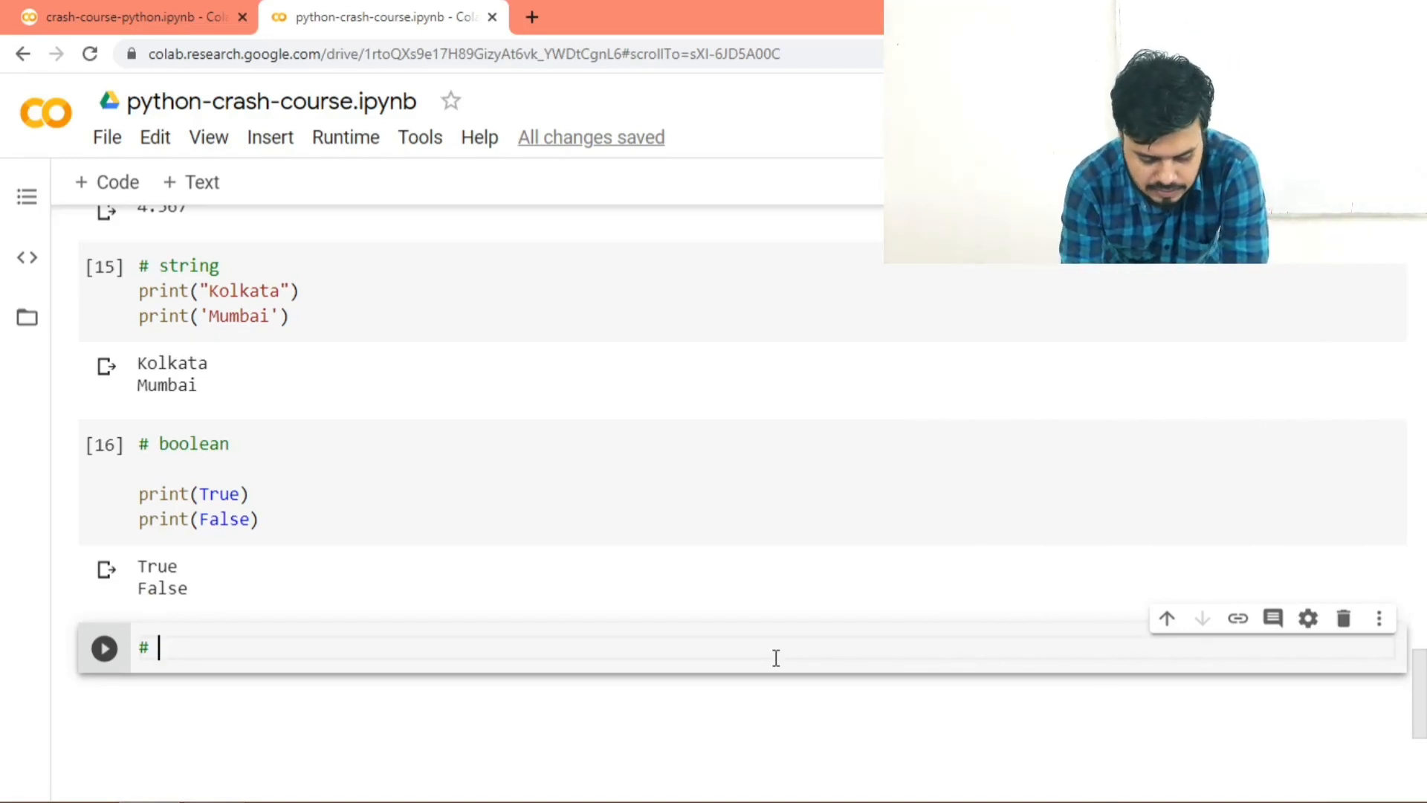
pyautogui.write('c')
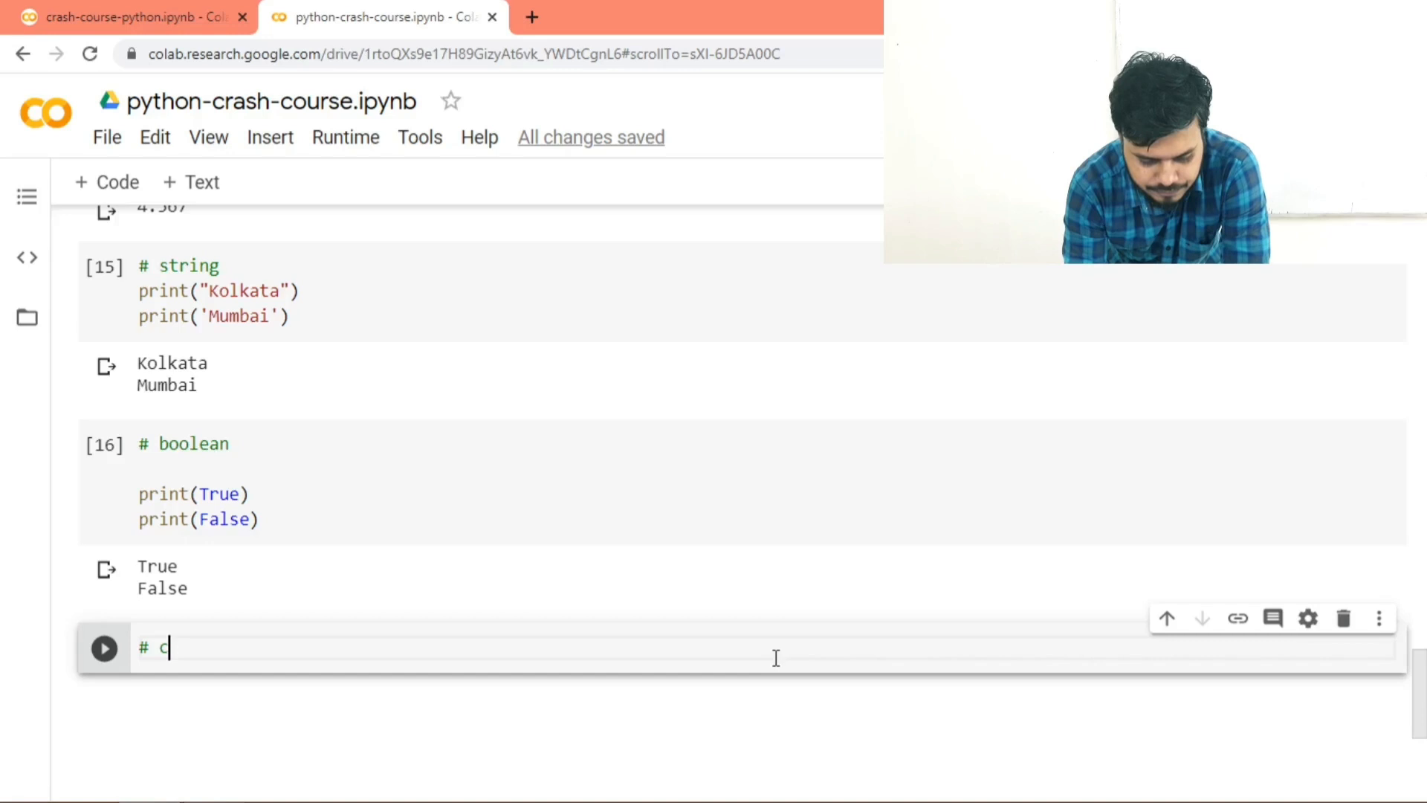
pyautogui.write('o')
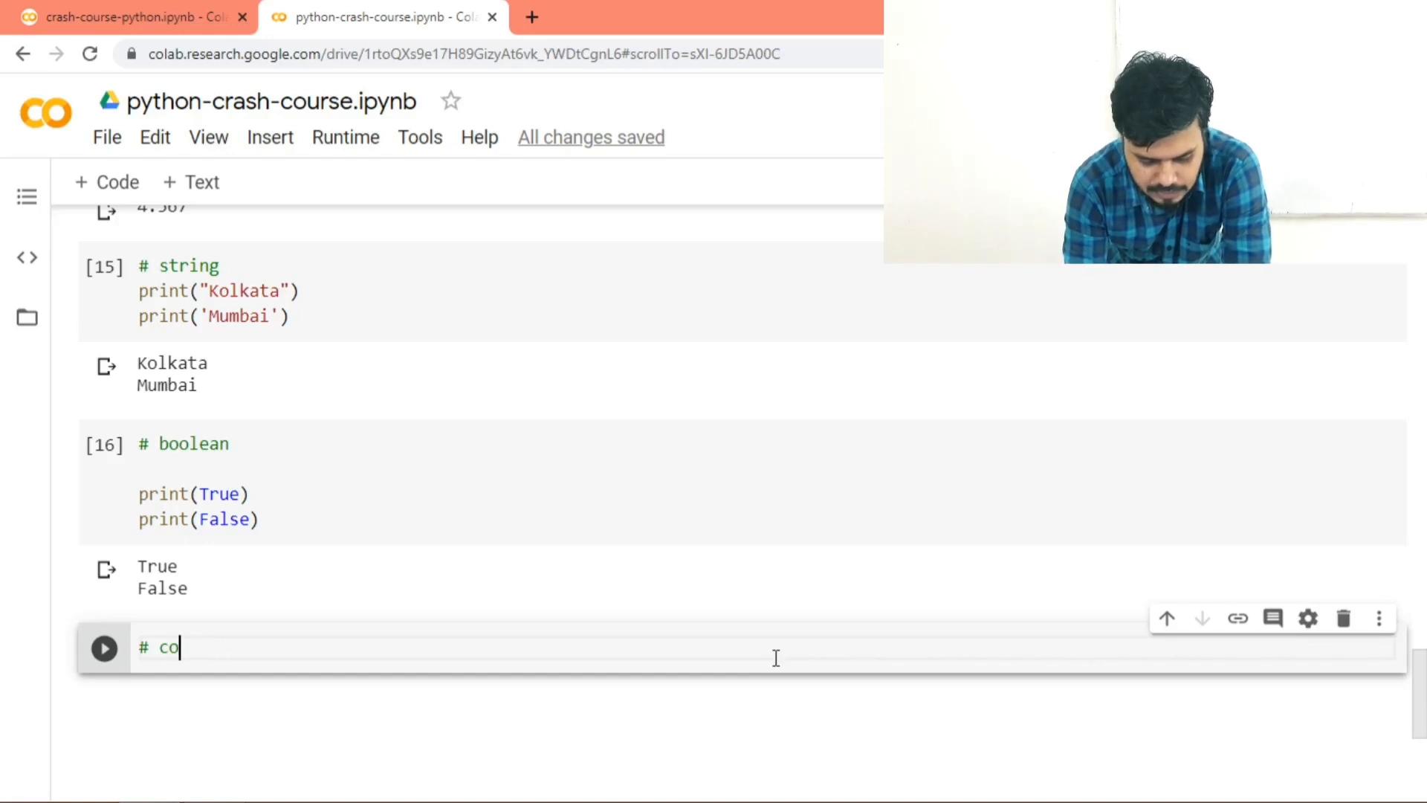
pyautogui.write('mplex')
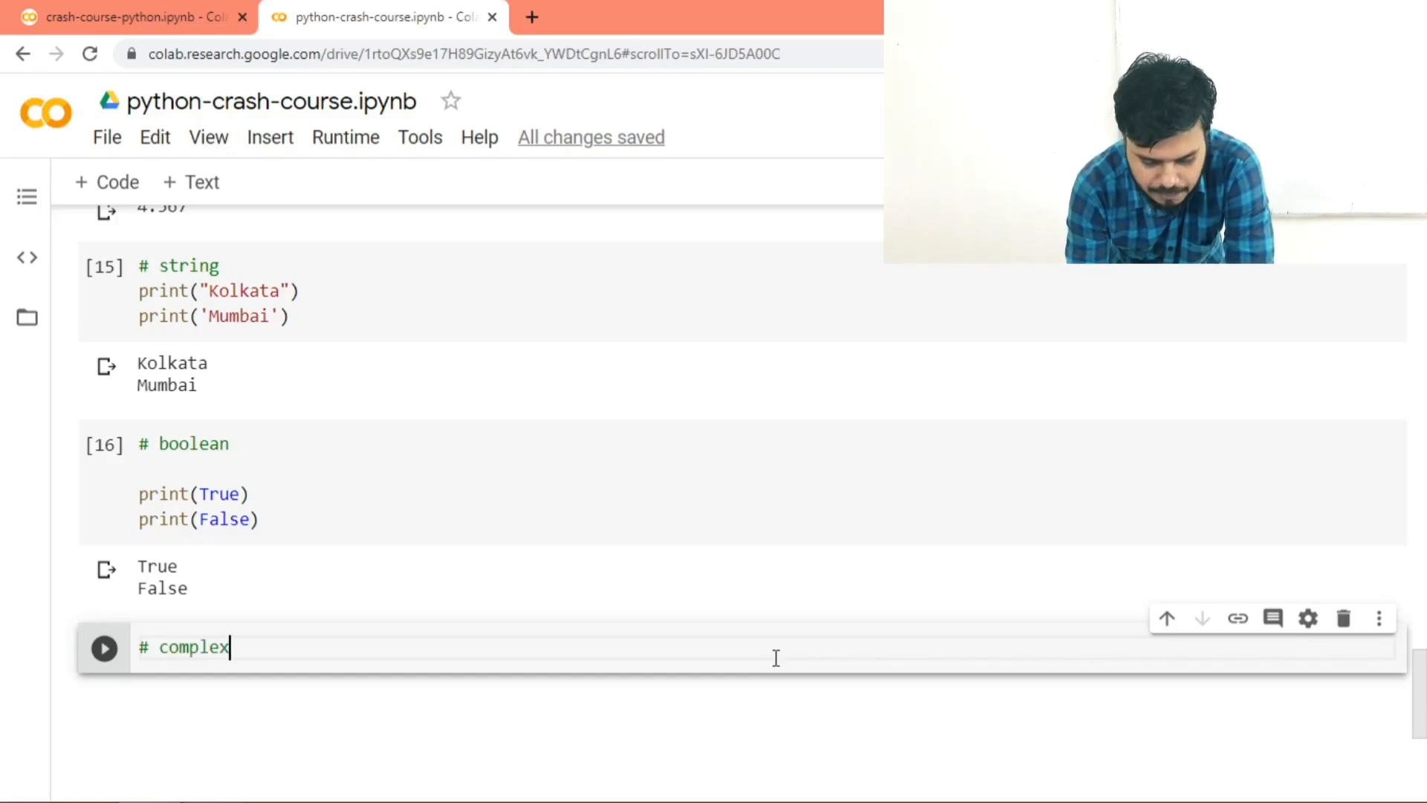
pyautogui.write('print(')
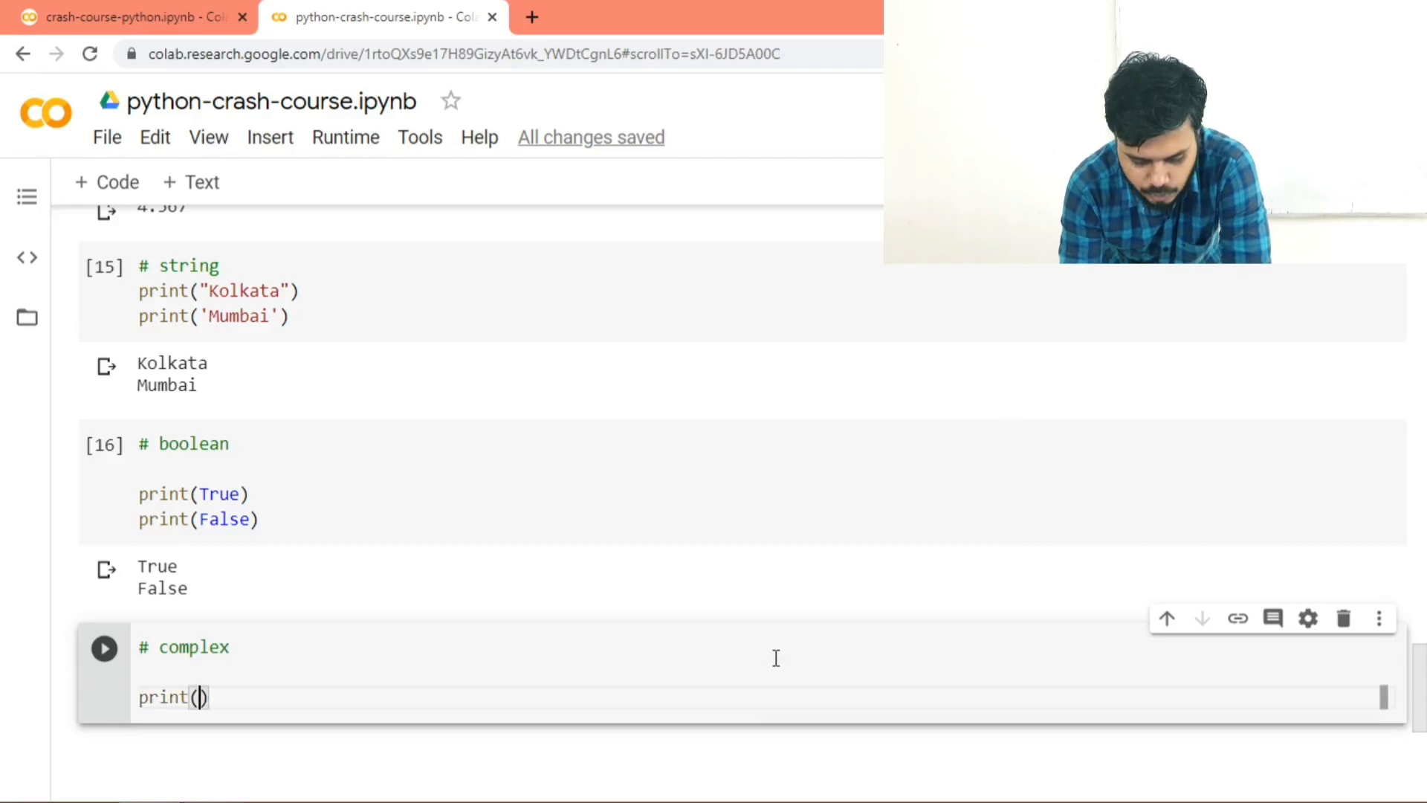
pyautogui.write('4+6j')
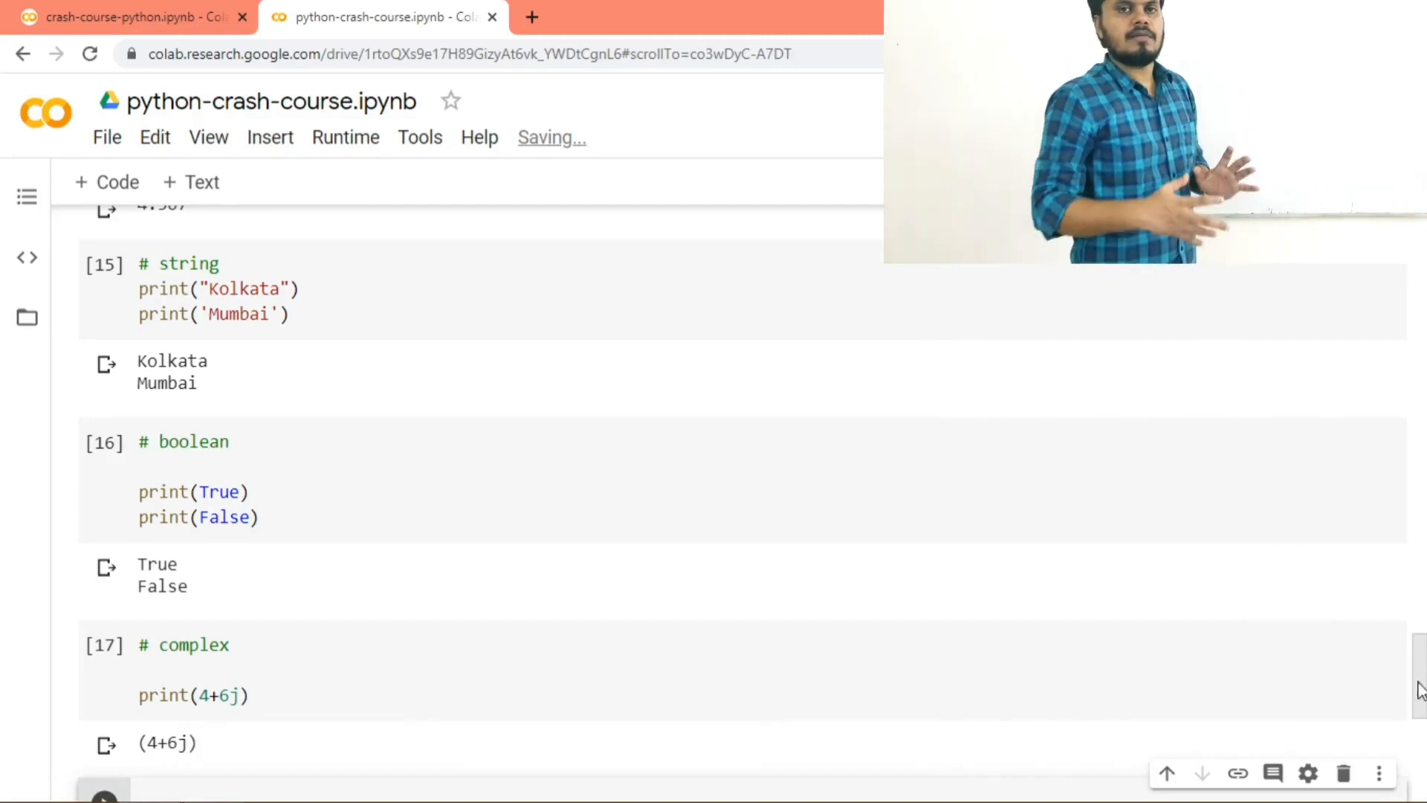
pyautogui.scroll(-3)
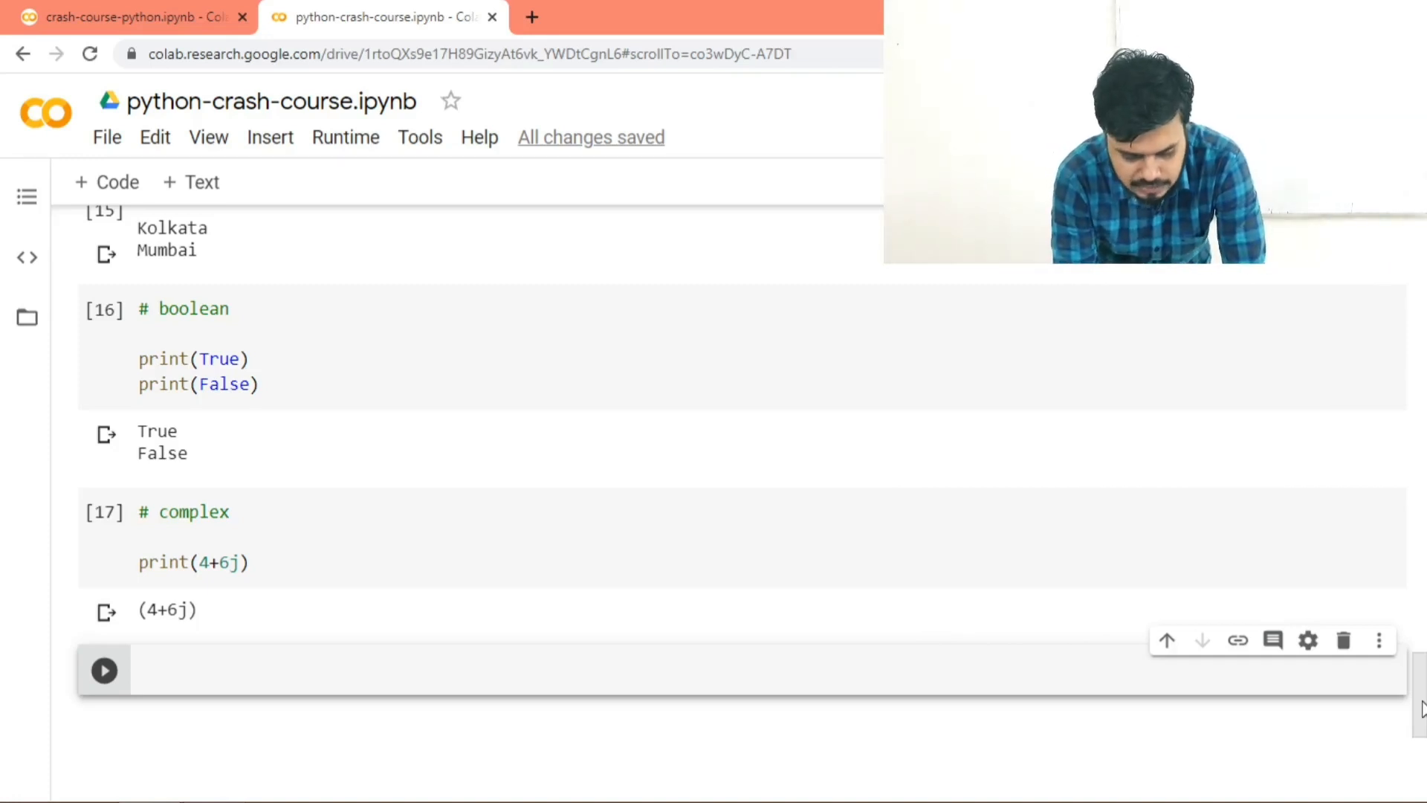
# Step: Add and run a List cell printing [1,2,3,4,5] after clearing a half-typed line
pyautogui.scroll(-3)
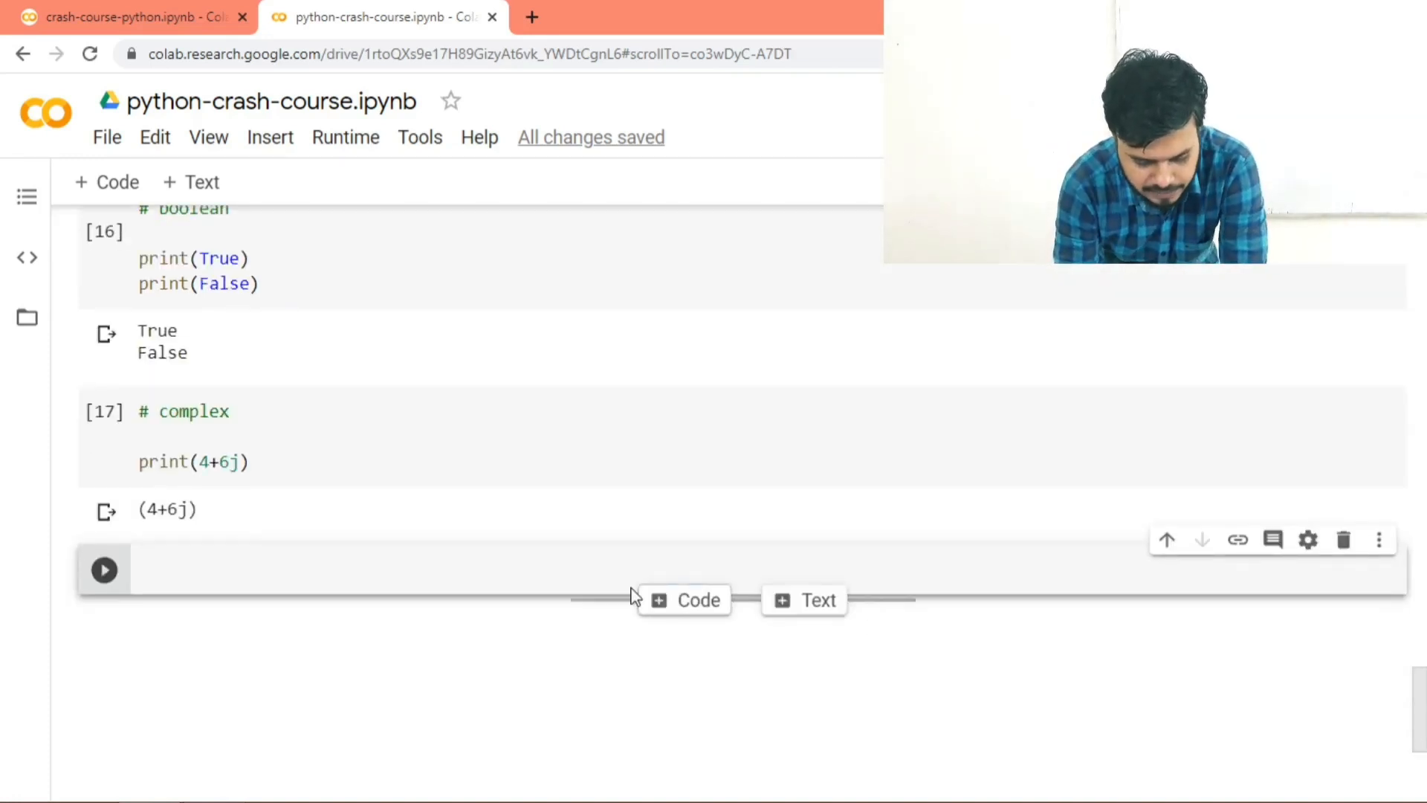
pyautogui.write('print')
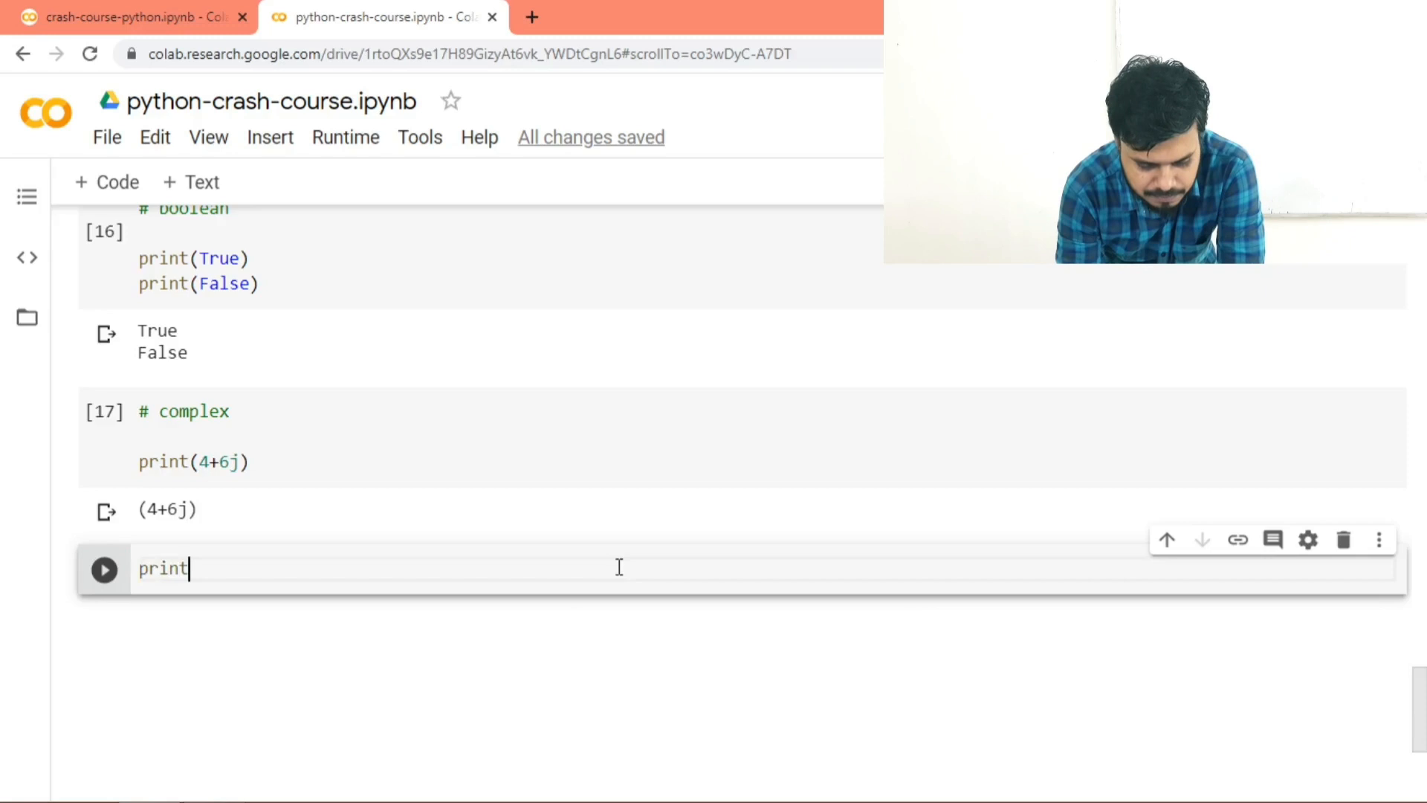
pyautogui.press('ctrl+a')
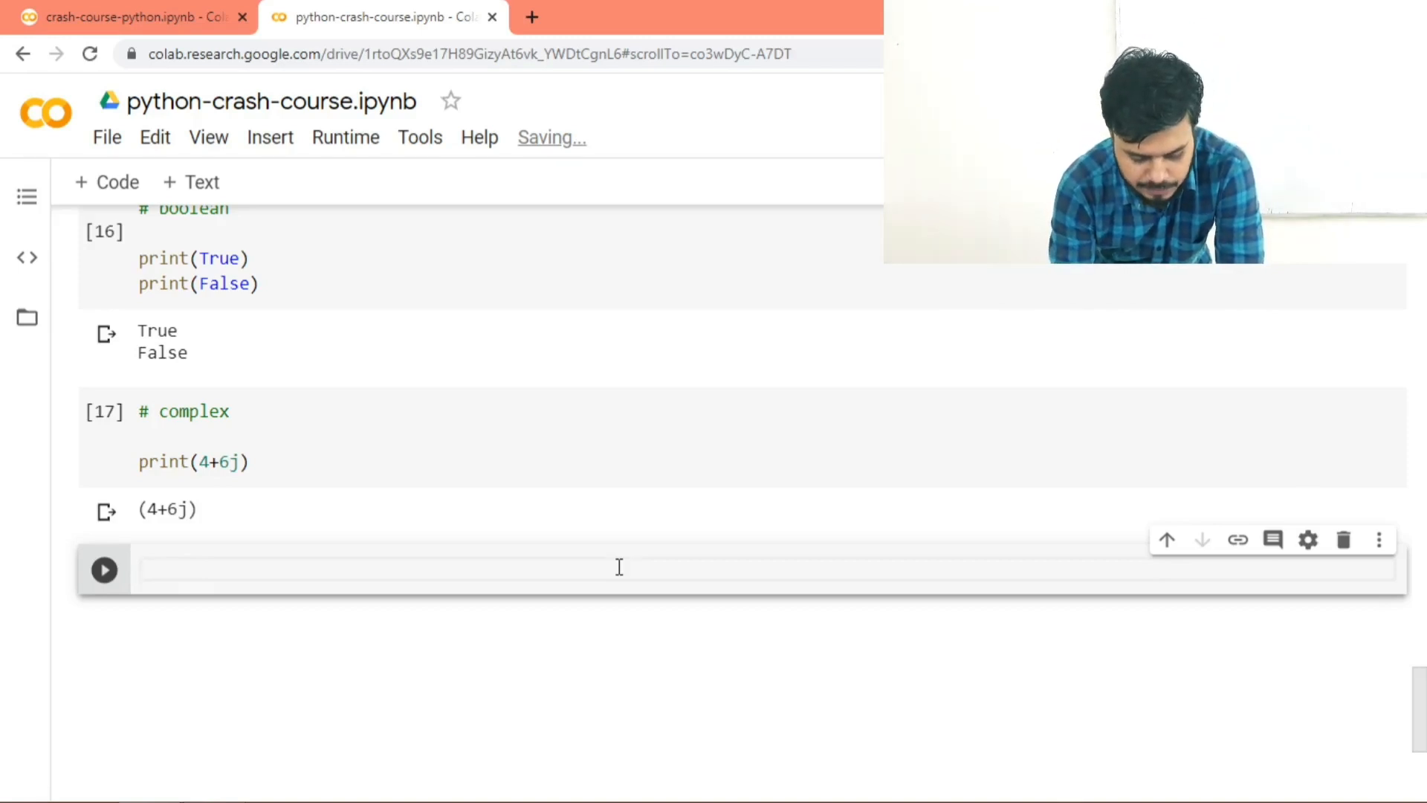
pyautogui.write('# List')
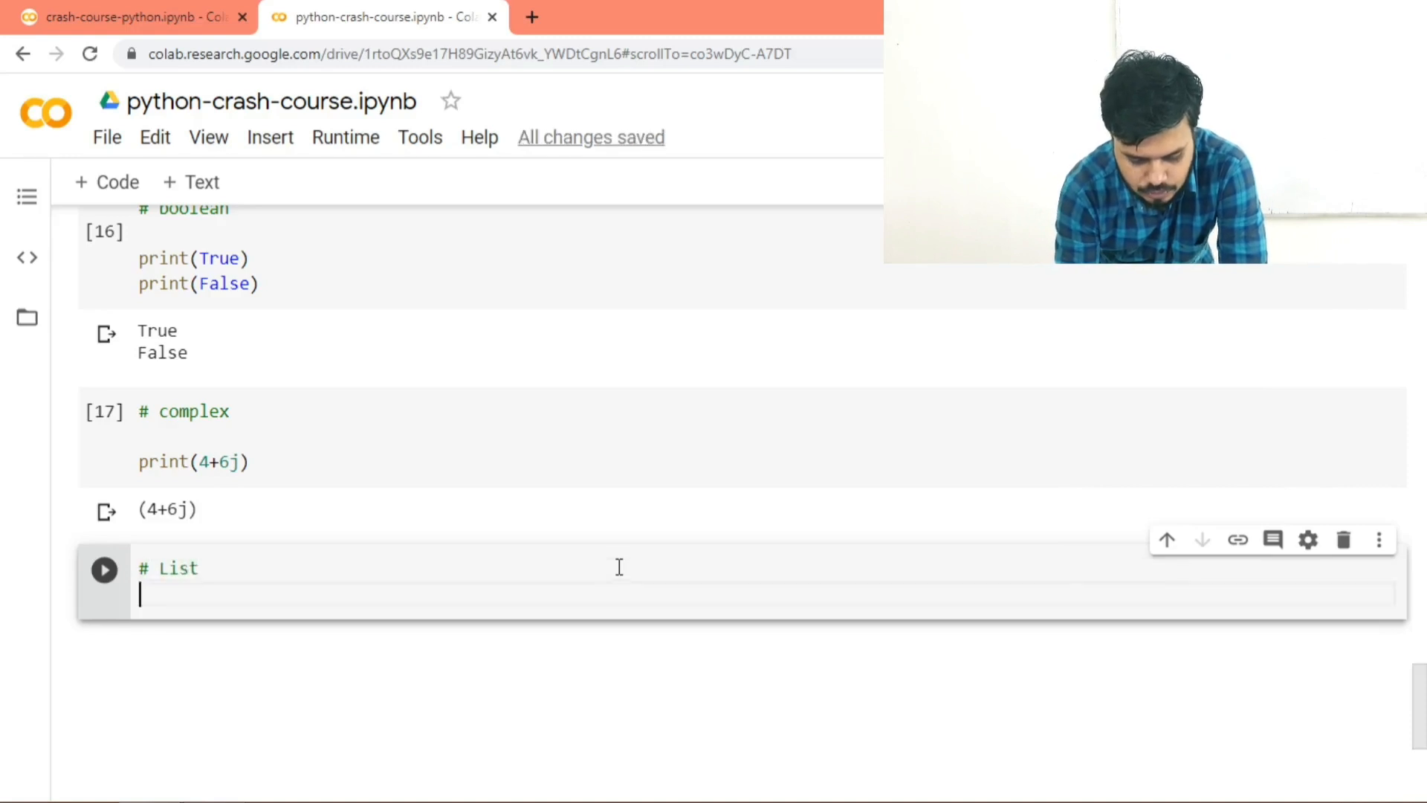
pyautogui.write('print([])')
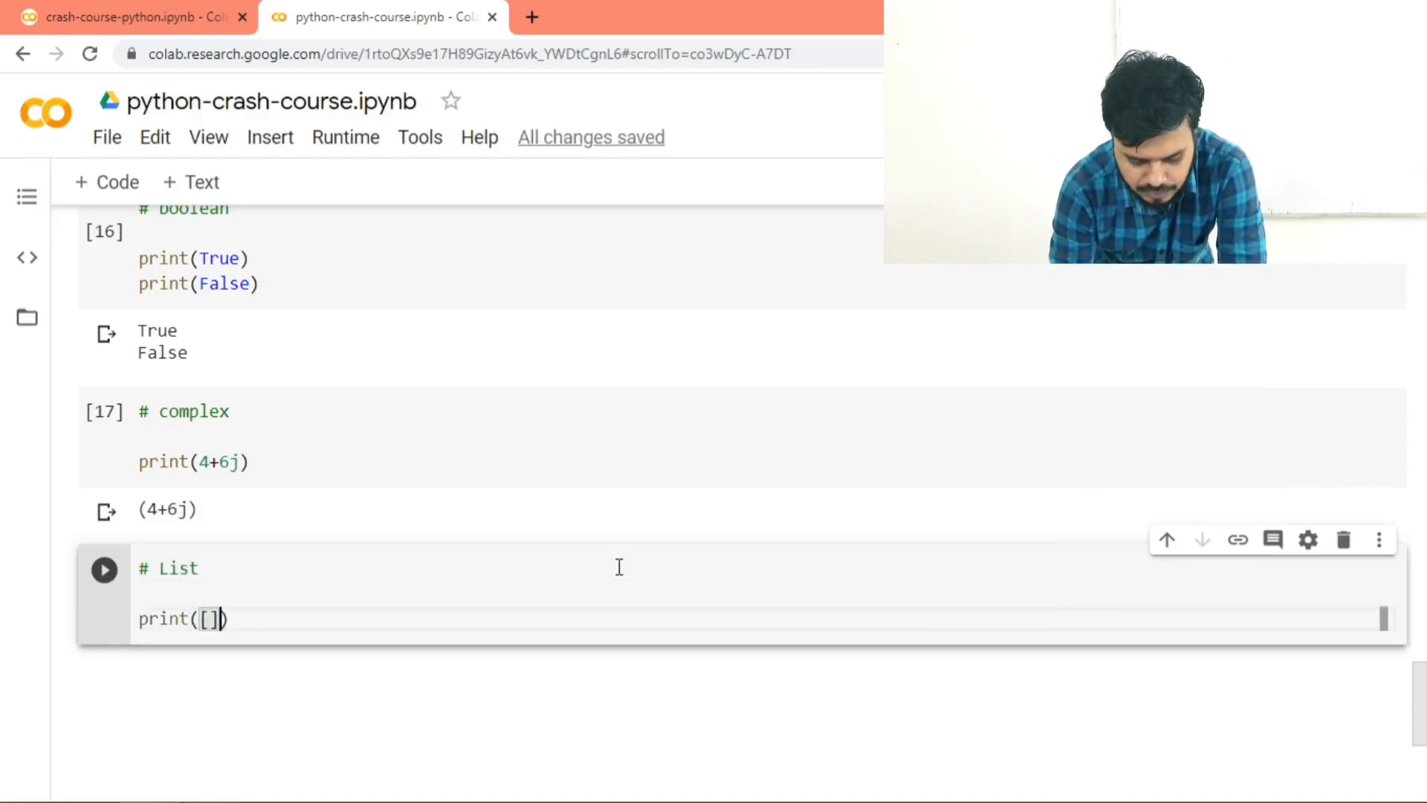
pyautogui.write('1,2,3,4,5')
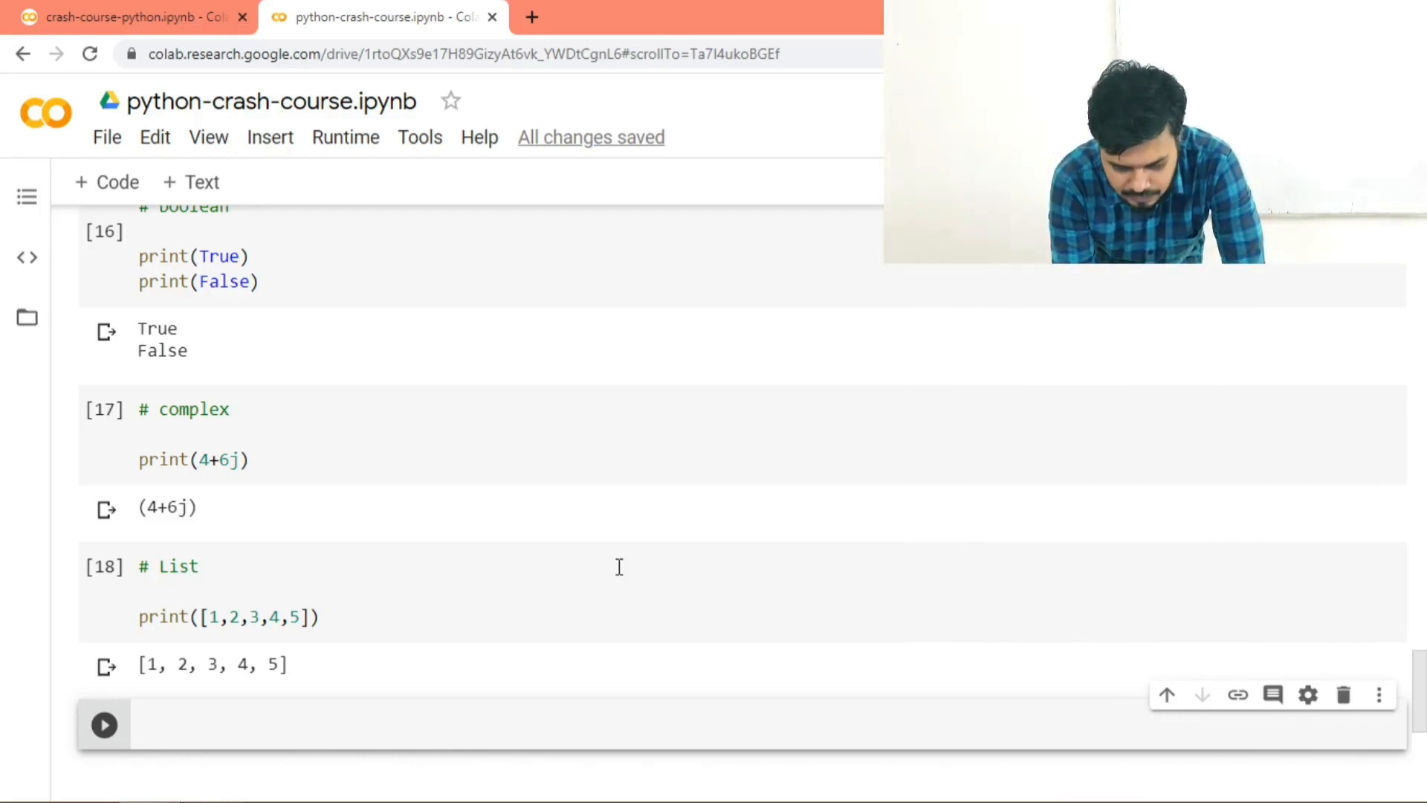
pyautogui.scroll(-3)
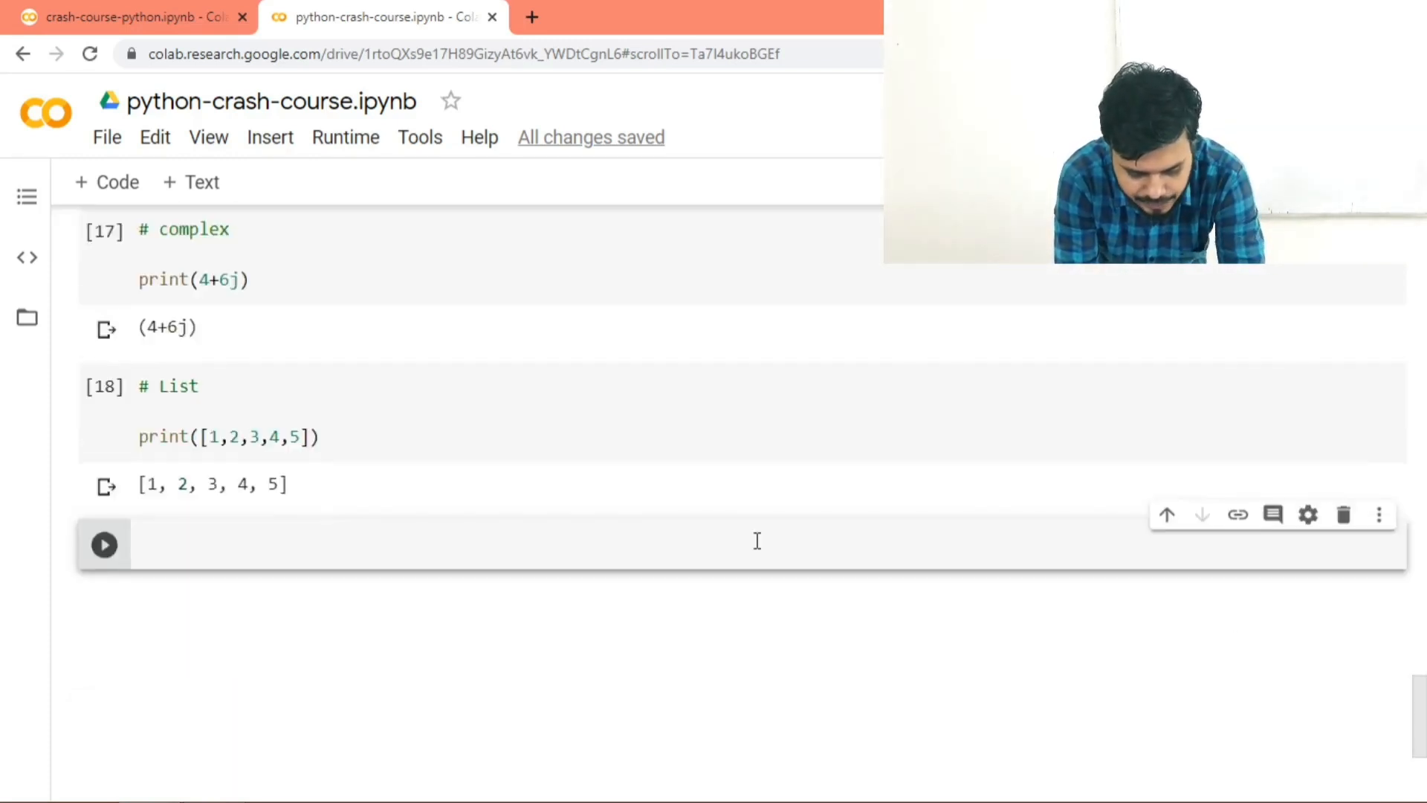
# Step: Add and run a Tuple cell printing (1,2,3,4,5)
pyautogui.write('# Tuple')
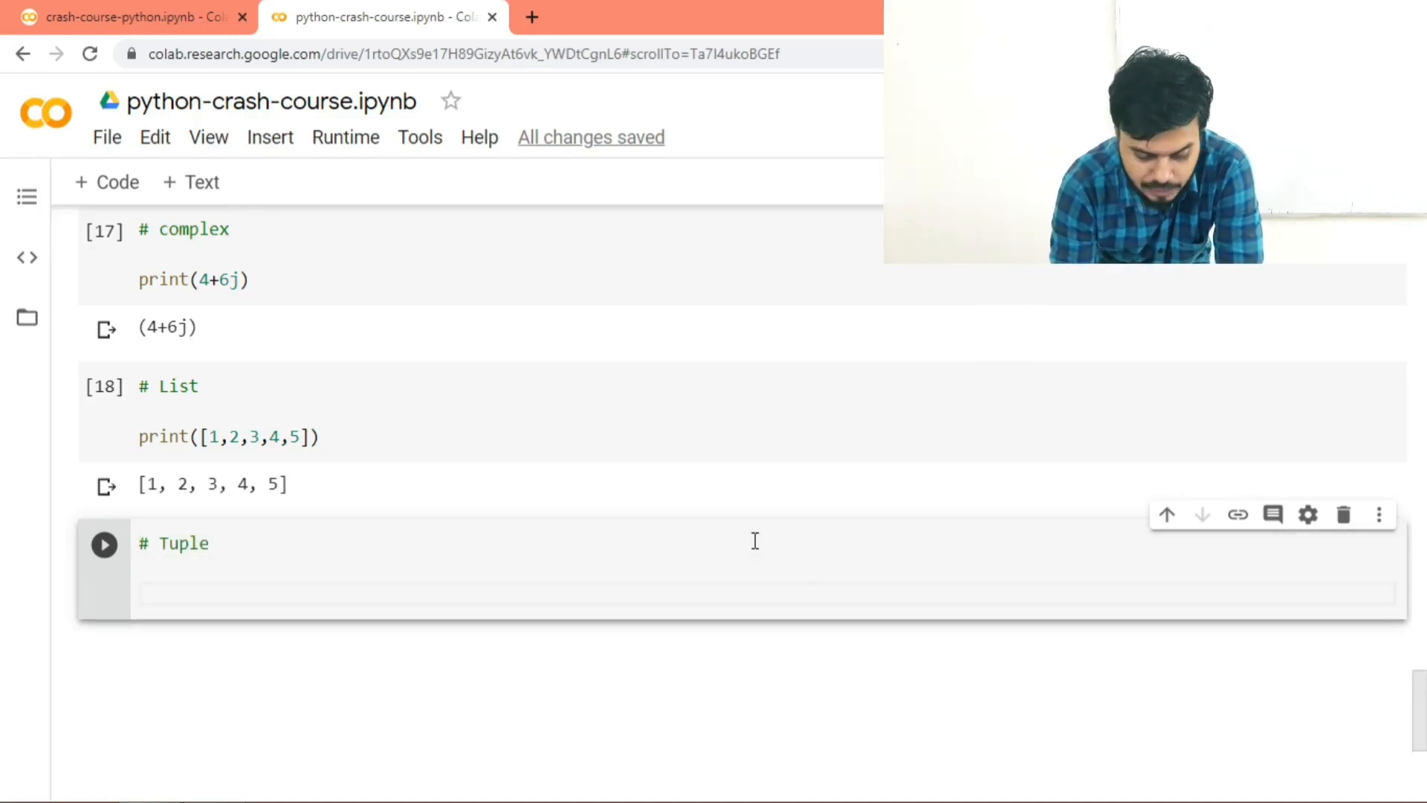
pyautogui.write('print()')
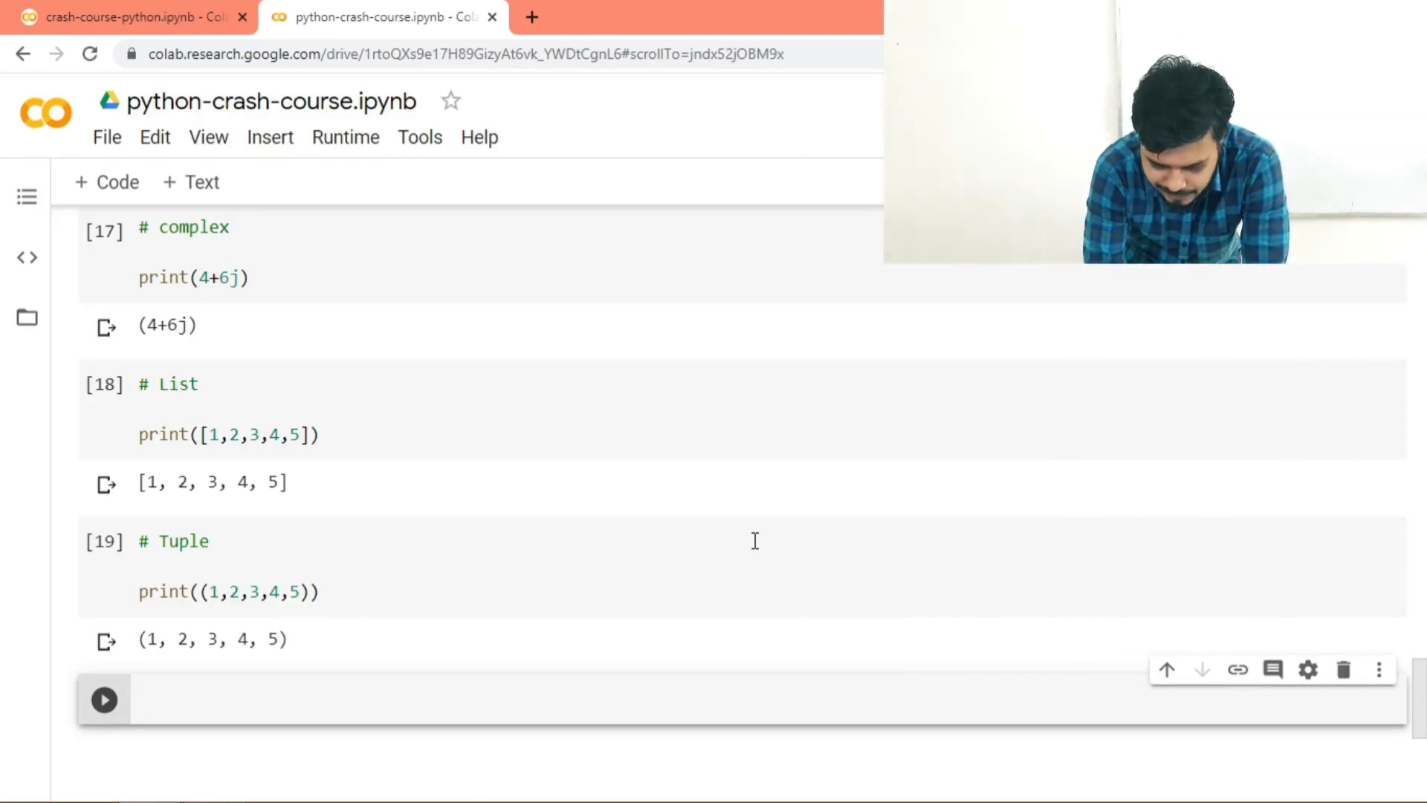
pyautogui.scroll(-3)
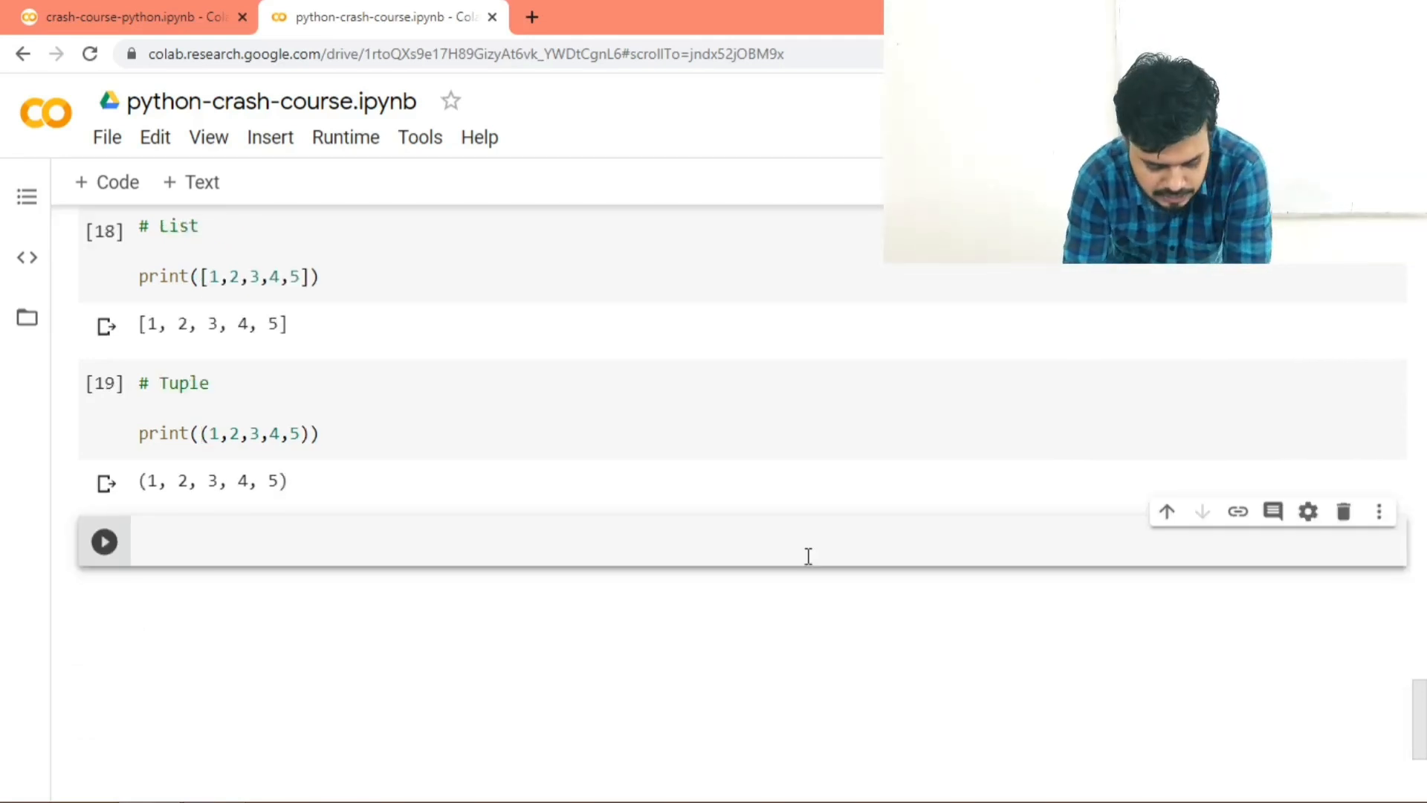
# Step: Add and run a Sets cell printing {1,2,3,4,5}
pyautogui.write('# Sets')
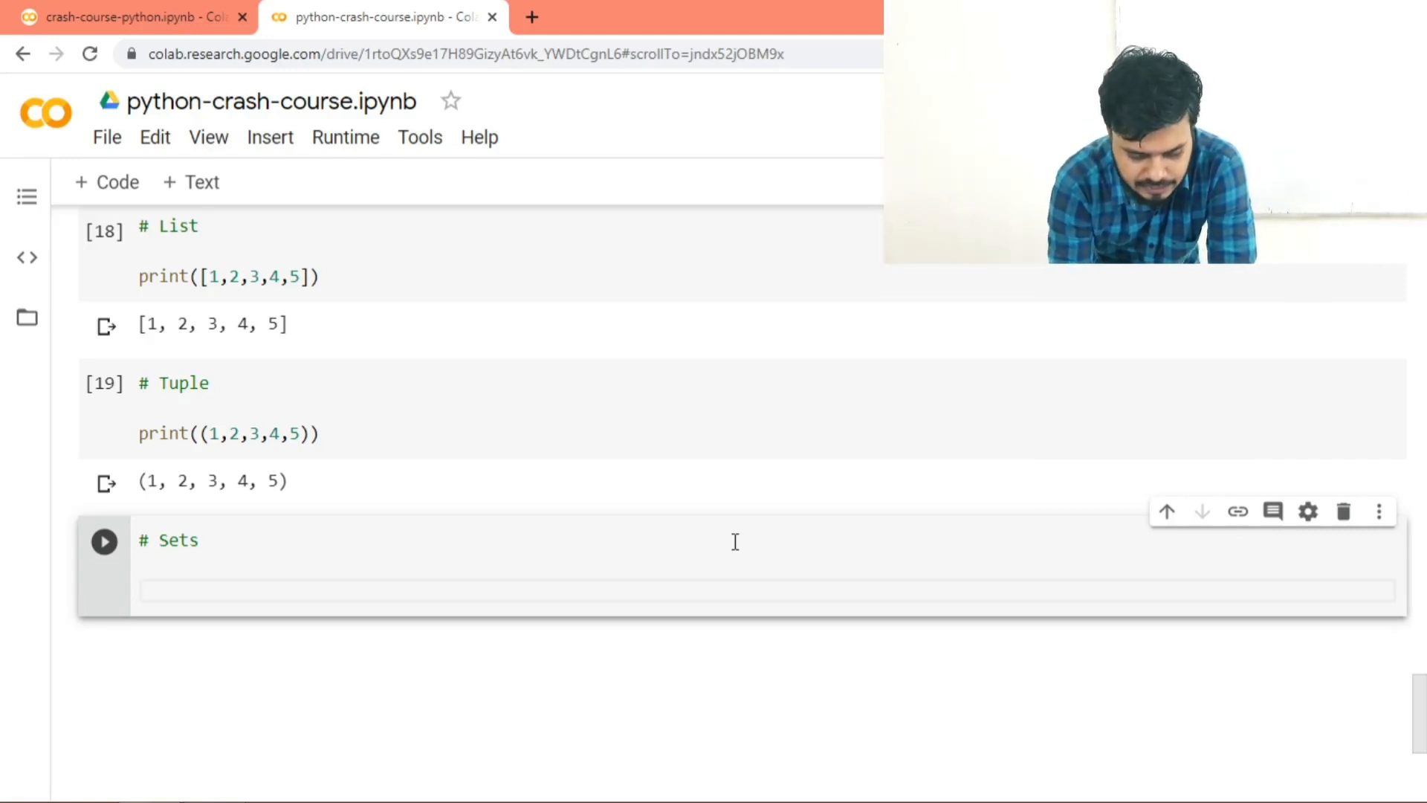
pyautogui.write('print({})')
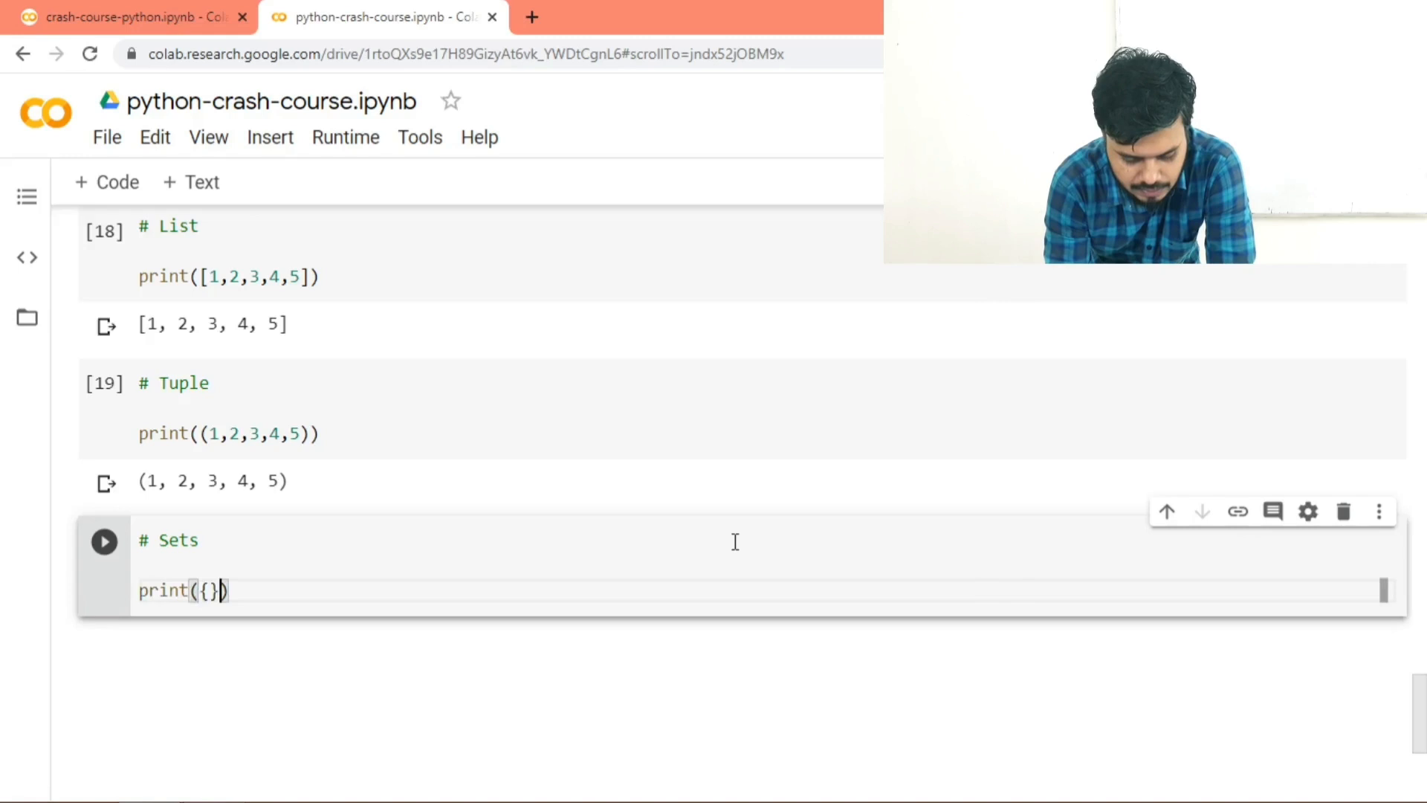
pyautogui.write('1,2,3,4,5')
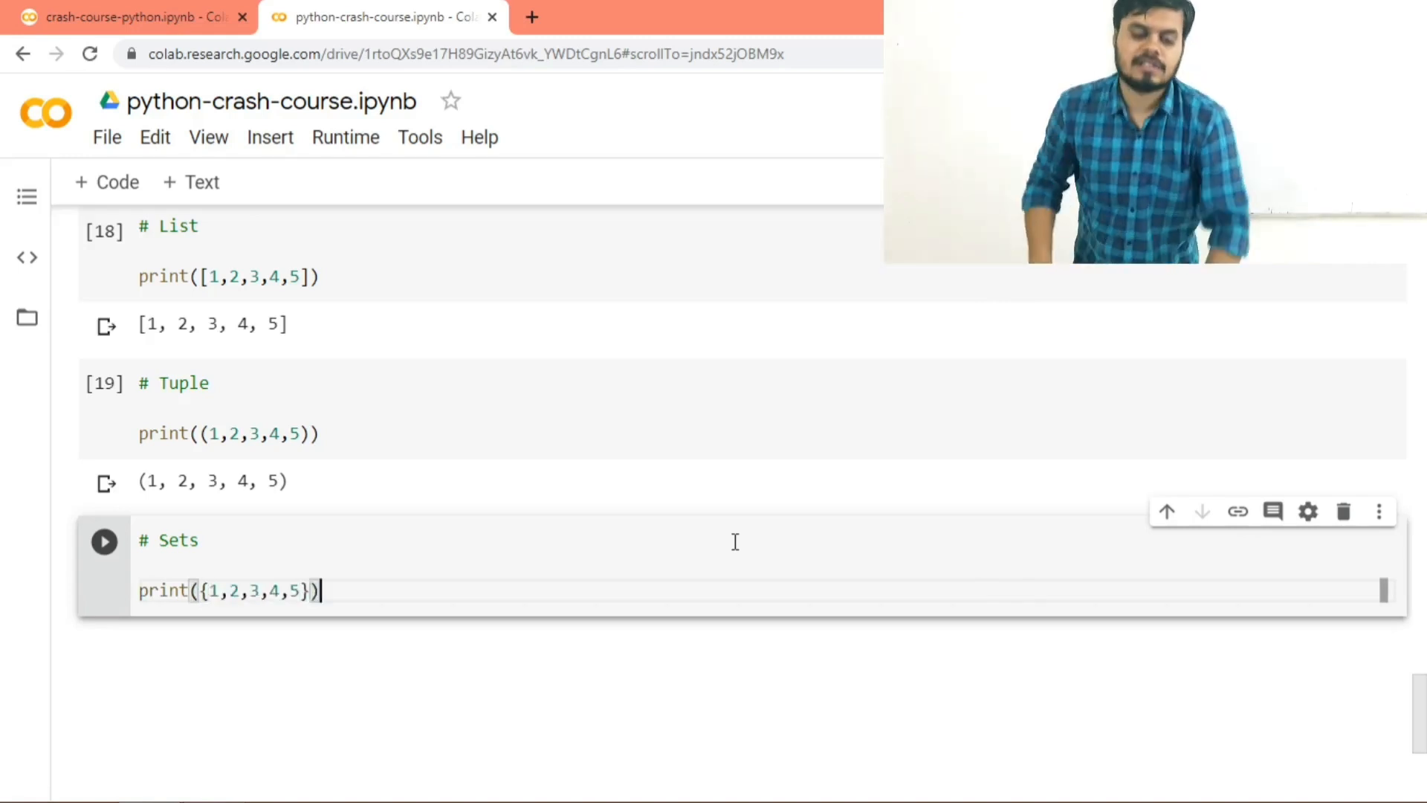
pyautogui.click(104, 541)
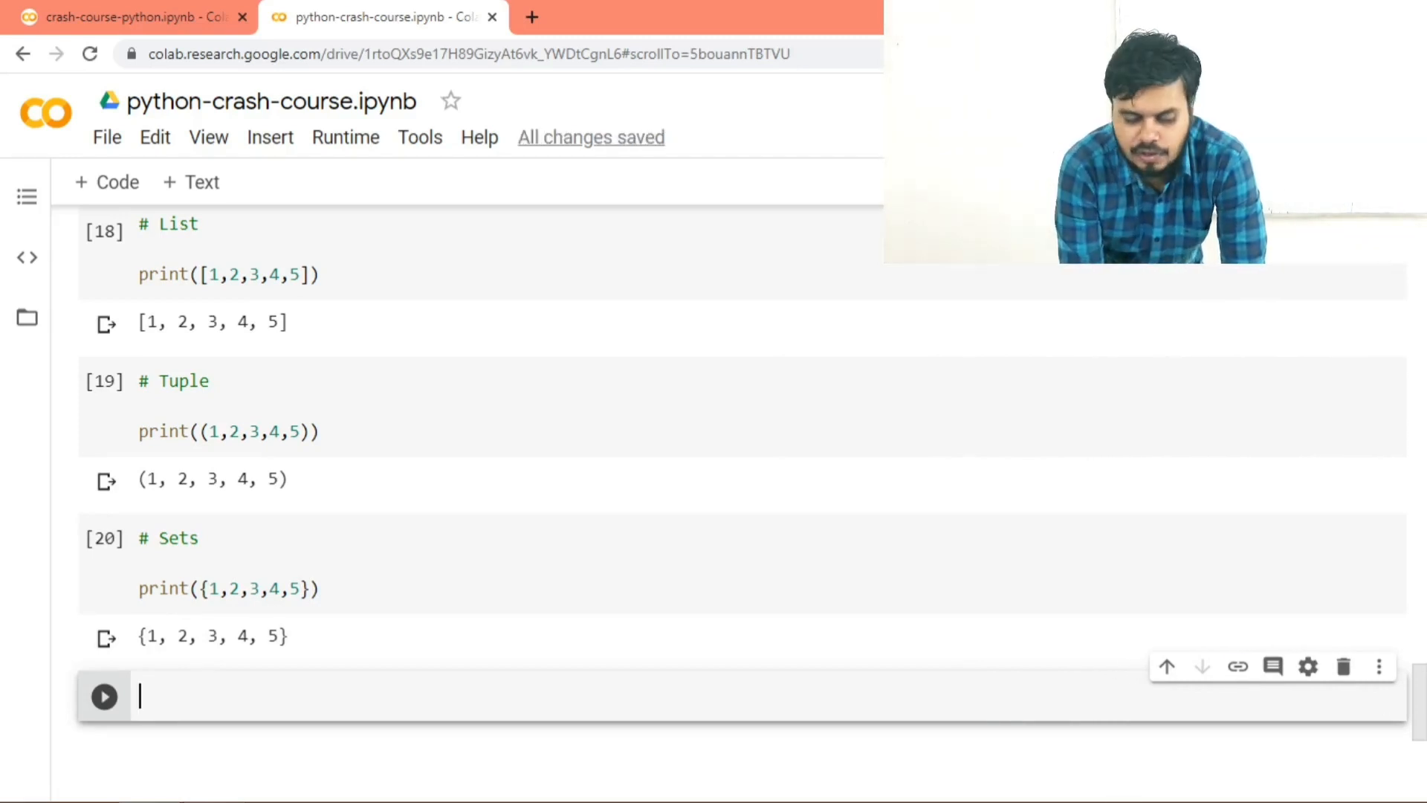
pyautogui.scroll(-3)
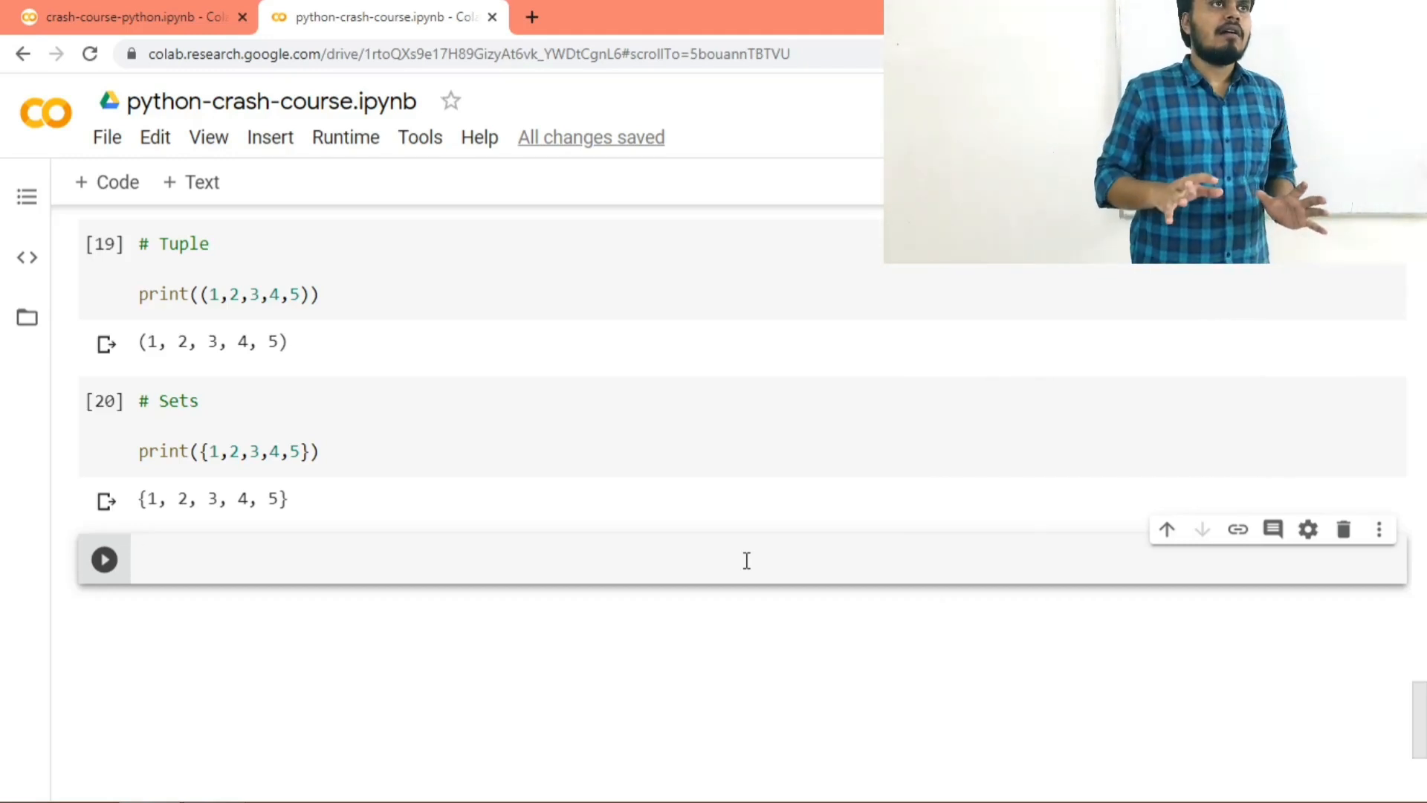
# Step: Start a # dictionary cell with a print call whose dict begins with the "Name" key
pyautogui.click(455, 559)
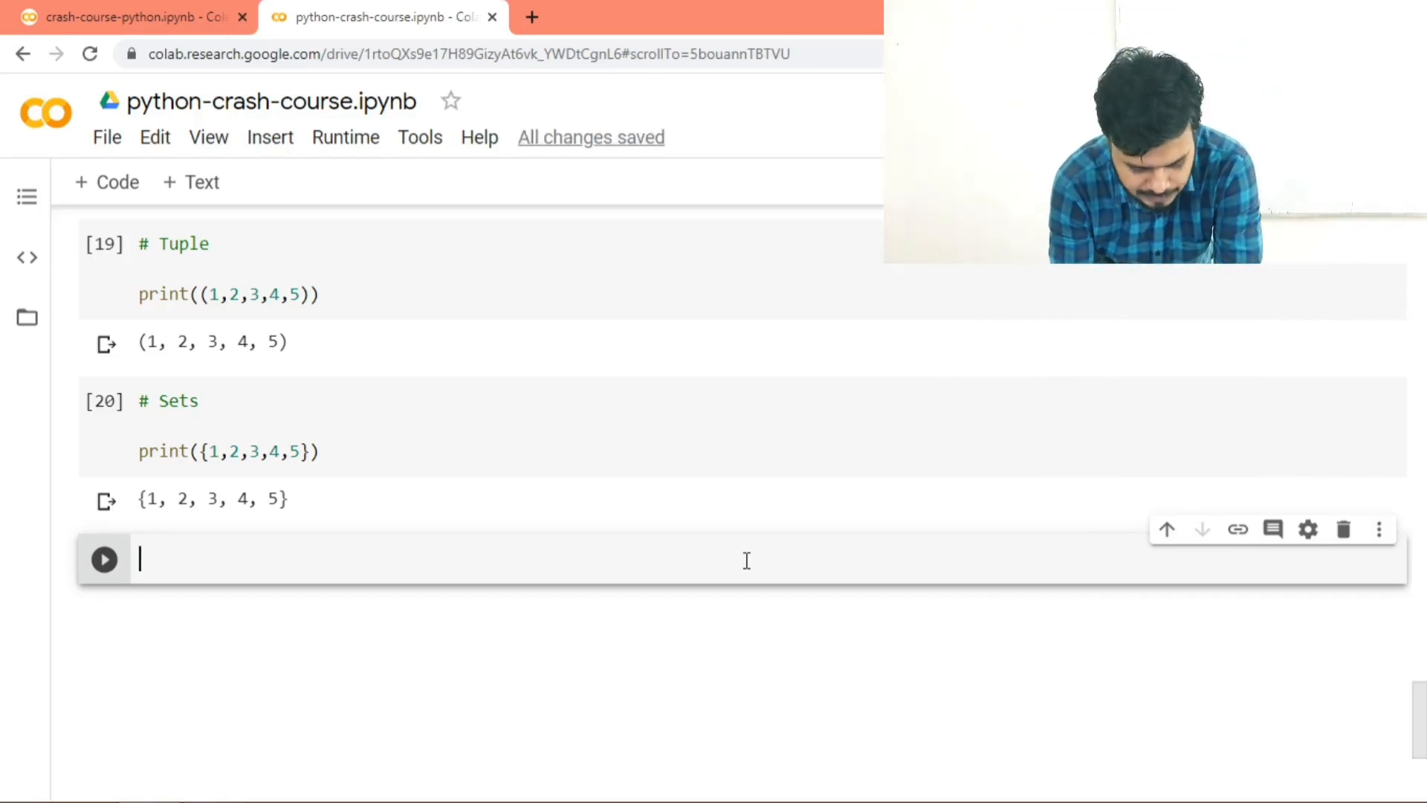
pyautogui.write('# dictio')
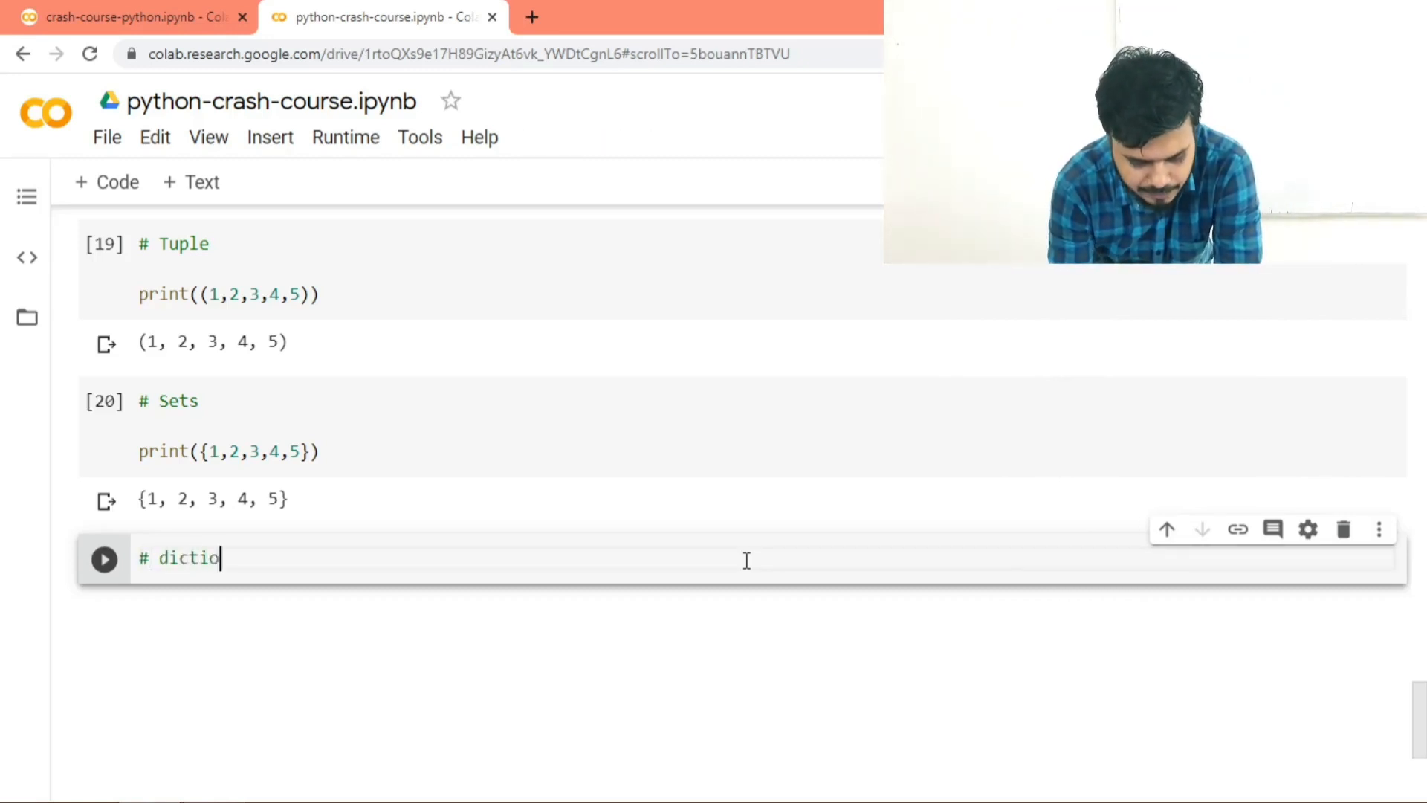
pyautogui.write('nary')
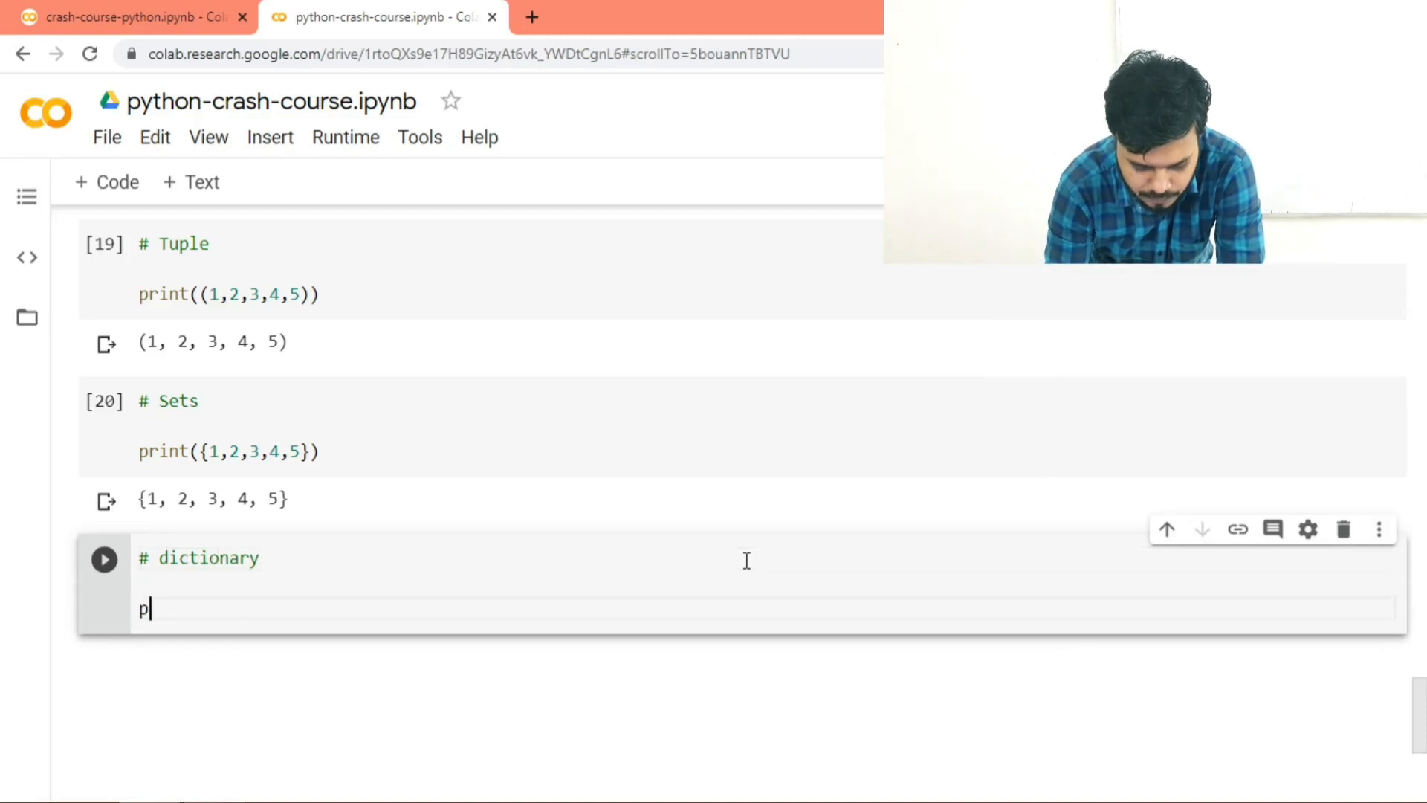
pyautogui.write('rint({}')
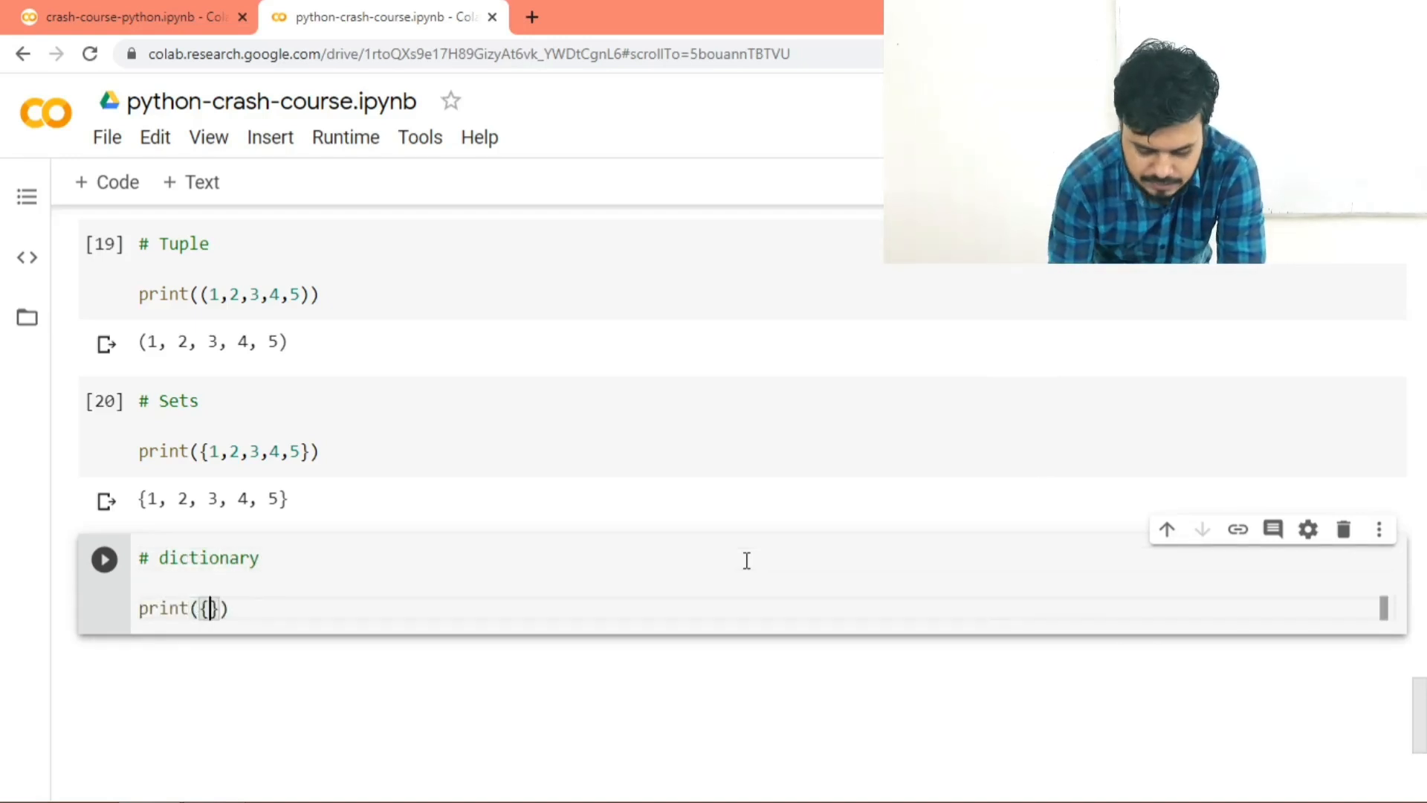
pyautogui.write('"Na')
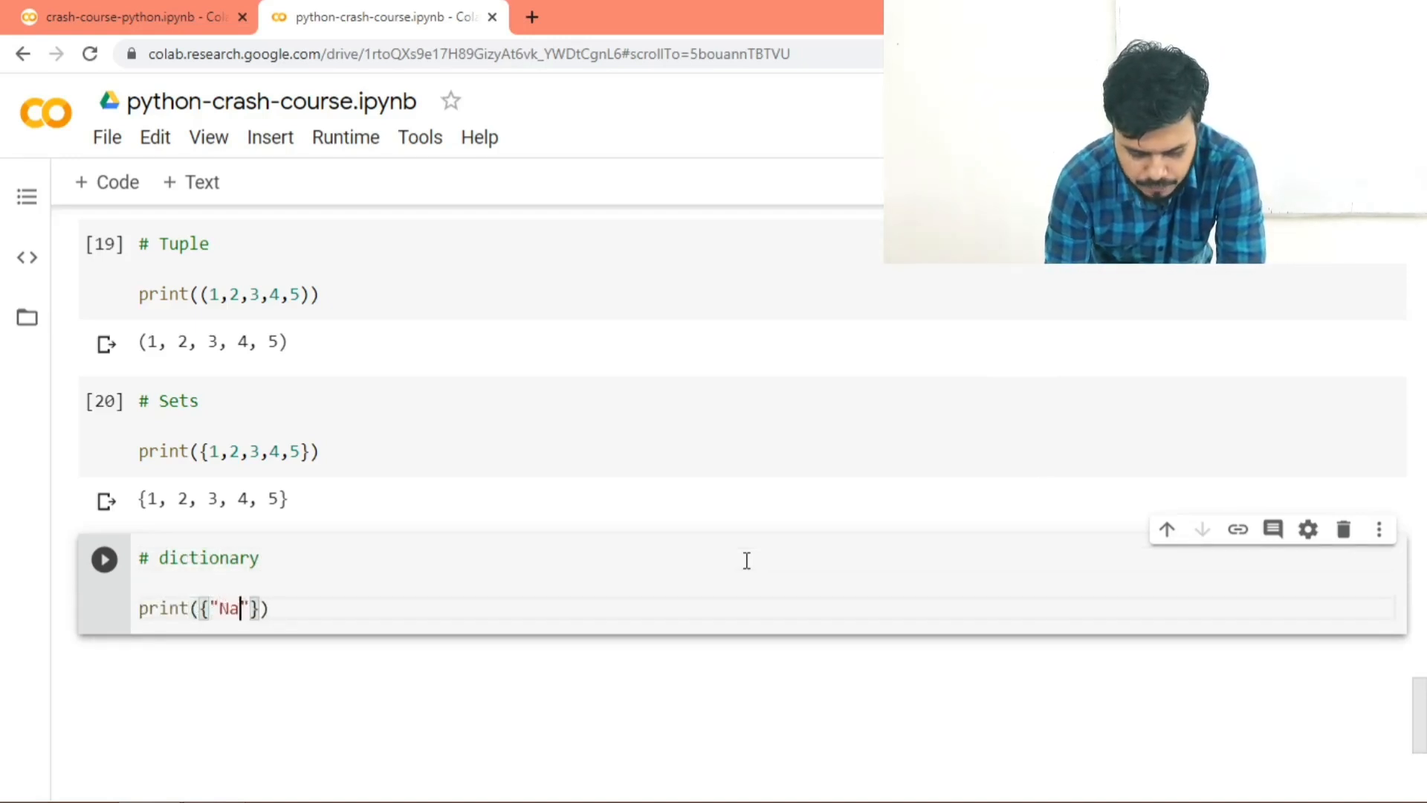
pyautogui.write('me":"Rahul", "')
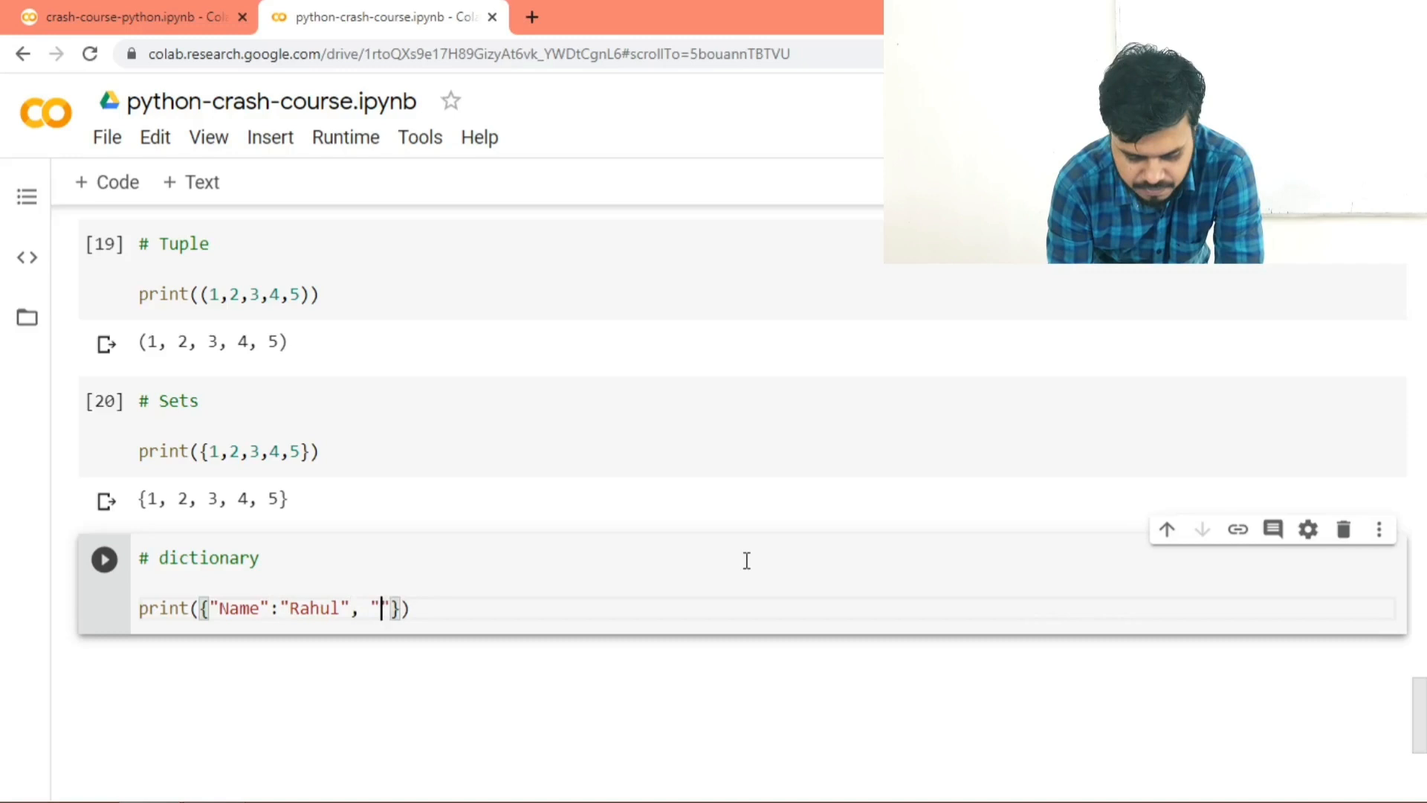
# Step: Complete the dictionary with "Age":34 and "Gender":"Male" entries
pyautogui.write('Age')
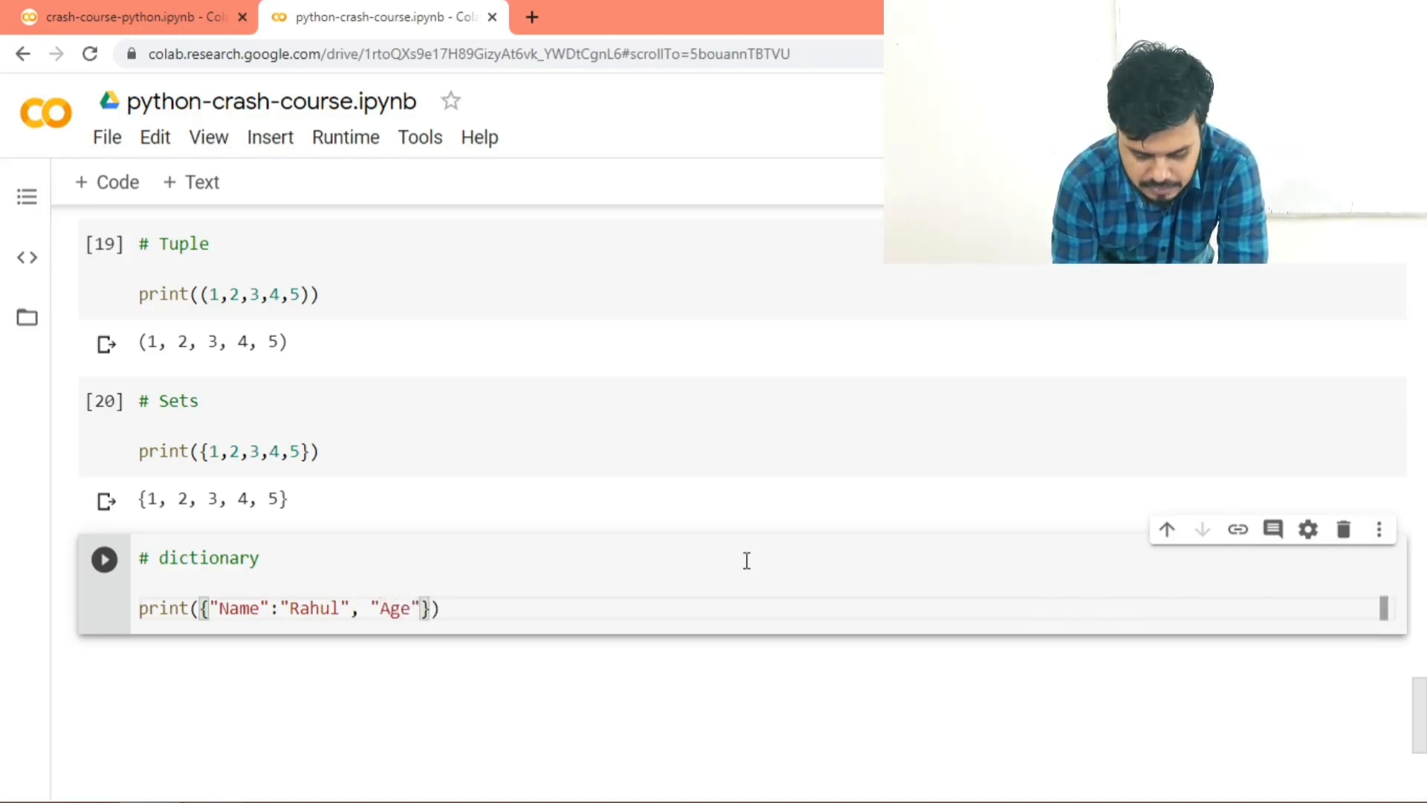
pyautogui.write('34,')
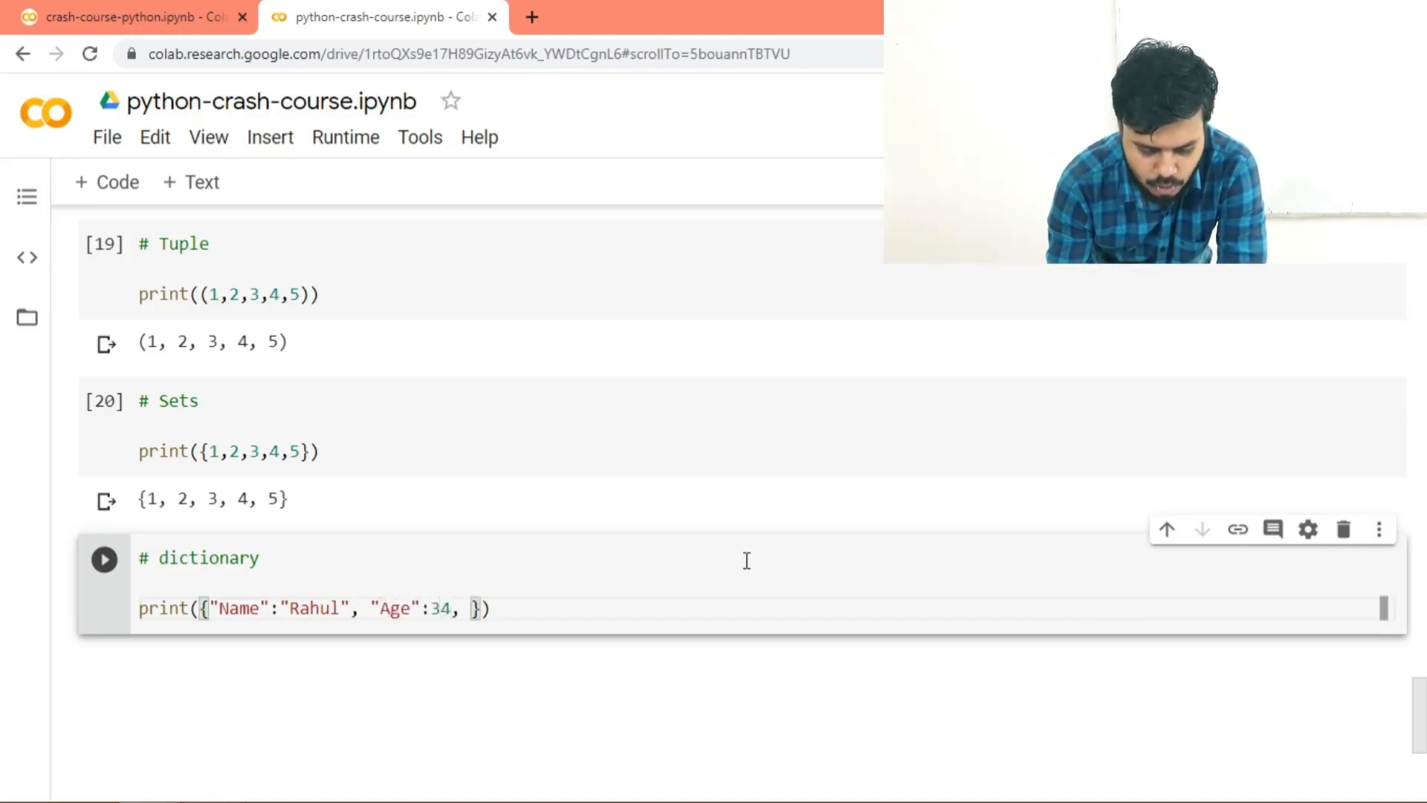
pyautogui.write('"')
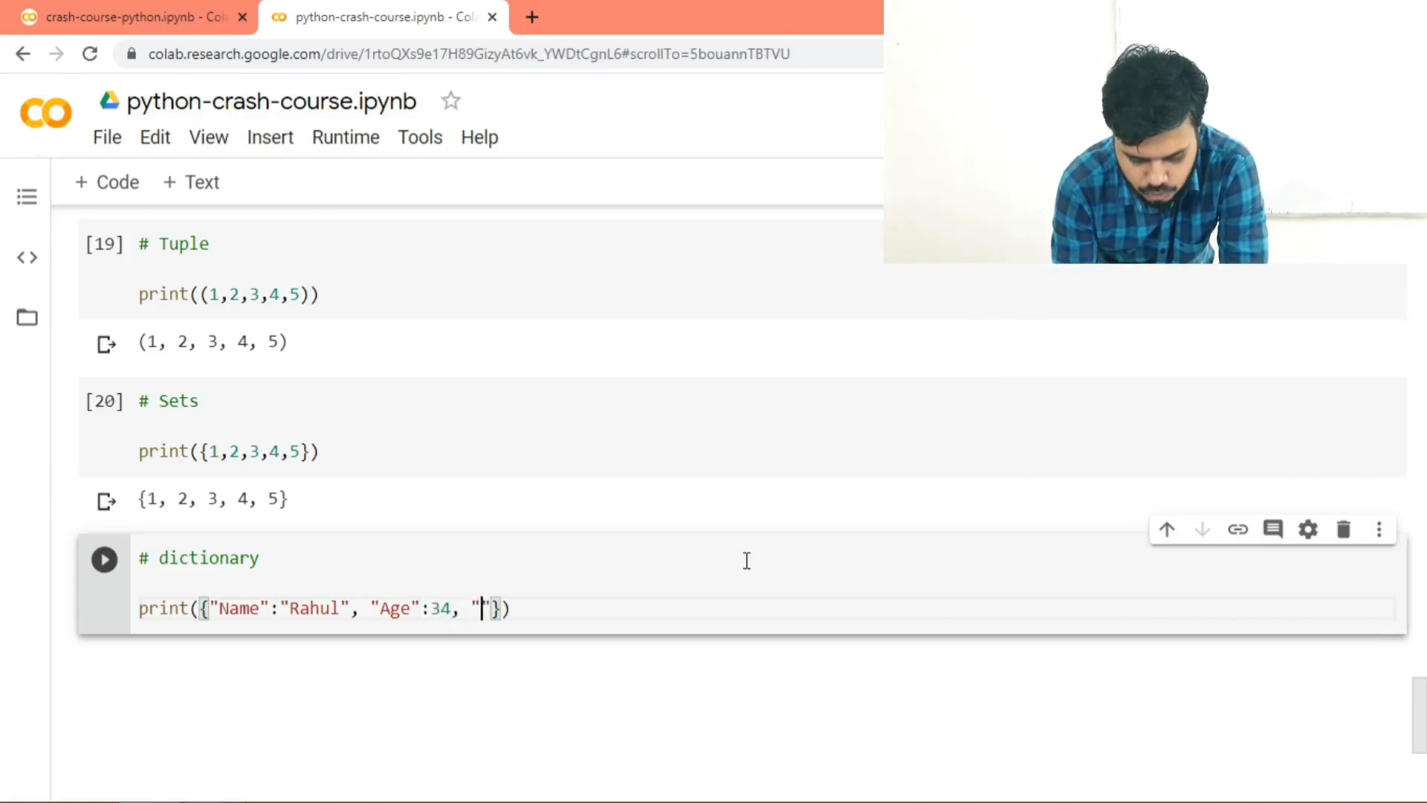
pyautogui.write('Gender')
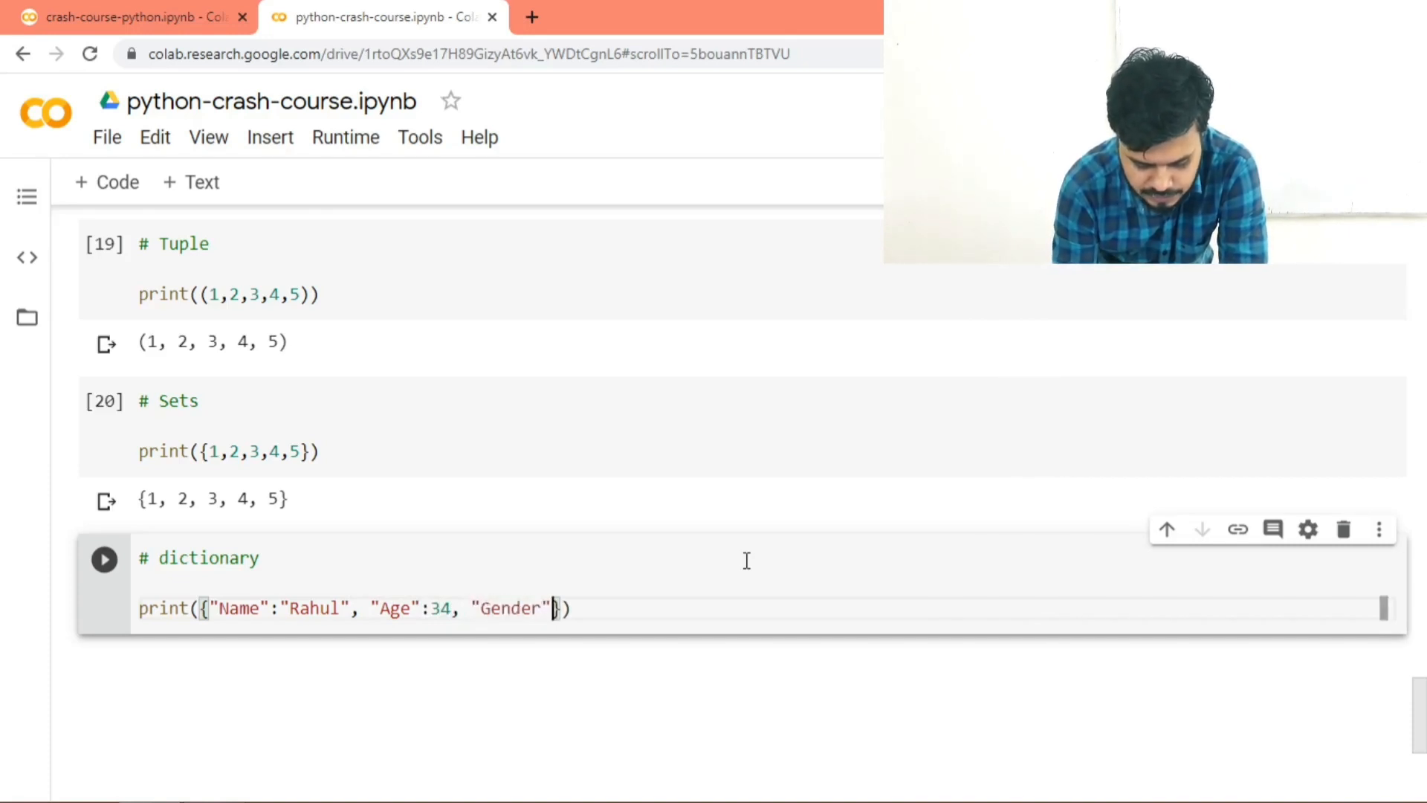
pyautogui.write(':"Ma"')
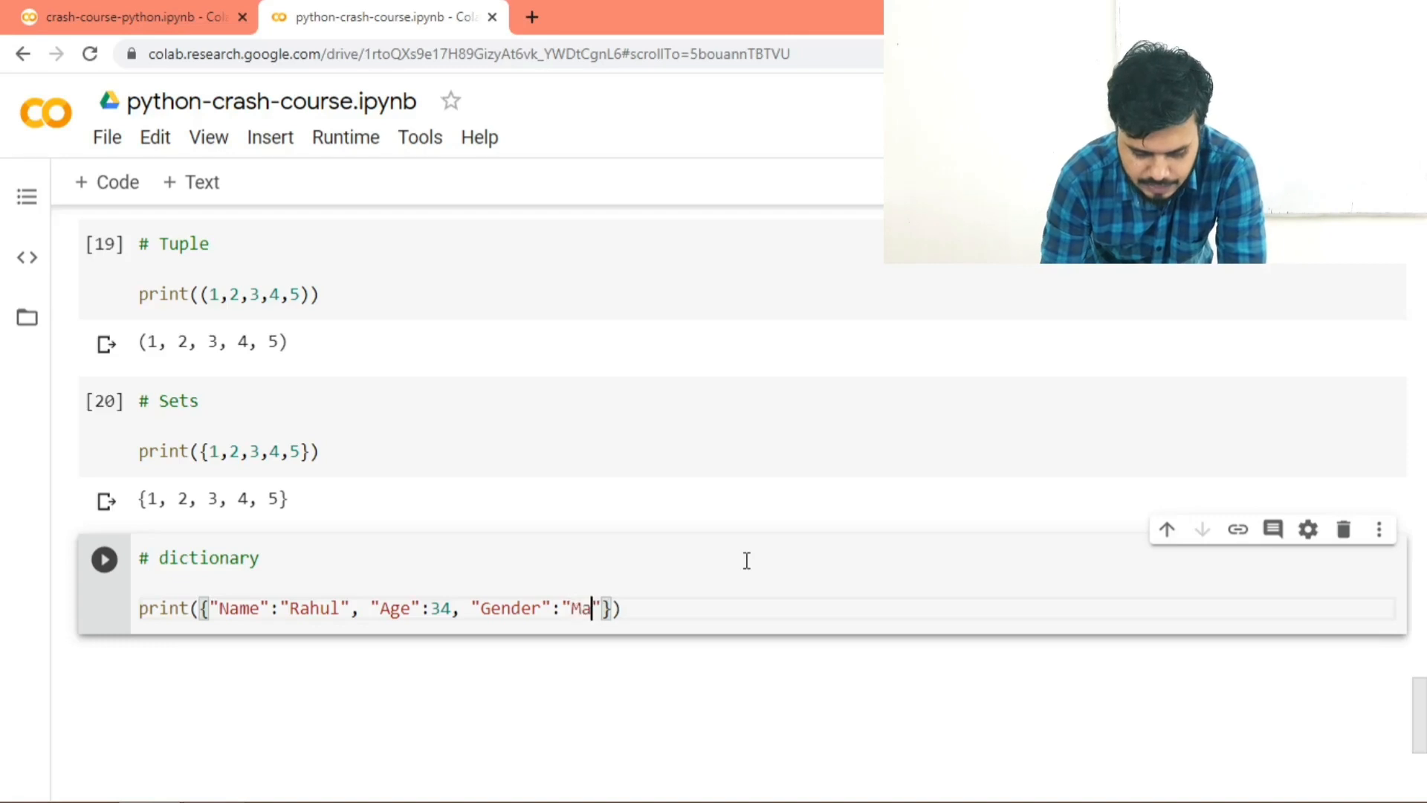
pyautogui.write('le')
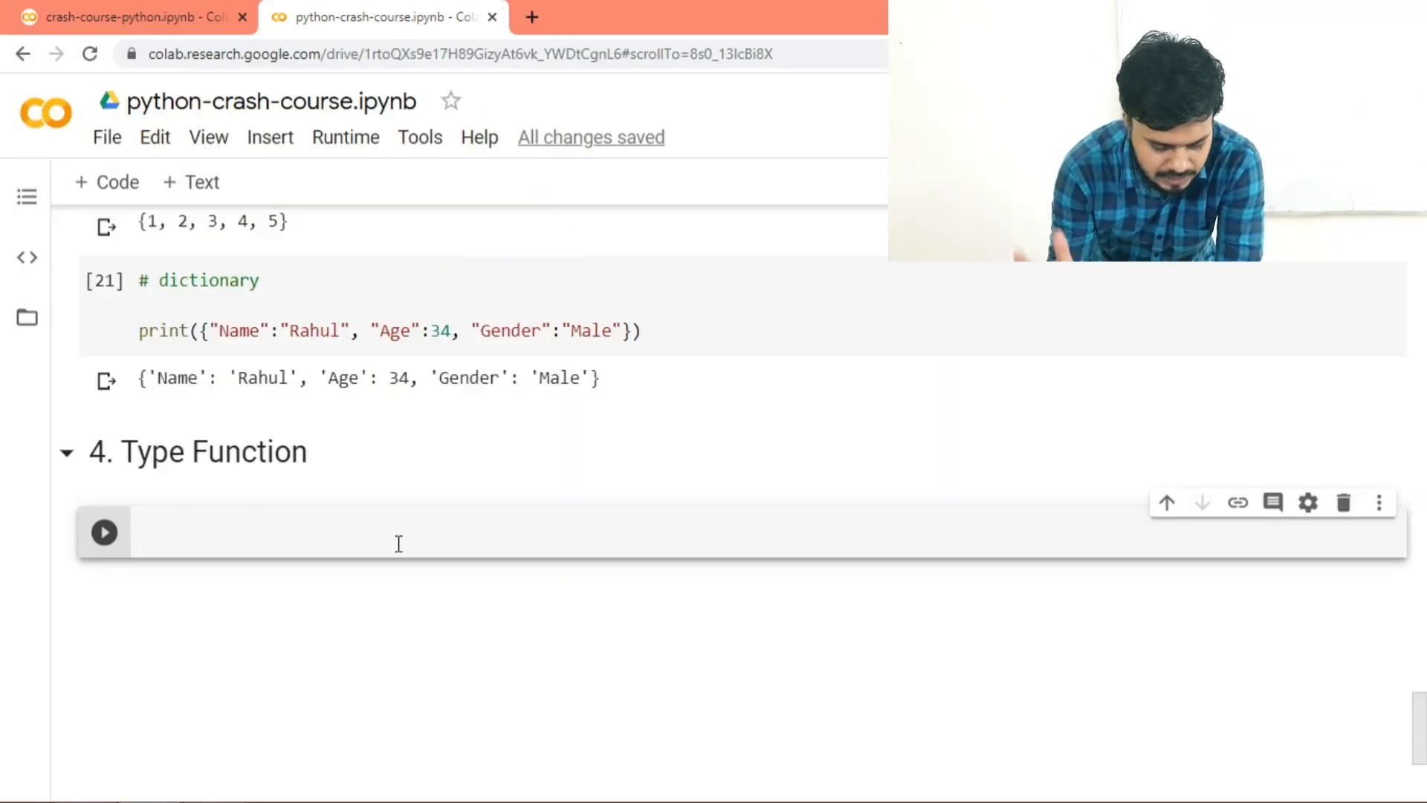
# Step: Add type(4) and type(4+6j) cells returning int and complex
pyautogui.write('type')
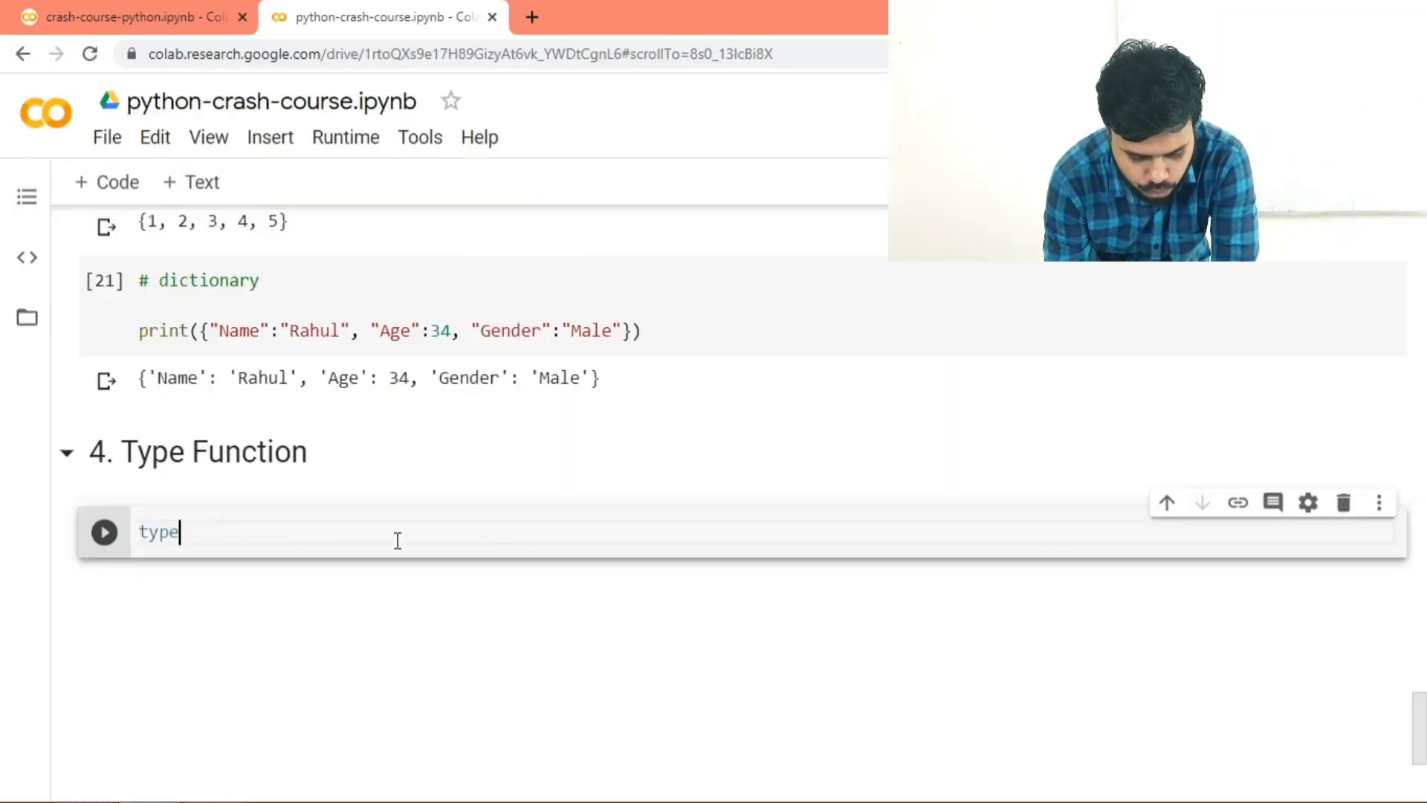
pyautogui.write('(4)')
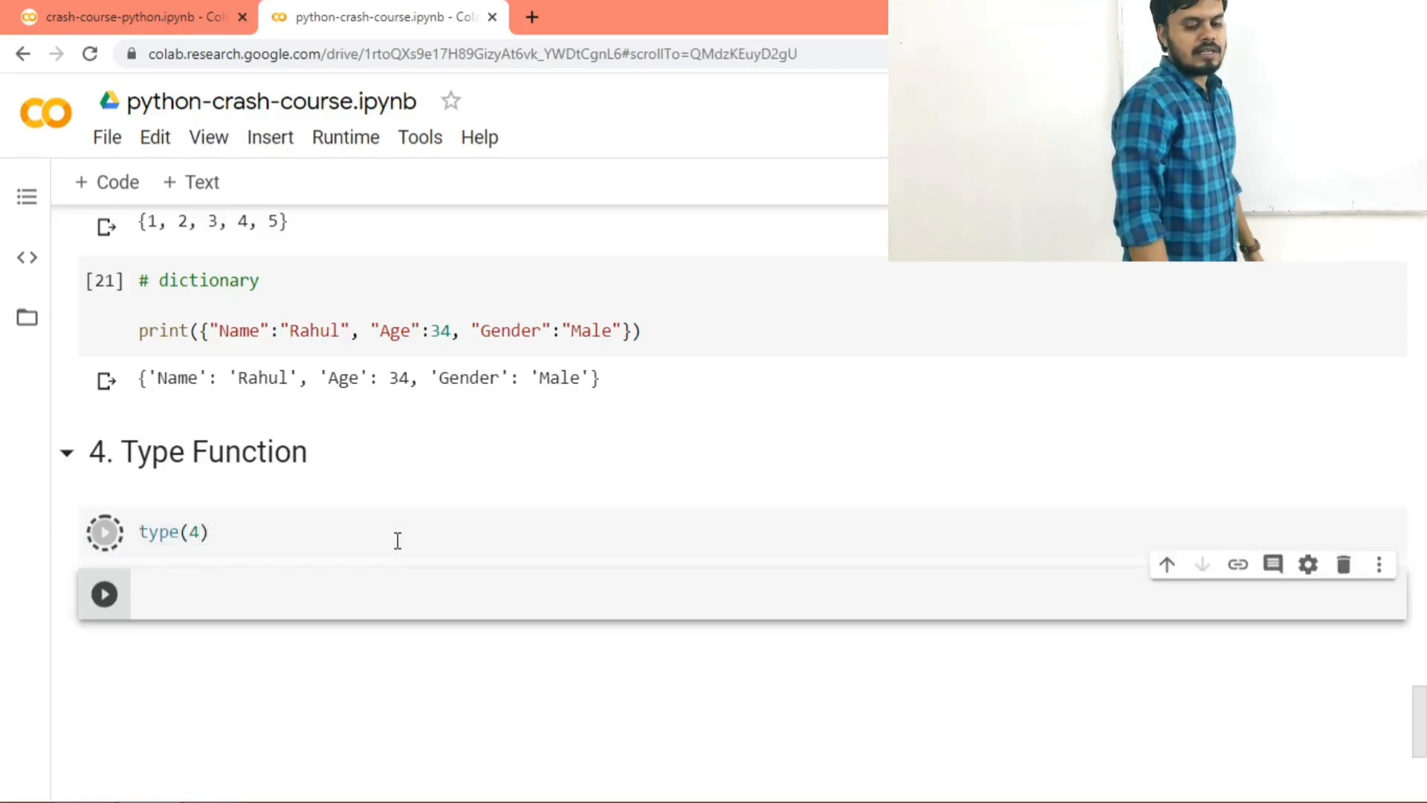
pyautogui.click(104, 532)
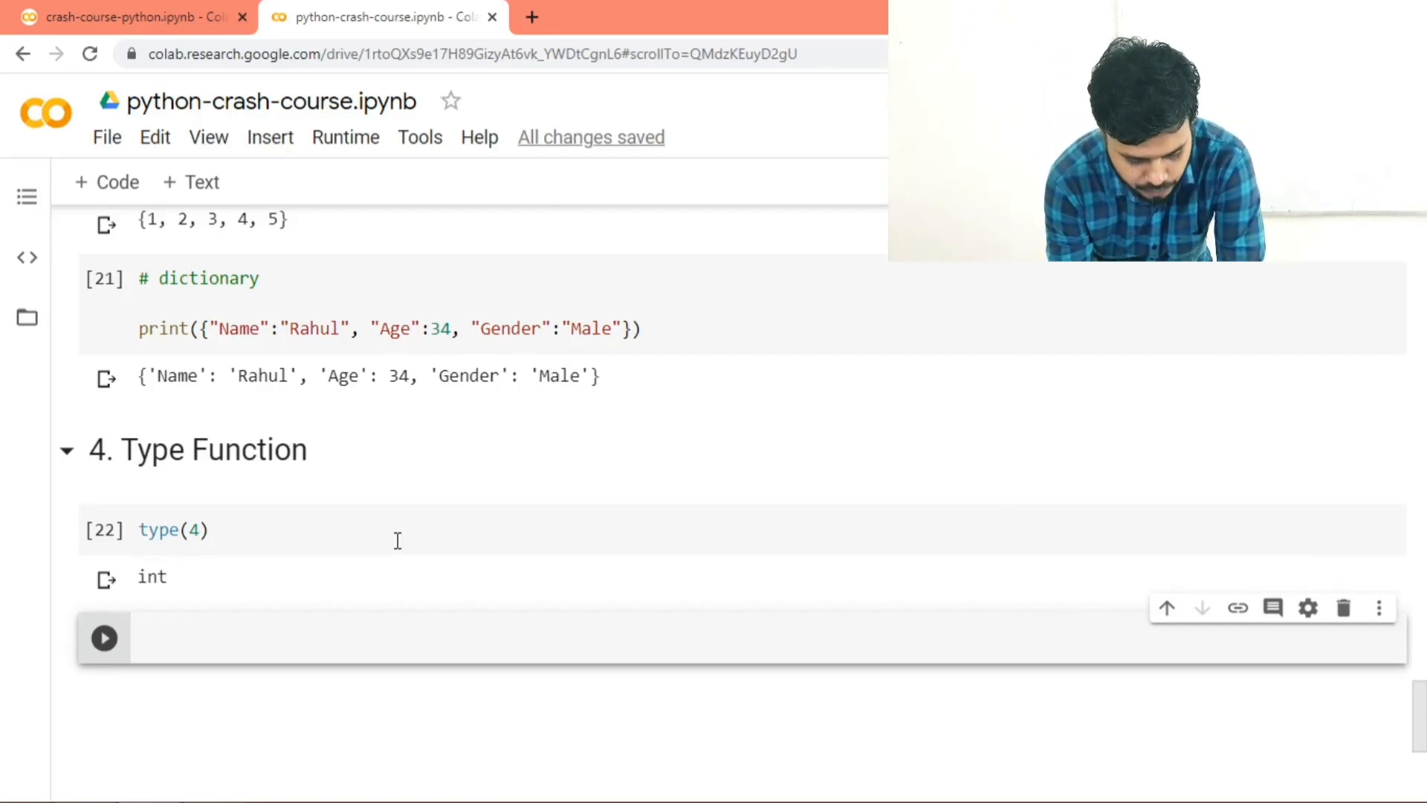
pyautogui.write('tye')
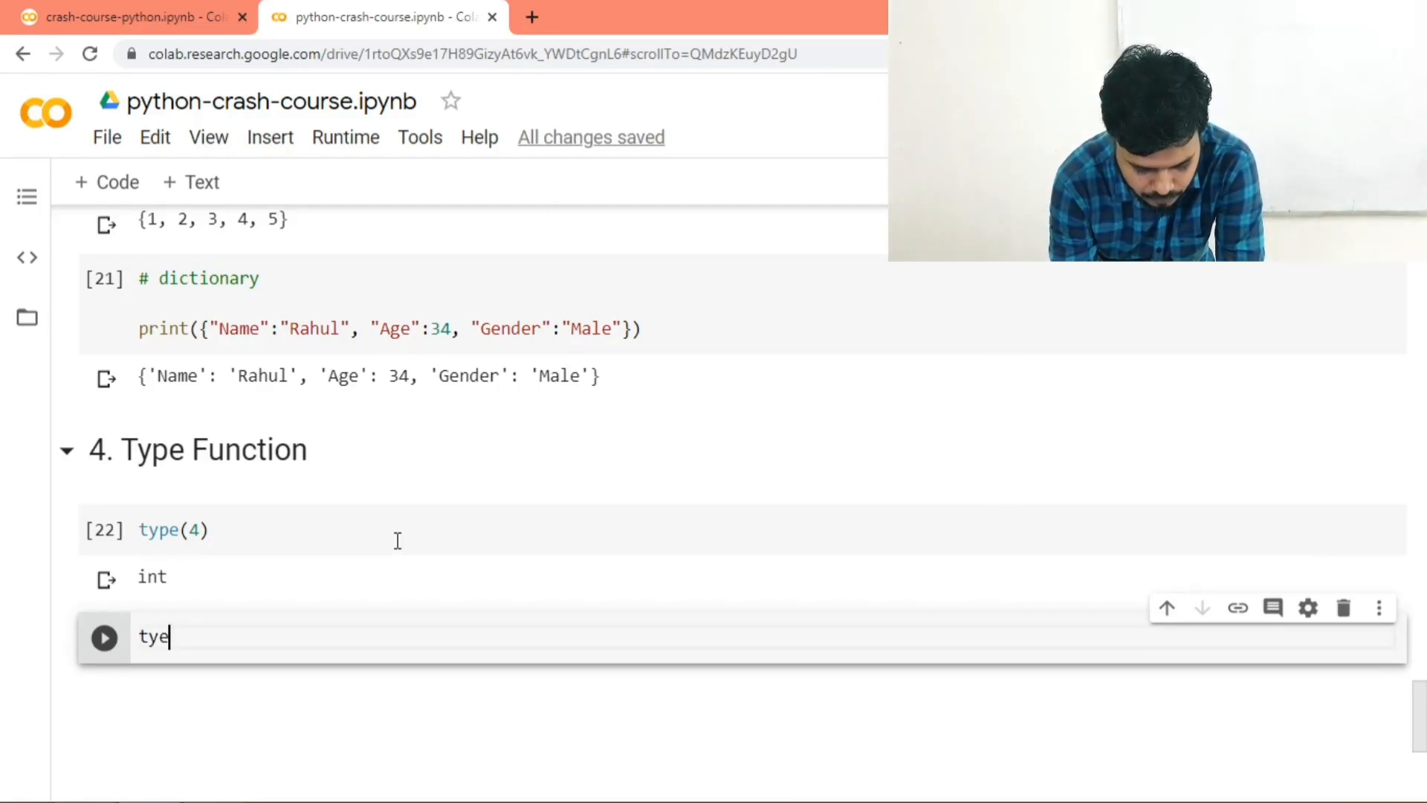
pyautogui.write('pe()')
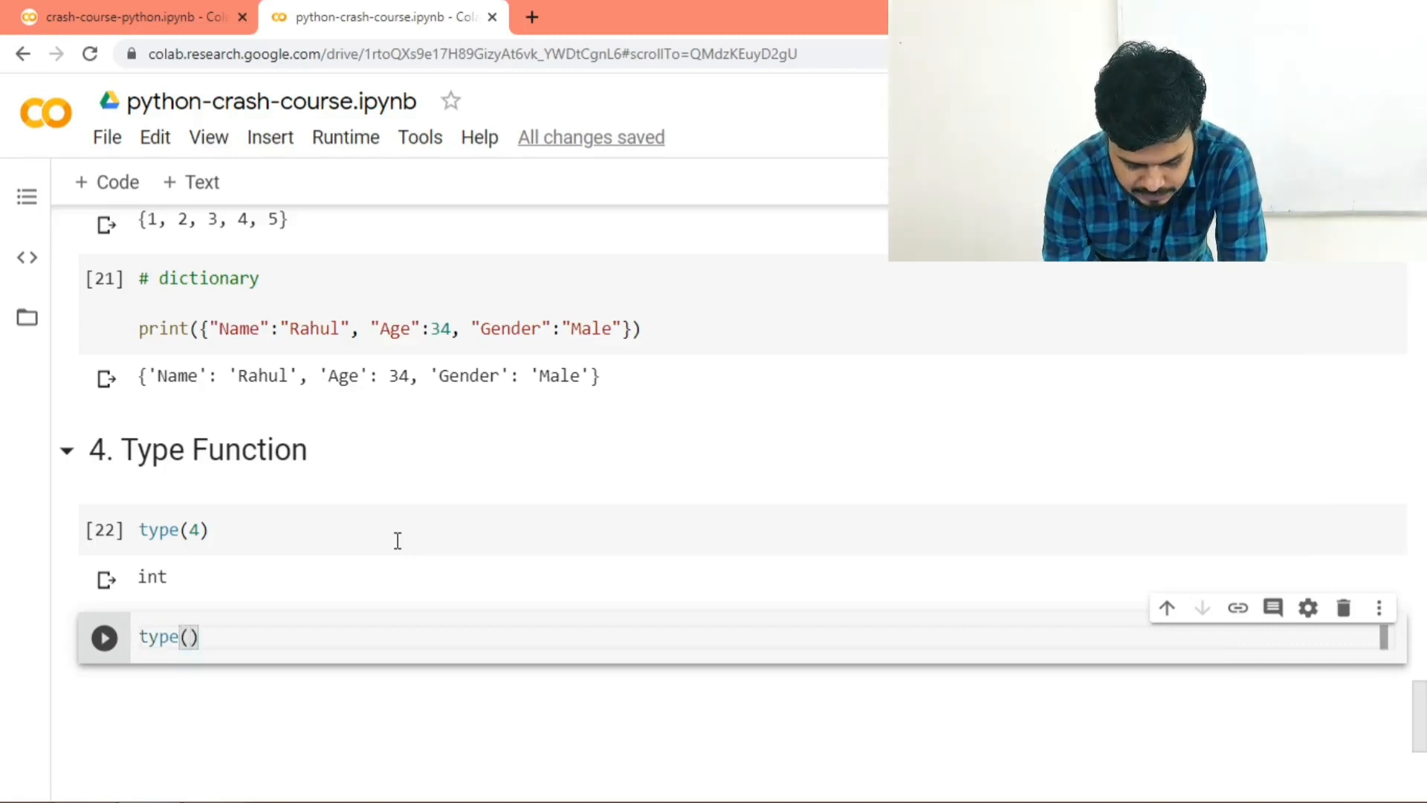
pyautogui.write('4+6j')
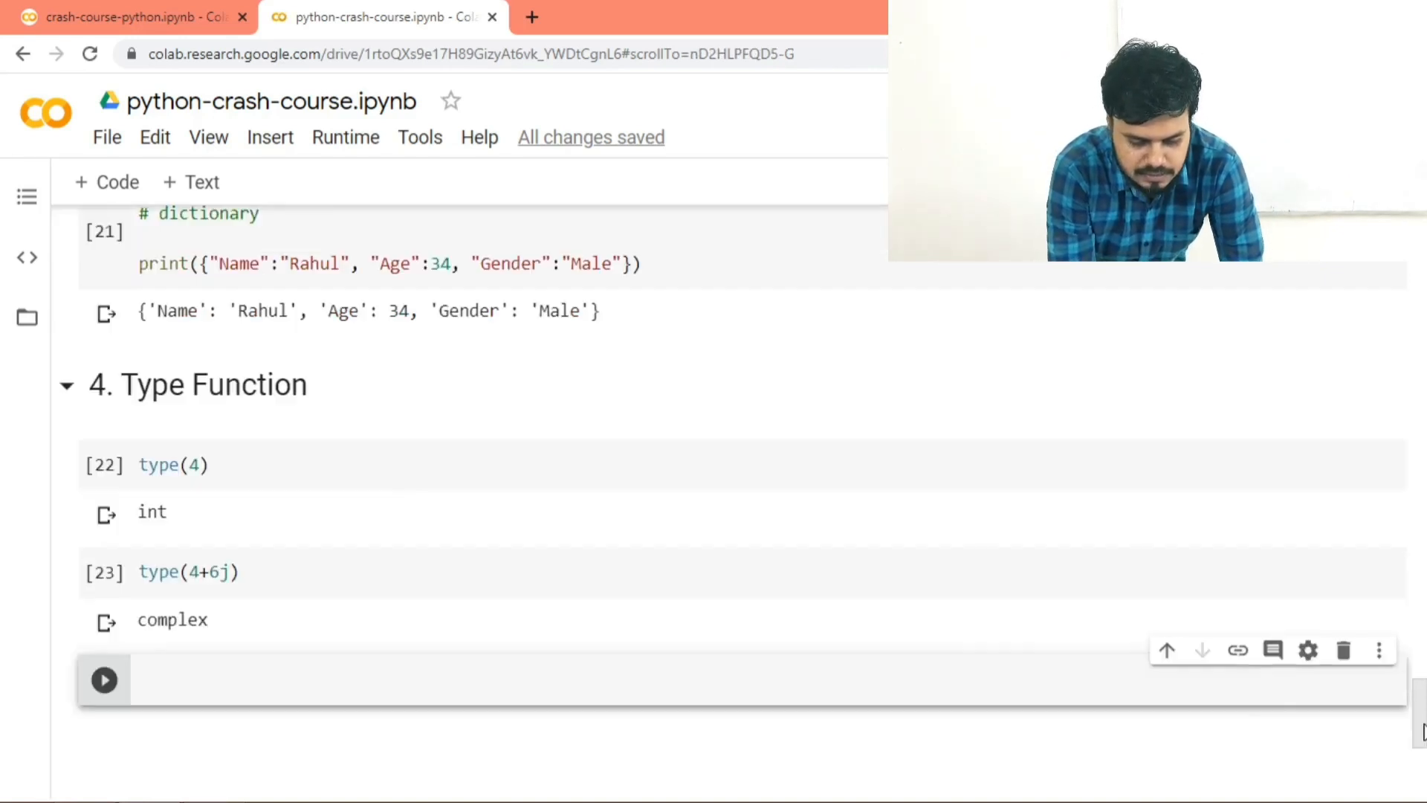
pyautogui.scroll(-3)
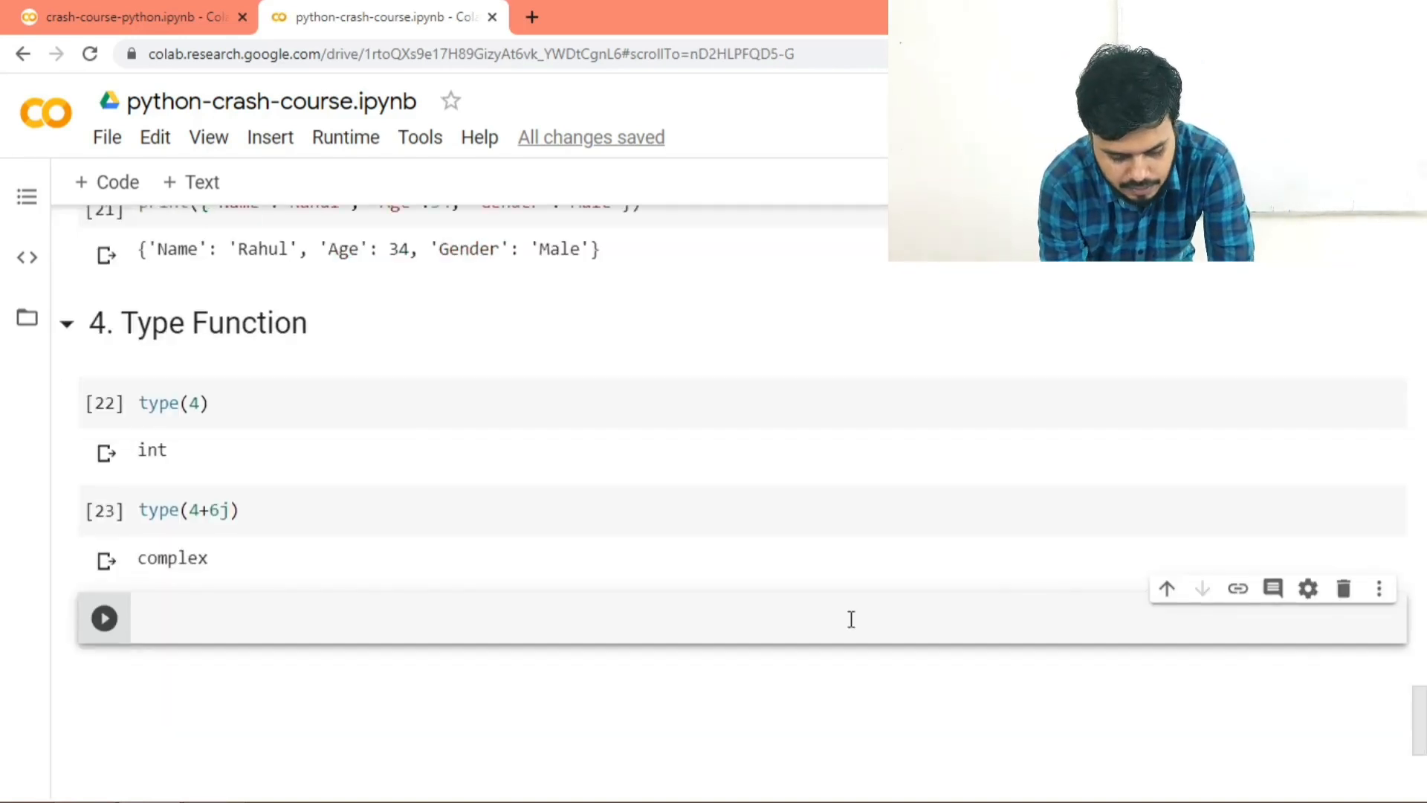
# Step: Add and run a type({"Name":"Rahul"}) cell returning dict
pyautogui.write('type([1,2,3,4,5')
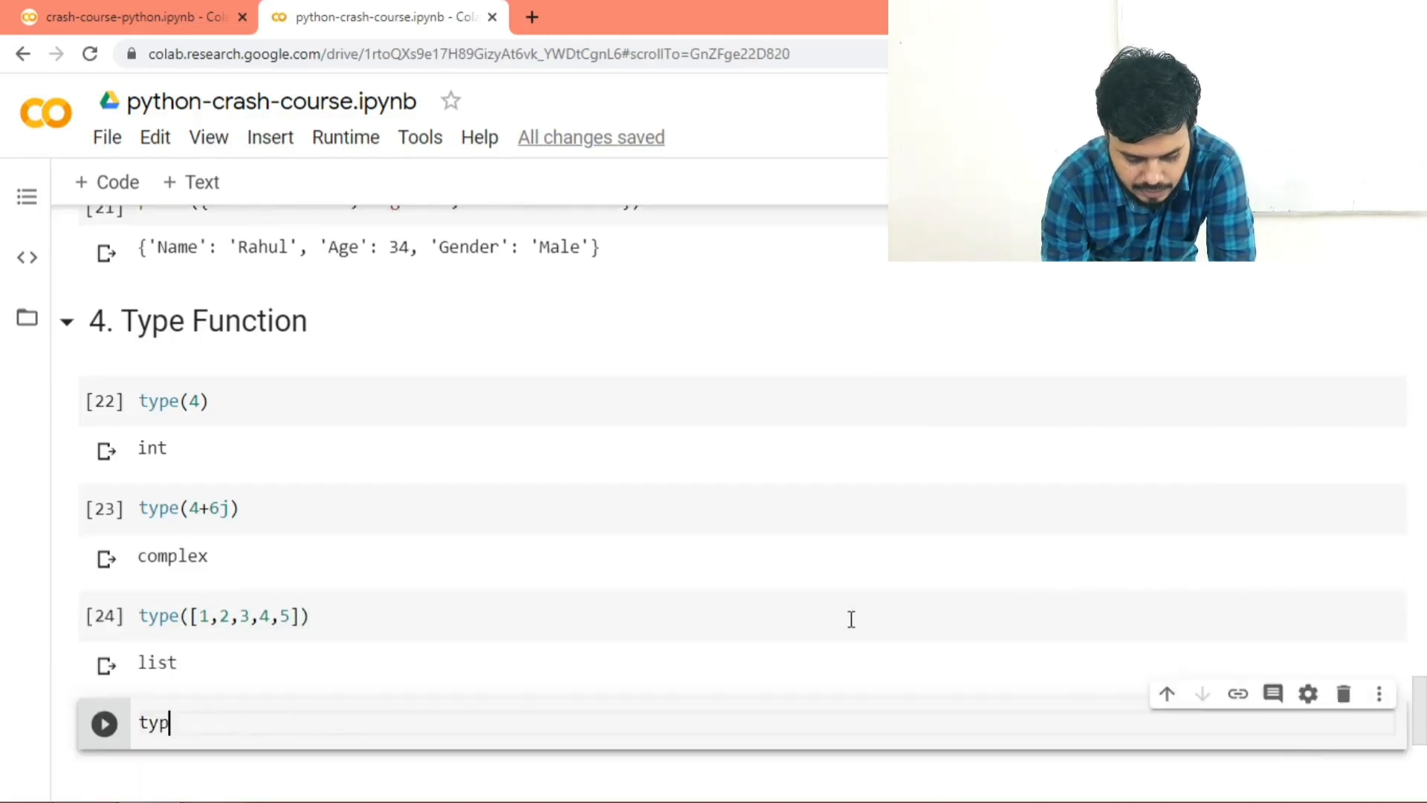
pyautogui.write('e({})')
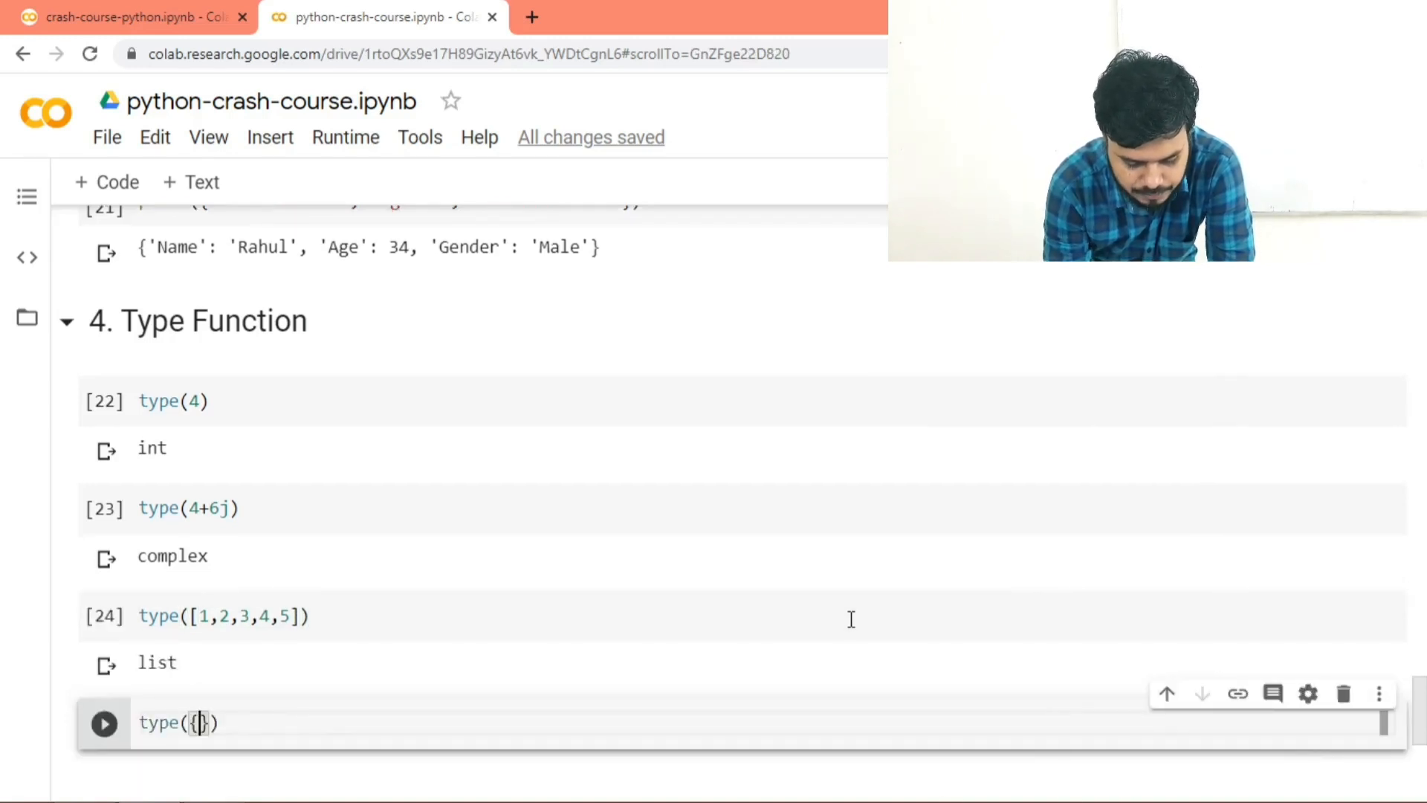
pyautogui.write('"')
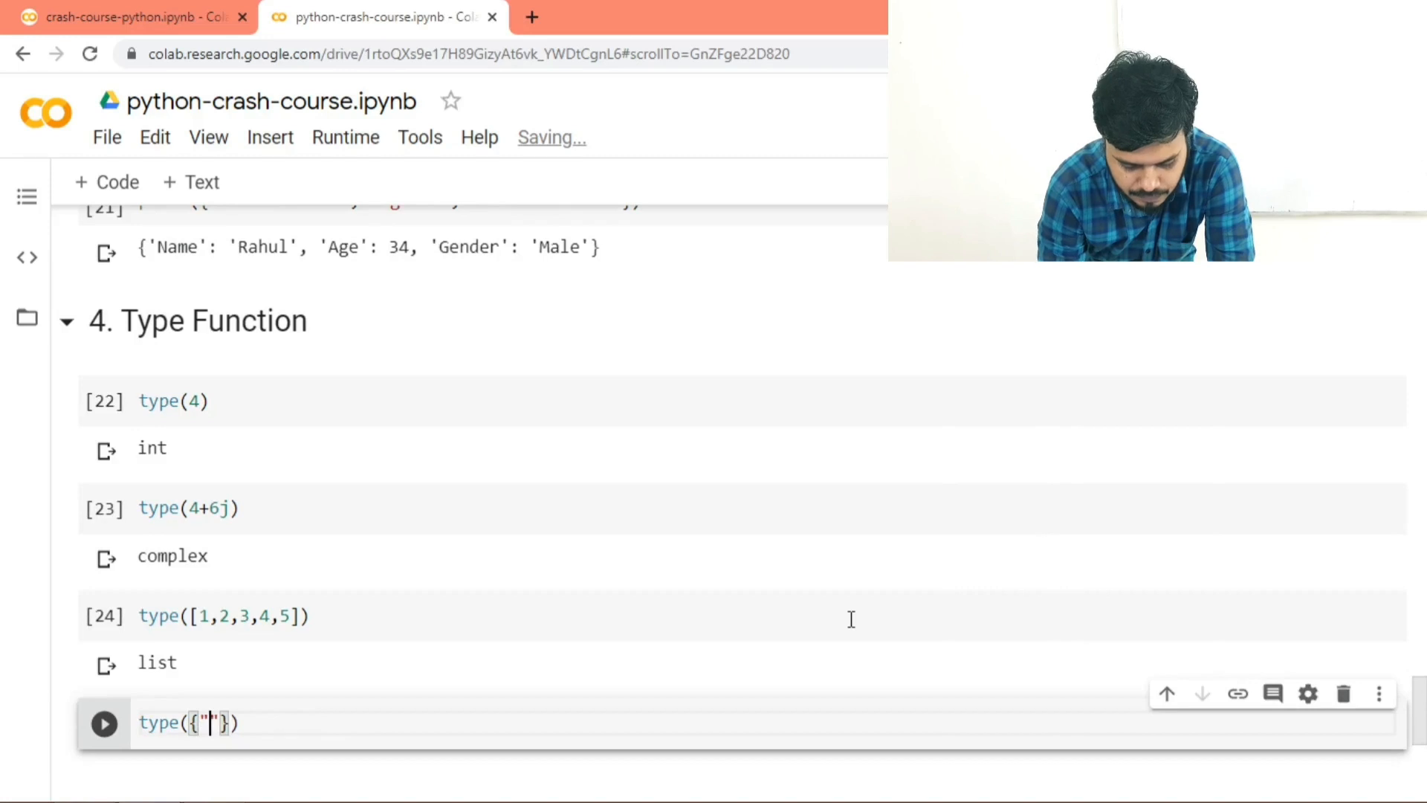
pyautogui.write('Name":')
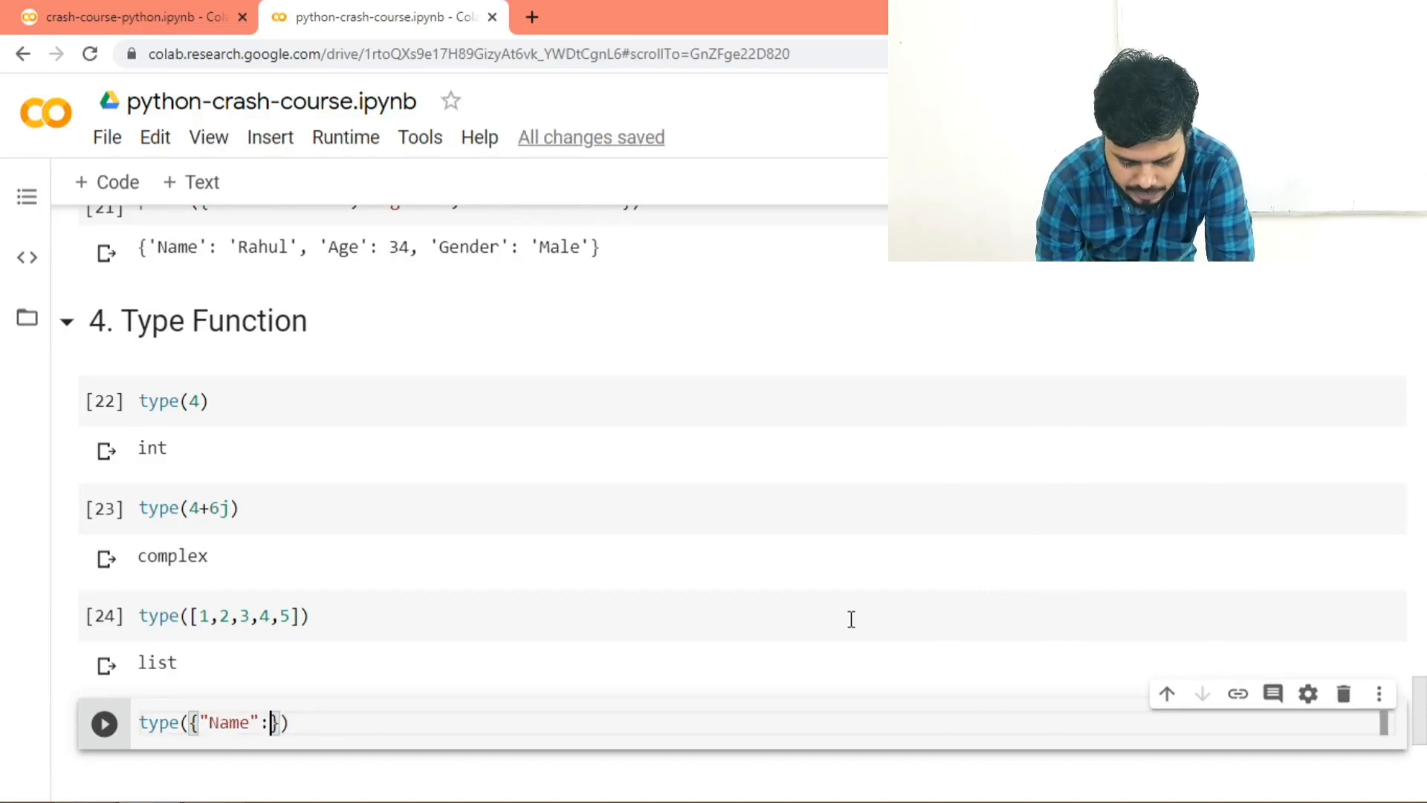
pyautogui.write('"Rahul"')
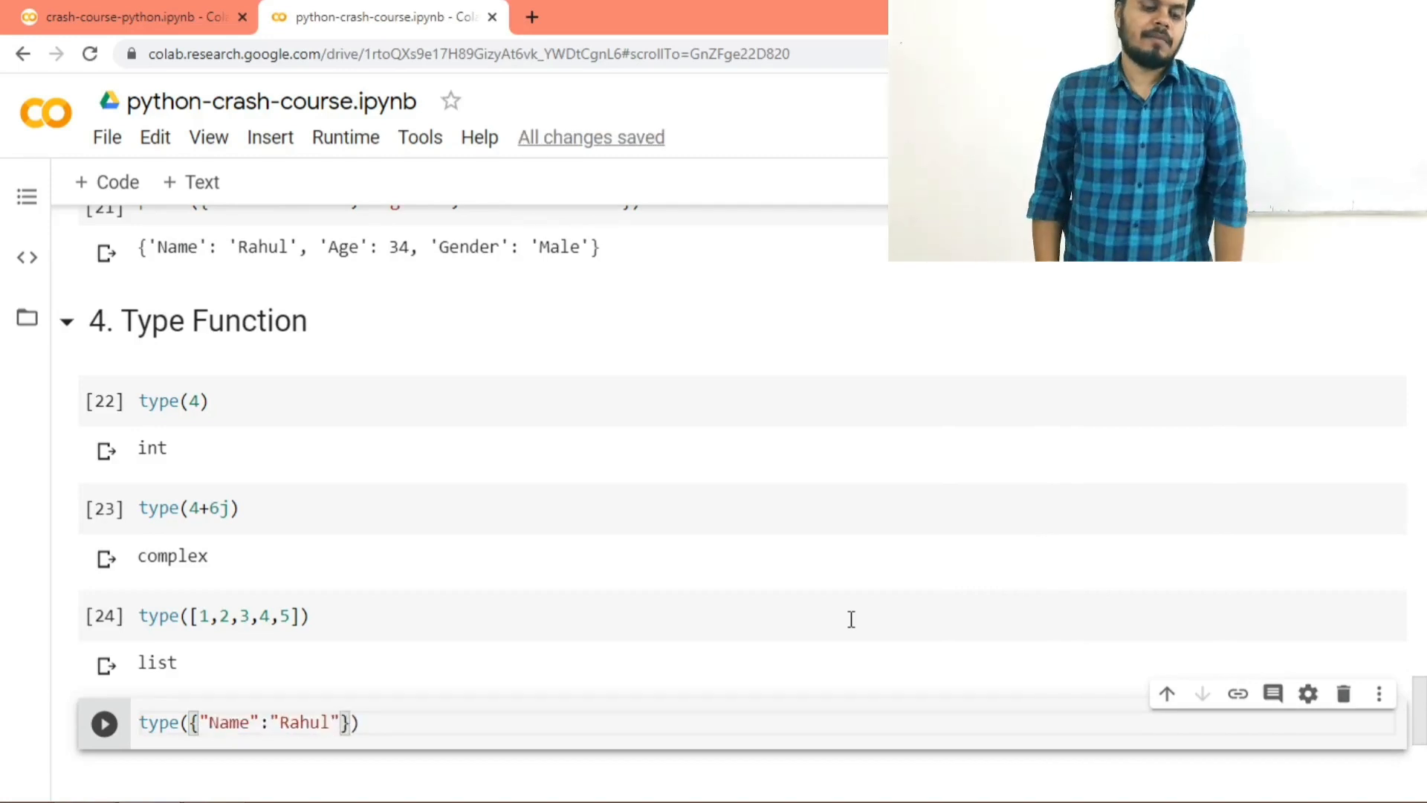
pyautogui.click(104, 722)
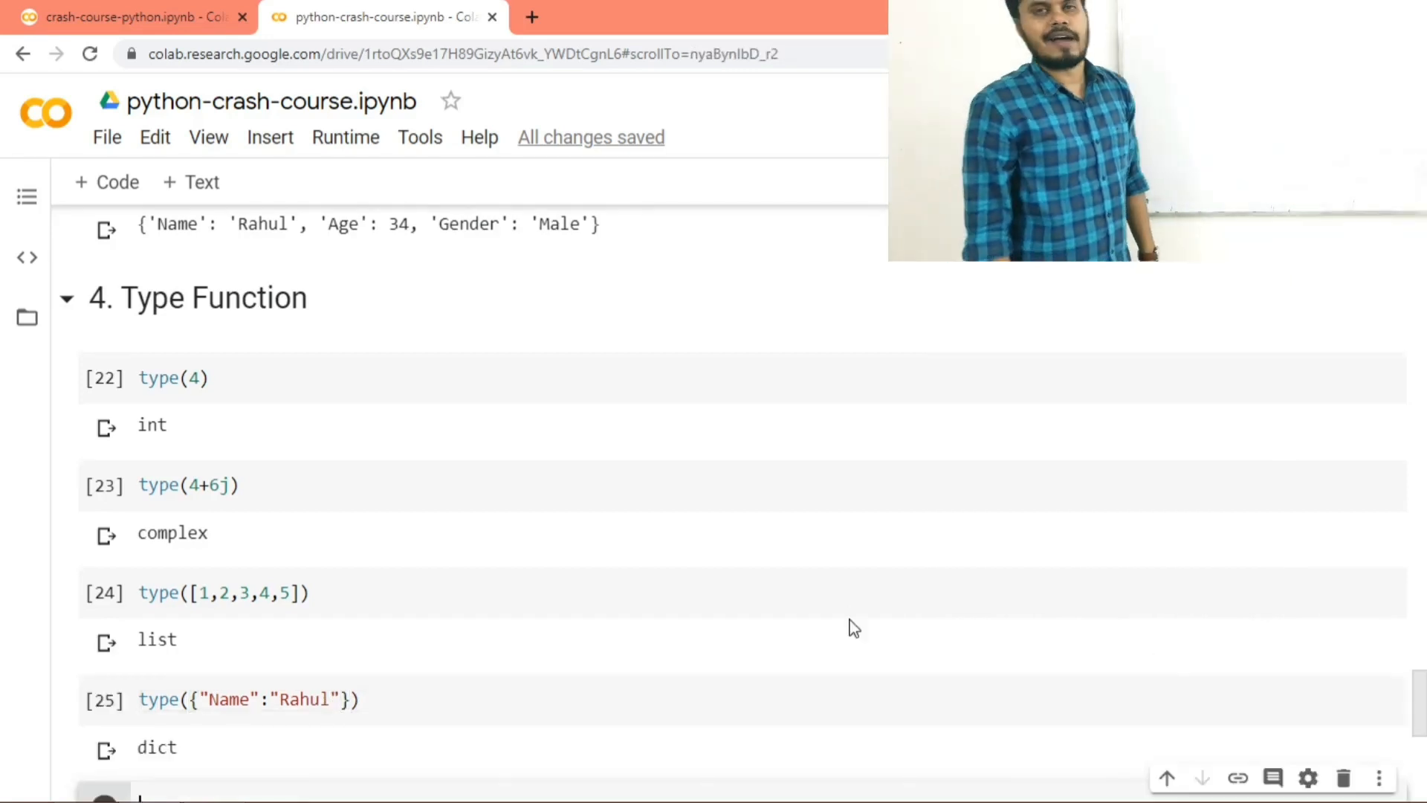